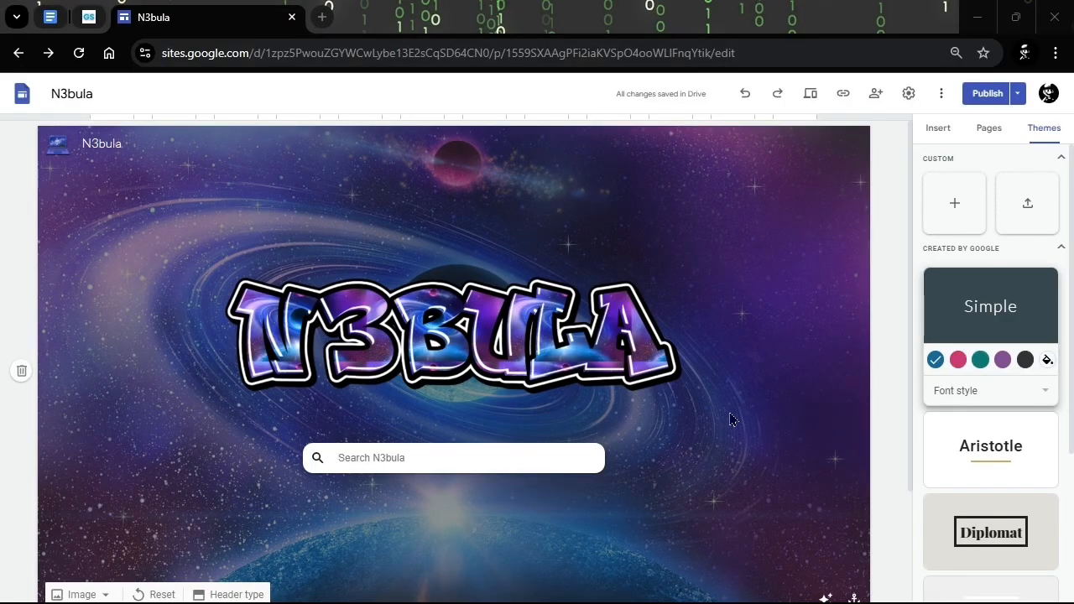
{"action": "mouse_move", "coordinate": [908, 94]}
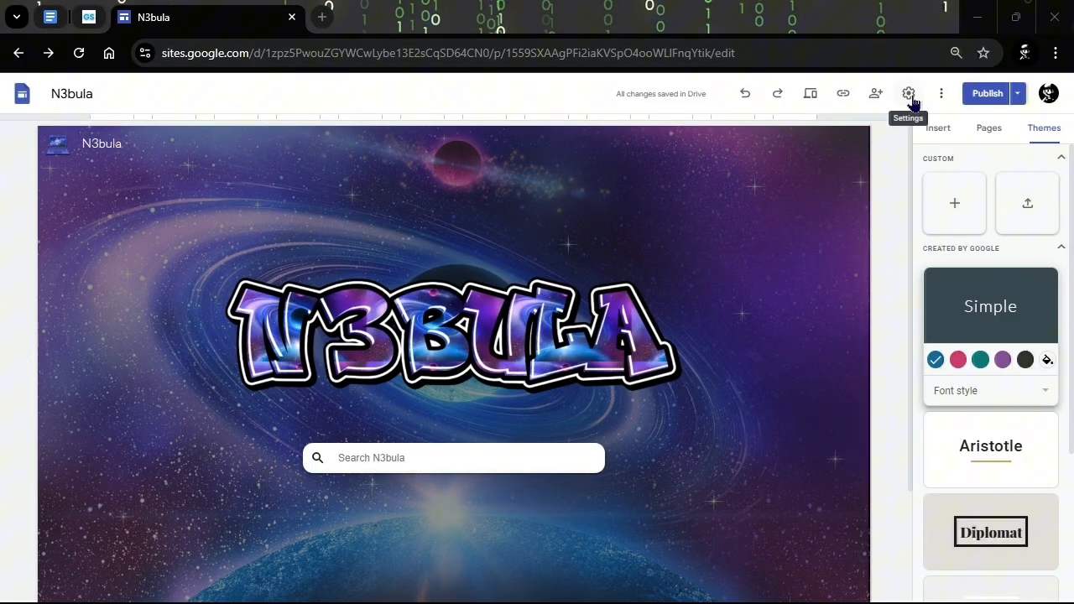
- Start a new custom theme named Dark mode
{"action": "left_click", "coordinate": [908, 93]}
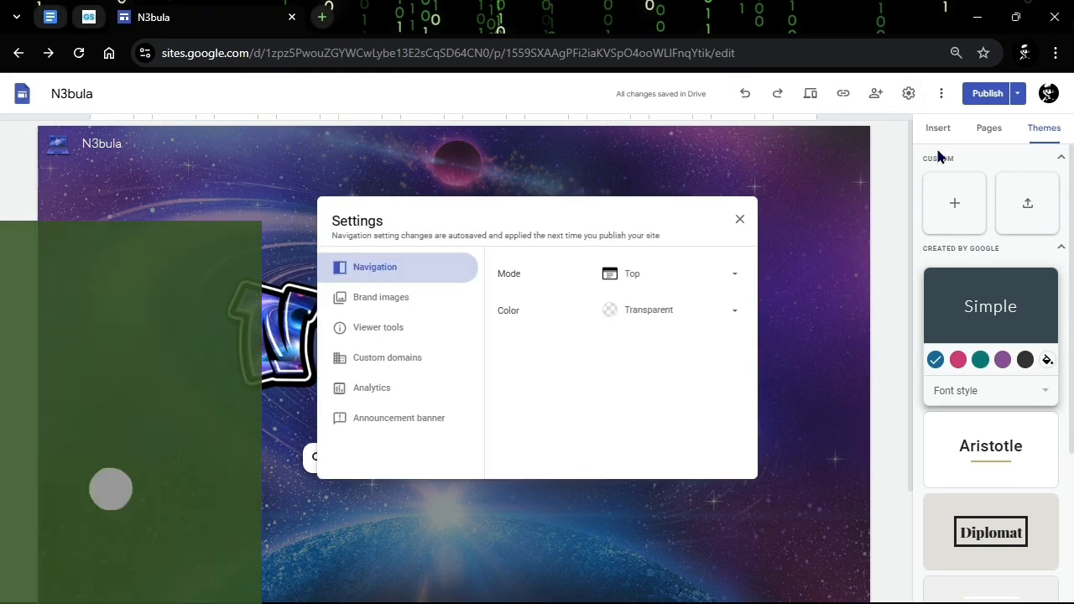
{"action": "left_click", "coordinate": [671, 274]}
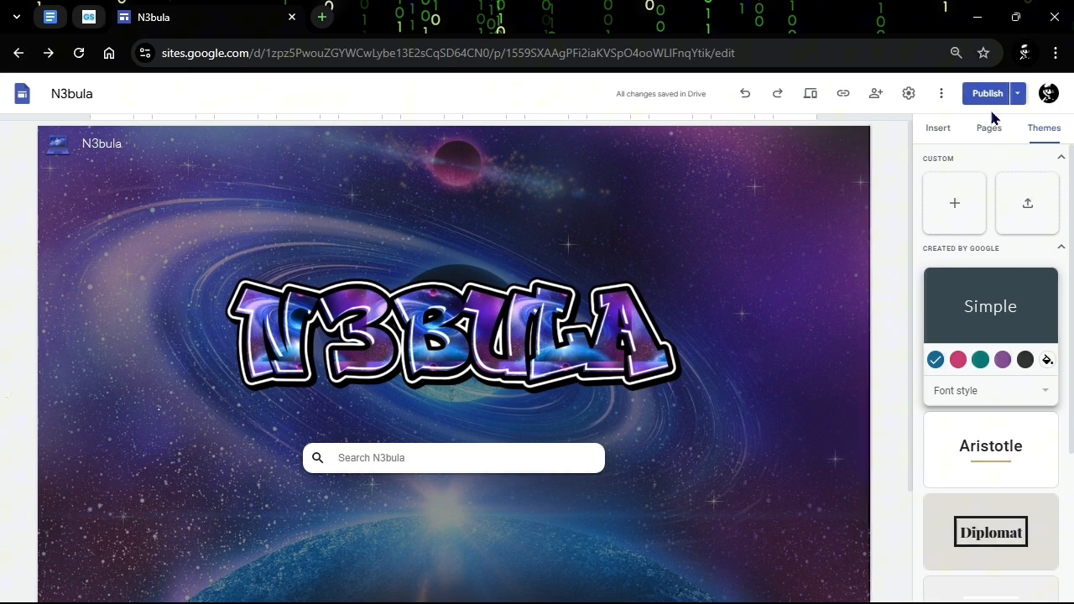
{"action": "mouse_move", "coordinate": [1028, 144]}
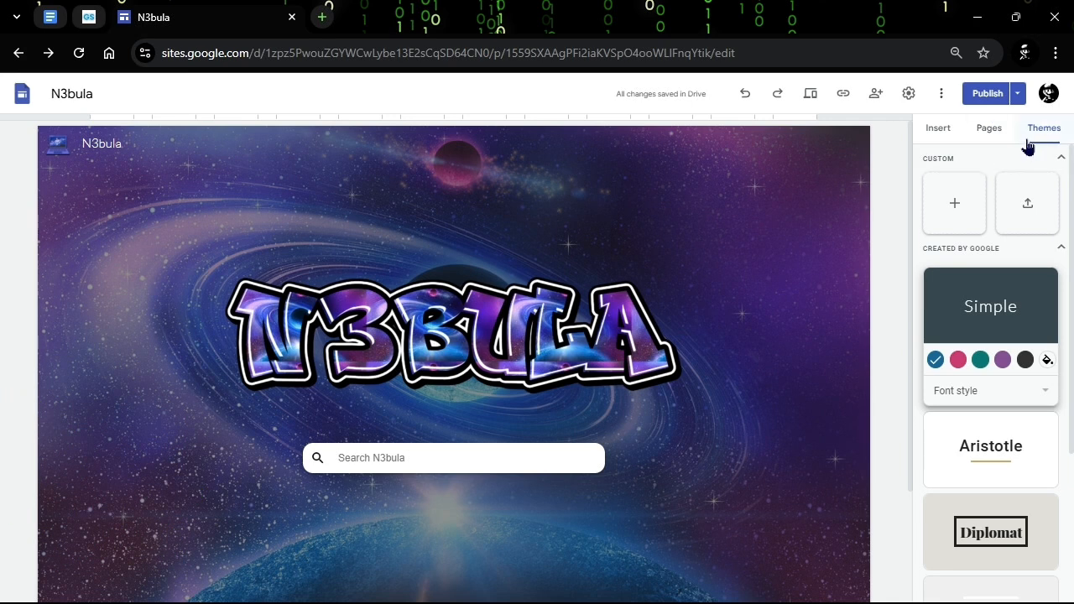
{"action": "mouse_move", "coordinate": [969, 214]}
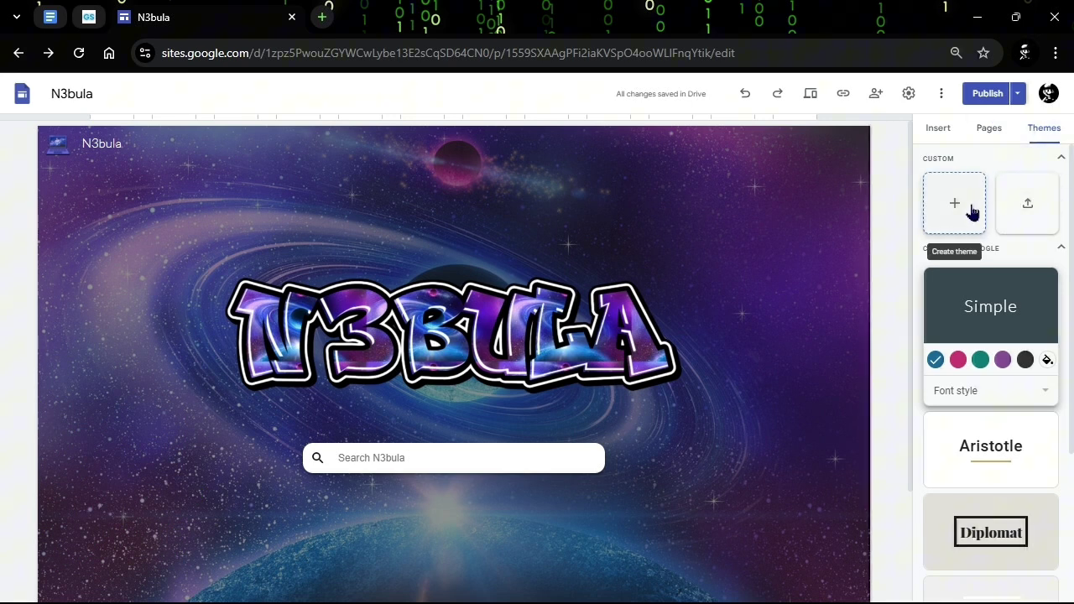
{"action": "left_click", "coordinate": [953, 202]}
{"action": "type", "text": "Dark mode"}
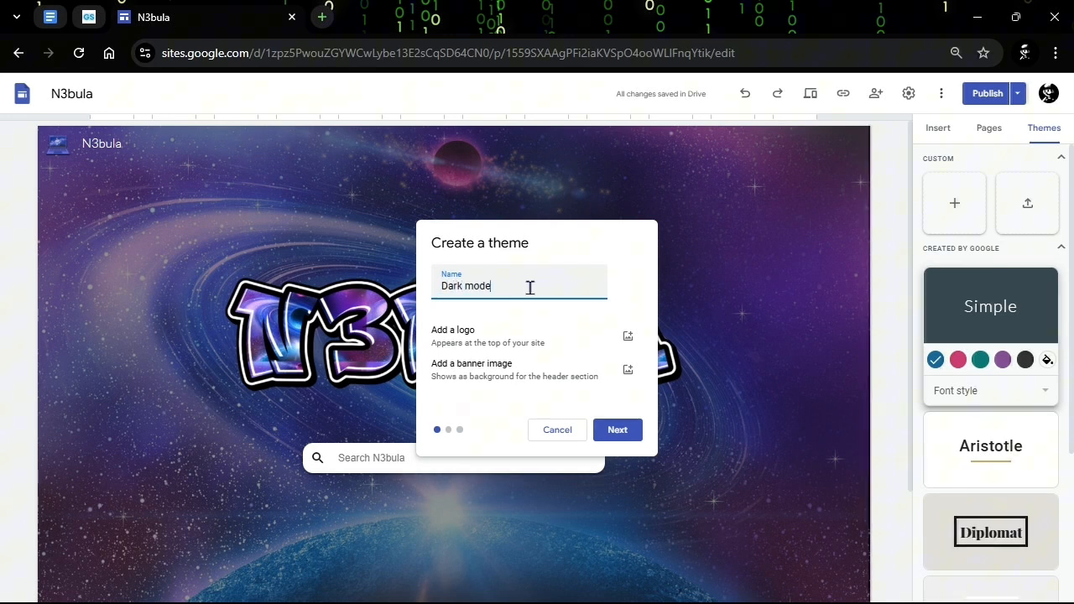
{"action": "left_click", "coordinate": [617, 429]}
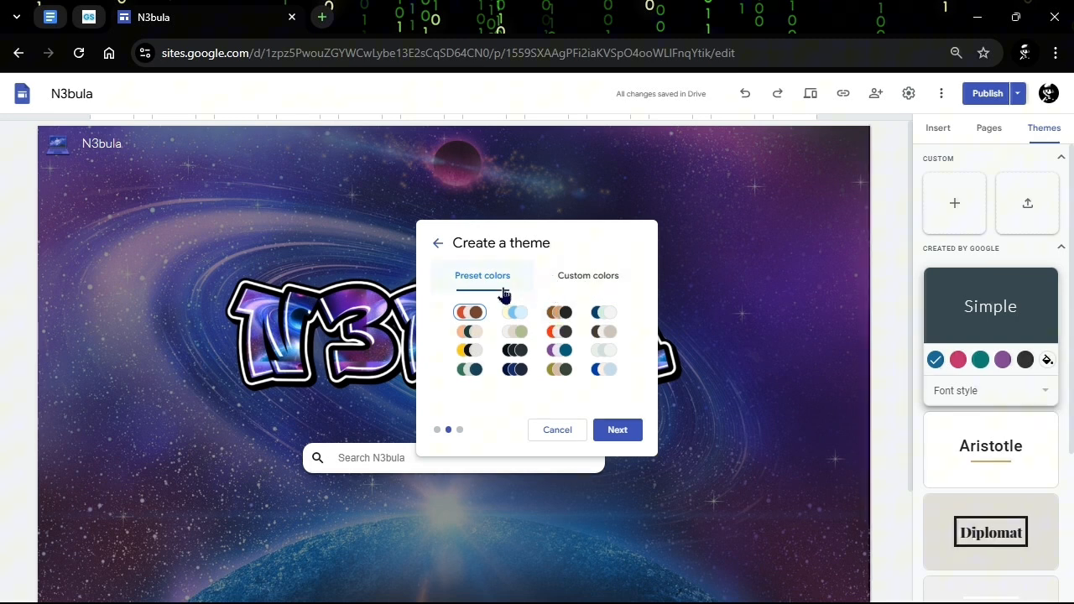
- Give the theme black custom colours and Comic Sans MS heading and body fonts, then create it
{"action": "left_click", "coordinate": [588, 275]}
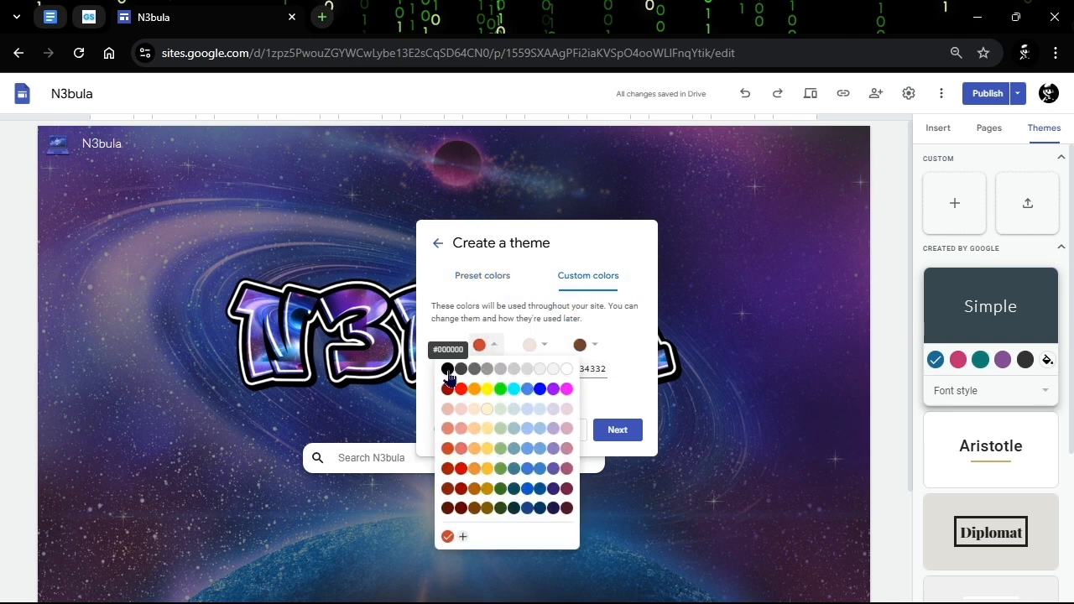
{"action": "left_click", "coordinate": [447, 368]}
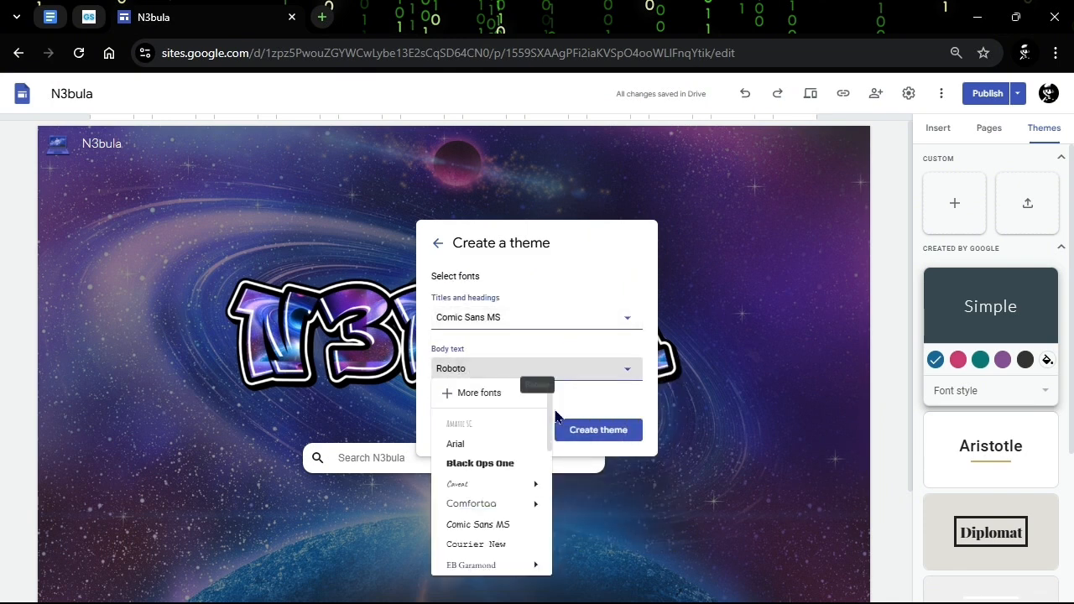
{"action": "left_click", "coordinate": [478, 524]}
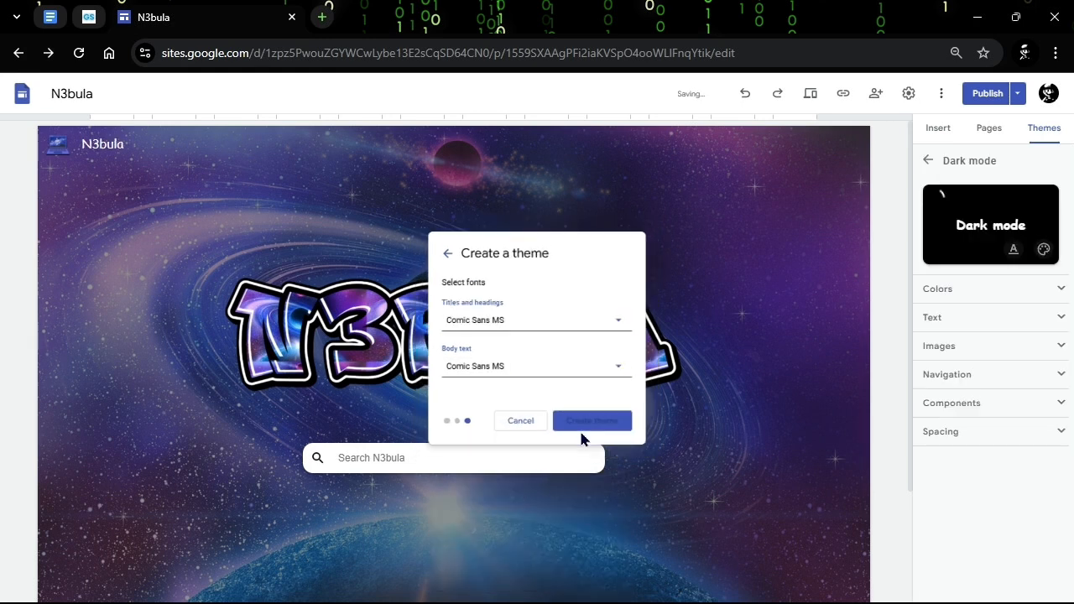
{"action": "left_click", "coordinate": [592, 421]}
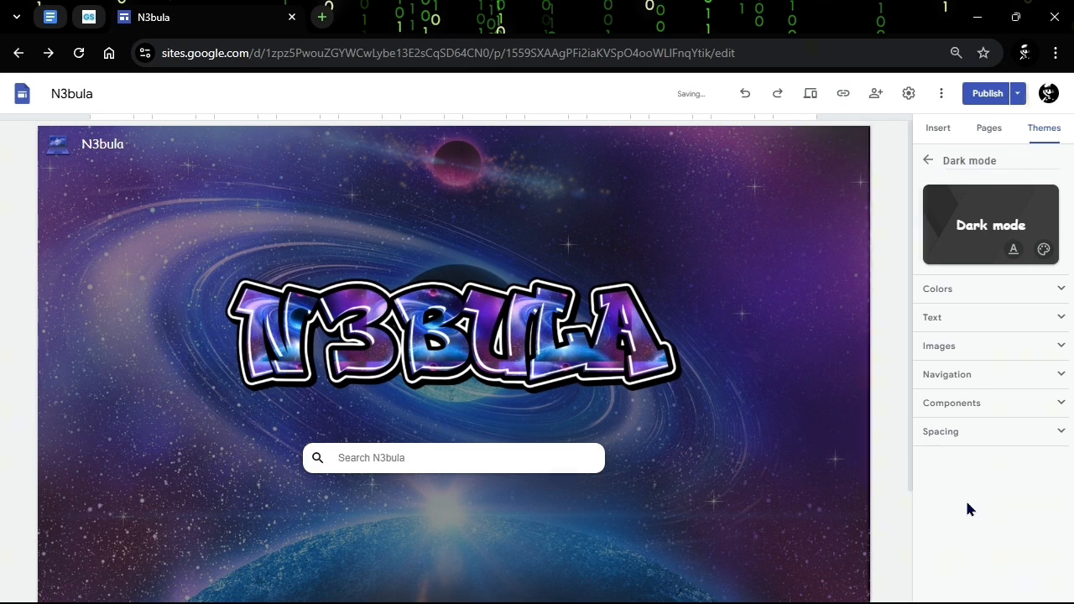
{"action": "mouse_move", "coordinate": [975, 377]}
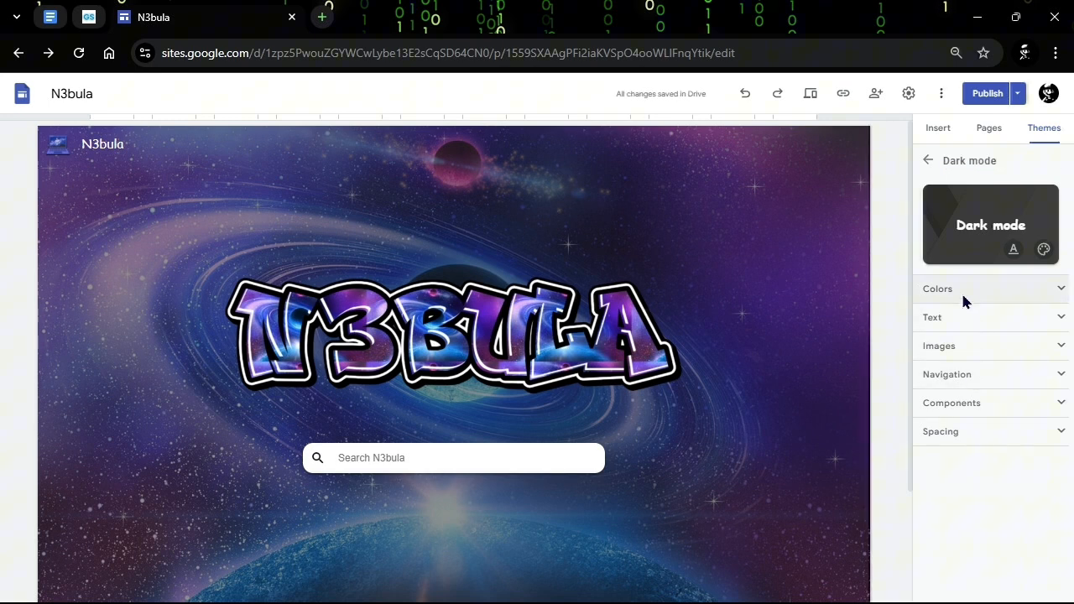
- Set Dark mode navigation to purple when scrolled and Shading for the selected side-nav page
{"action": "left_click", "coordinate": [937, 288]}
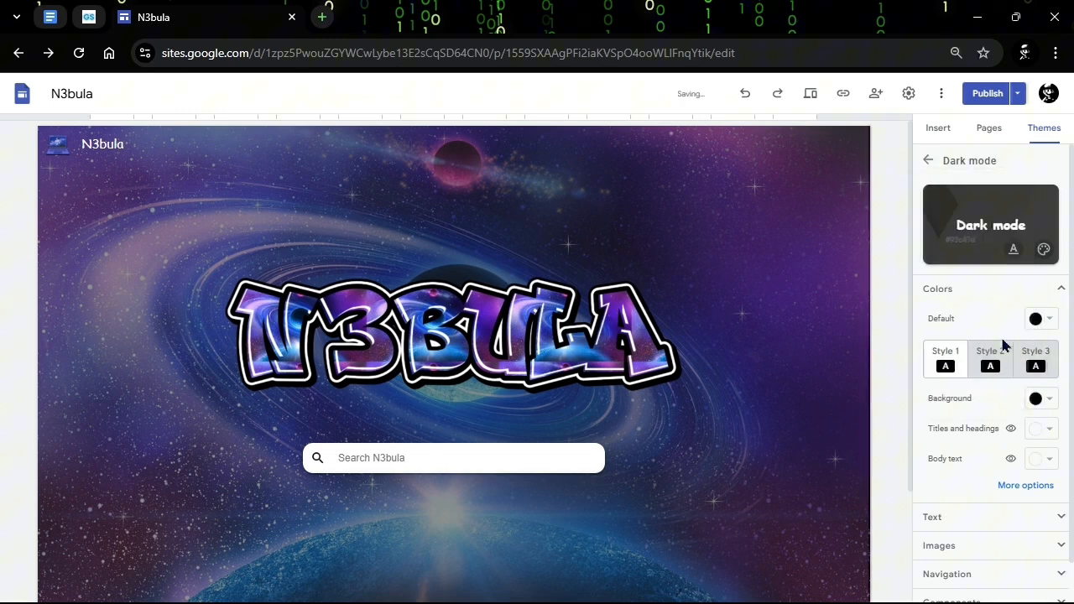
{"action": "left_click", "coordinate": [937, 288]}
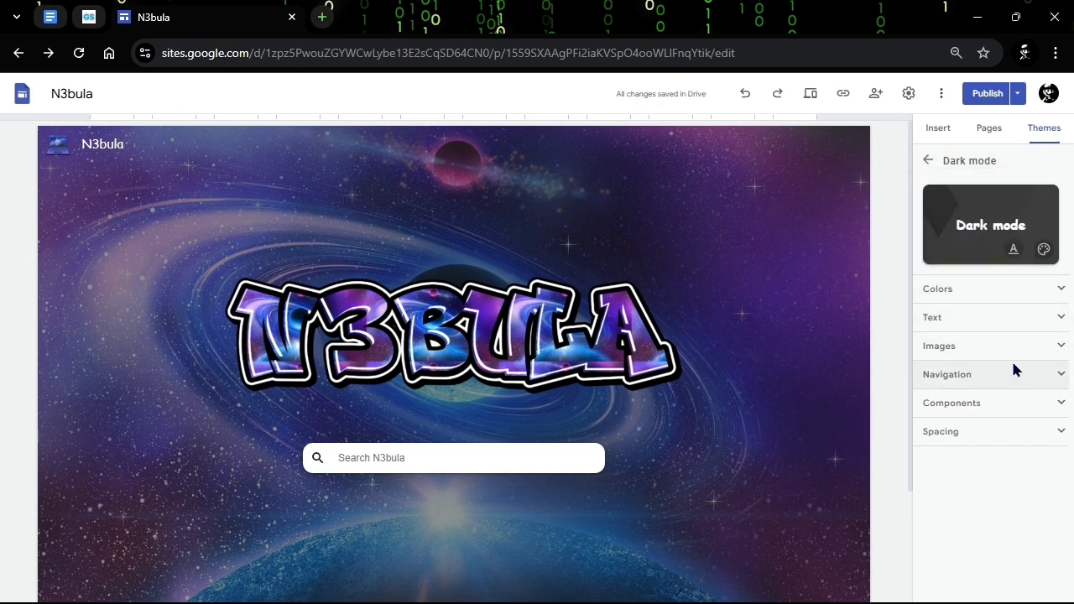
{"action": "left_click", "coordinate": [946, 374]}
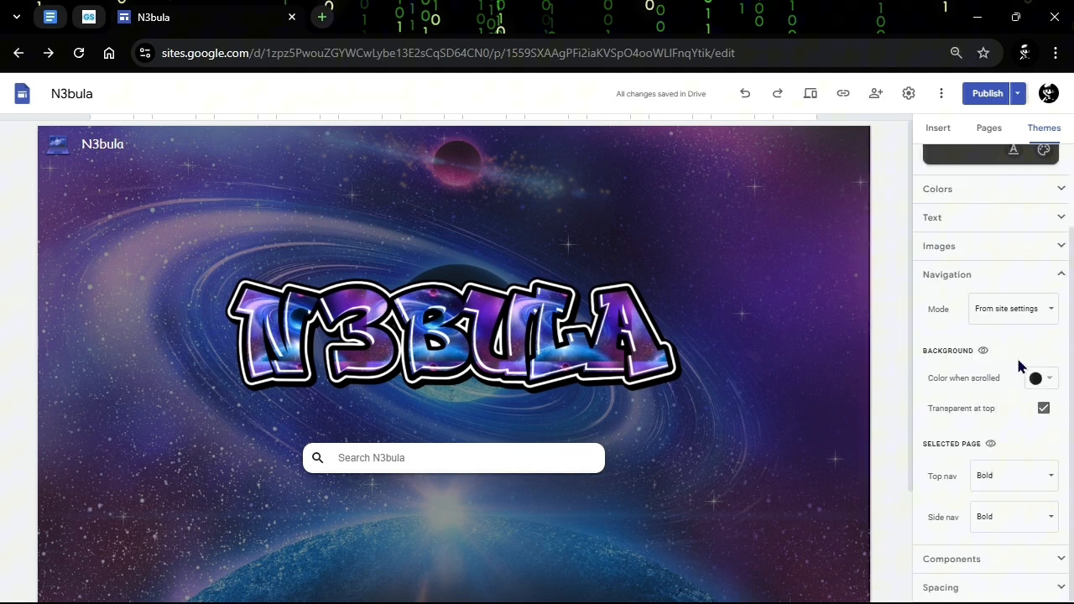
{"action": "left_click", "coordinate": [1035, 378]}
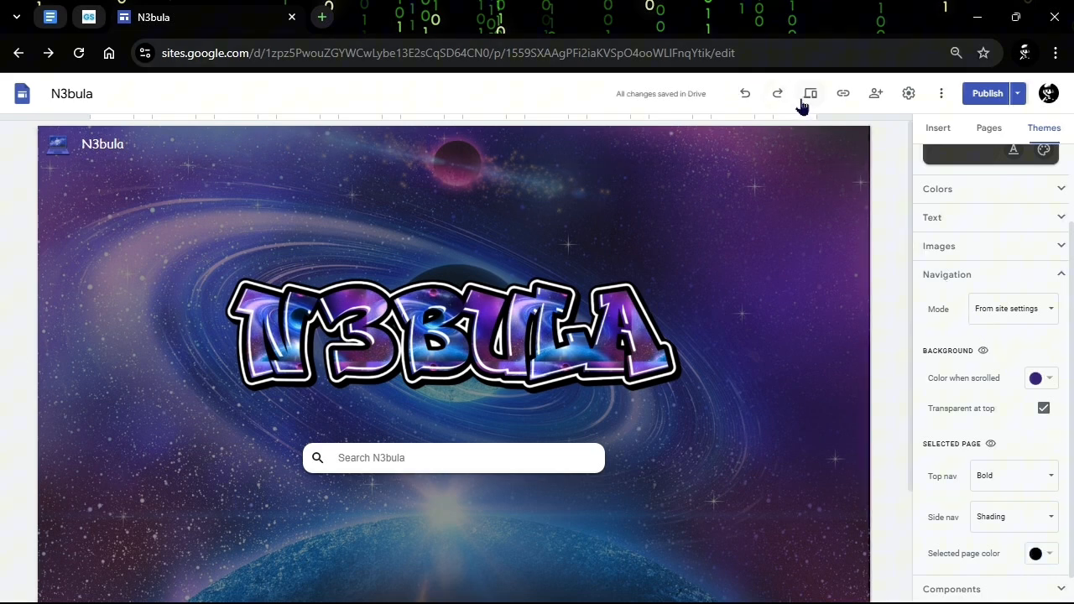
{"action": "left_click", "coordinate": [813, 93]}
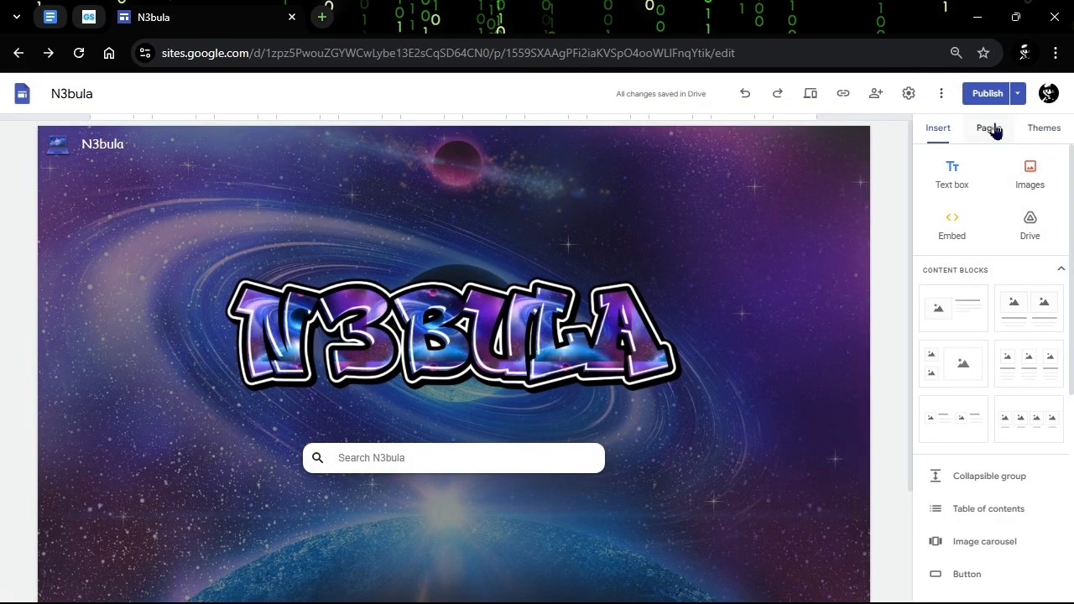
- Open Geometry Spot's Cookie Clicker from Activities and load it on Server 5
{"action": "left_click", "coordinate": [988, 128]}
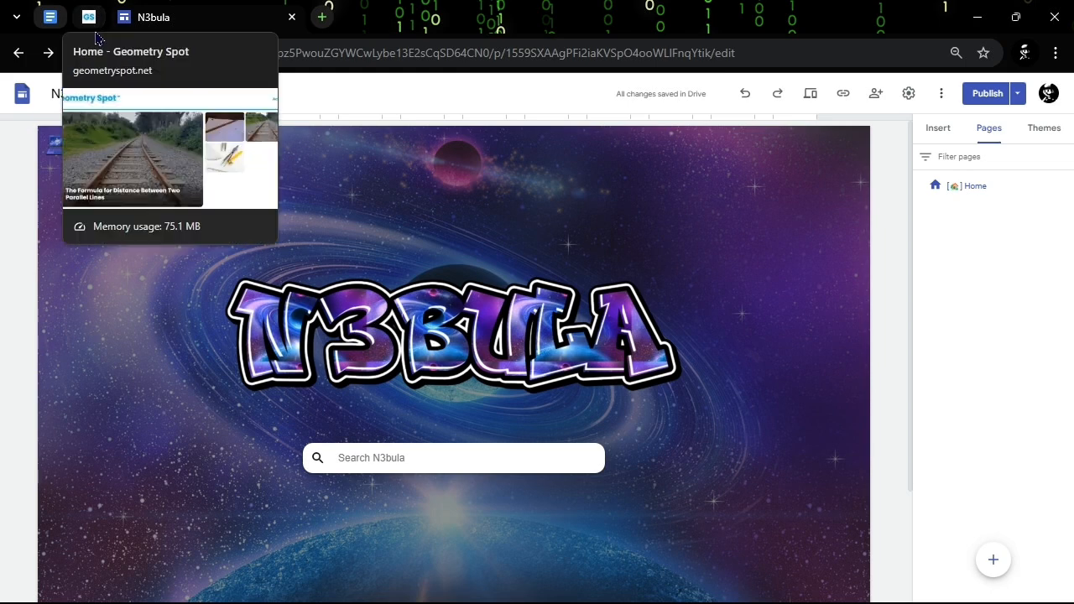
{"action": "left_click", "coordinate": [88, 17]}
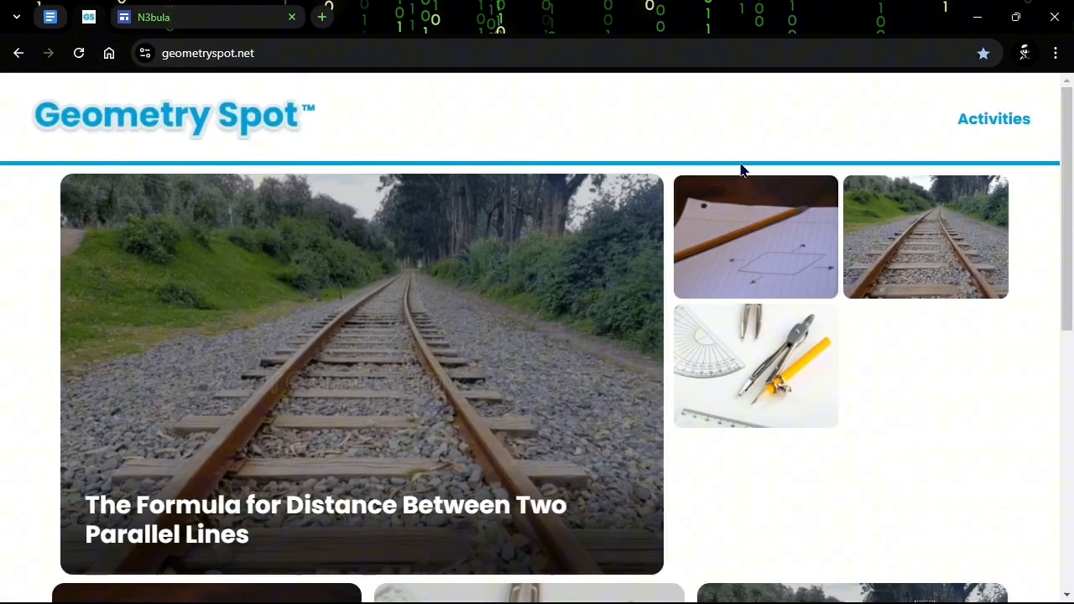
{"action": "left_click", "coordinate": [993, 119]}
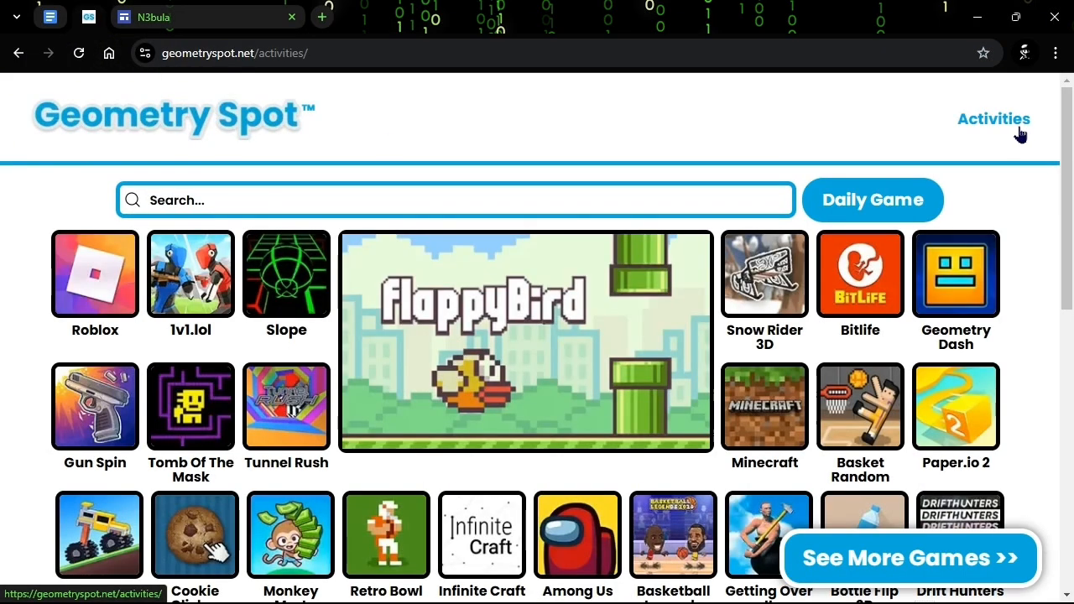
{"action": "scroll", "scroll_direction": "down", "scroll_amount": 3}
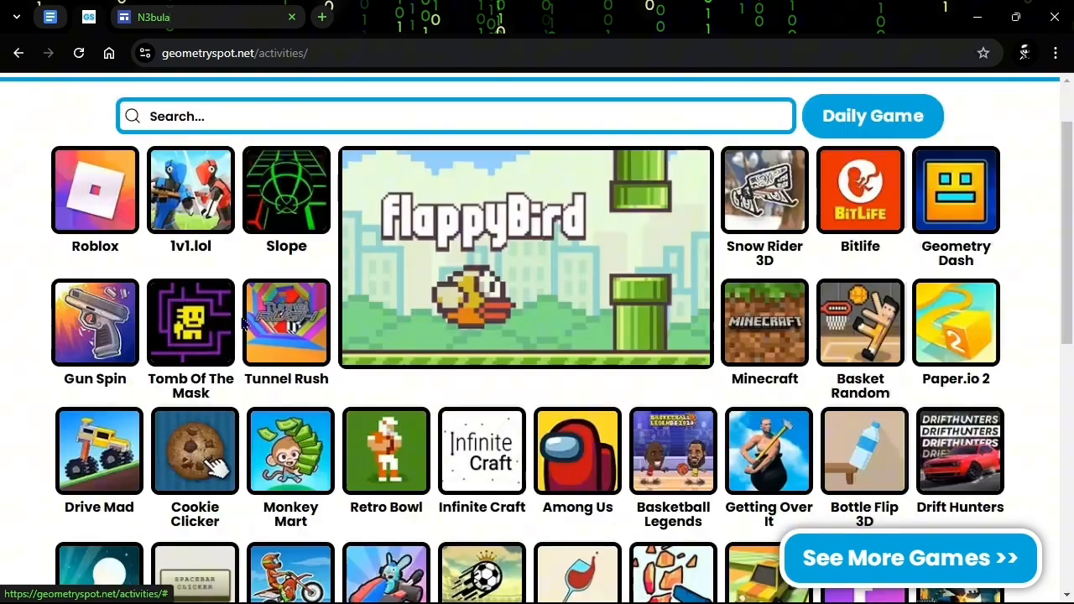
{"action": "left_click", "coordinate": [194, 451]}
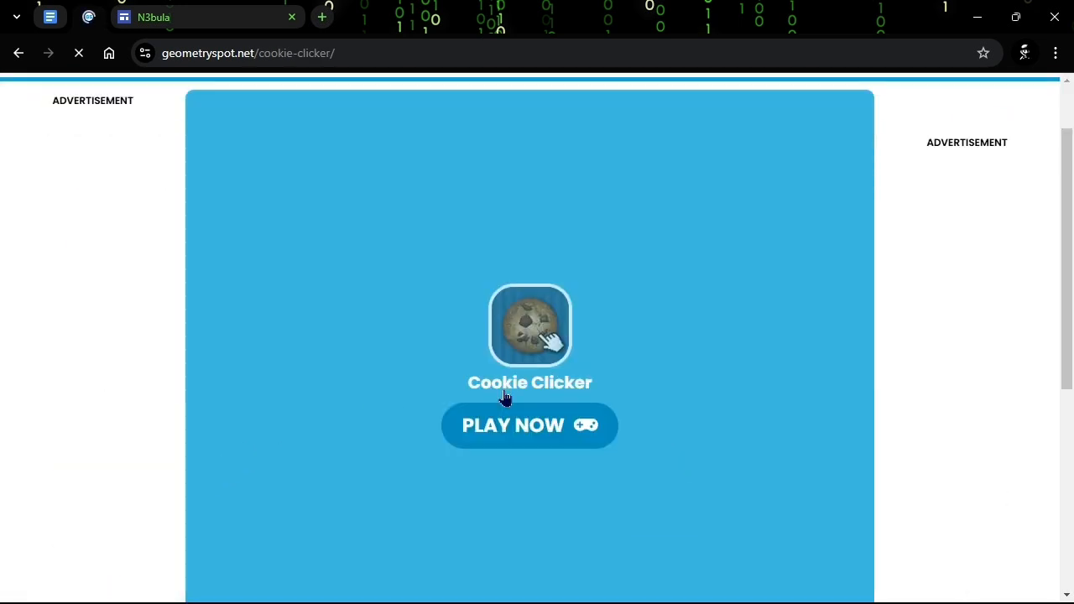
{"action": "left_click", "coordinate": [529, 425]}
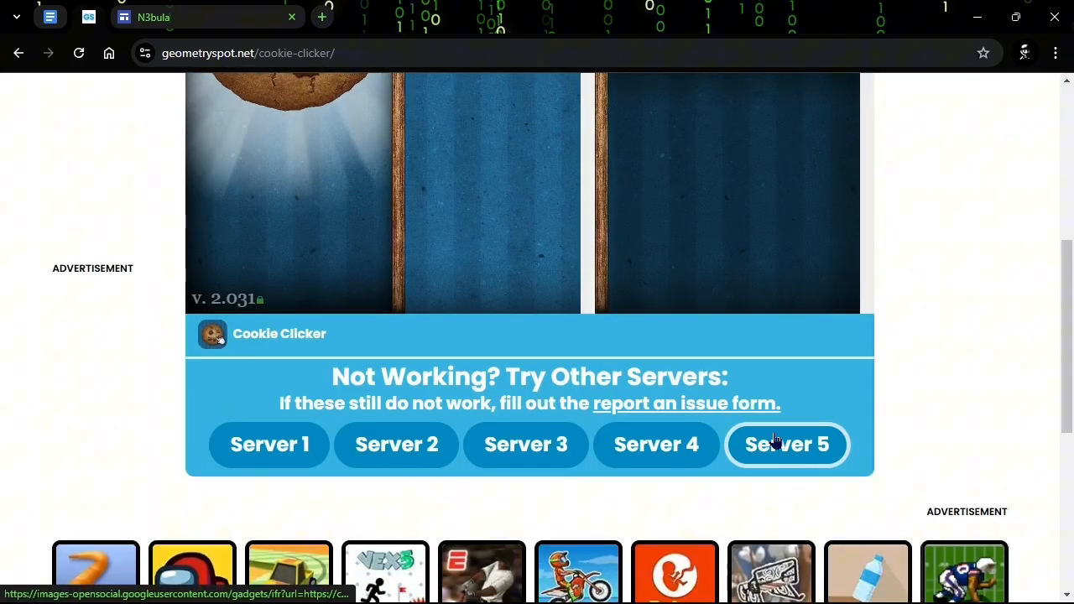
{"action": "left_click", "coordinate": [787, 445]}
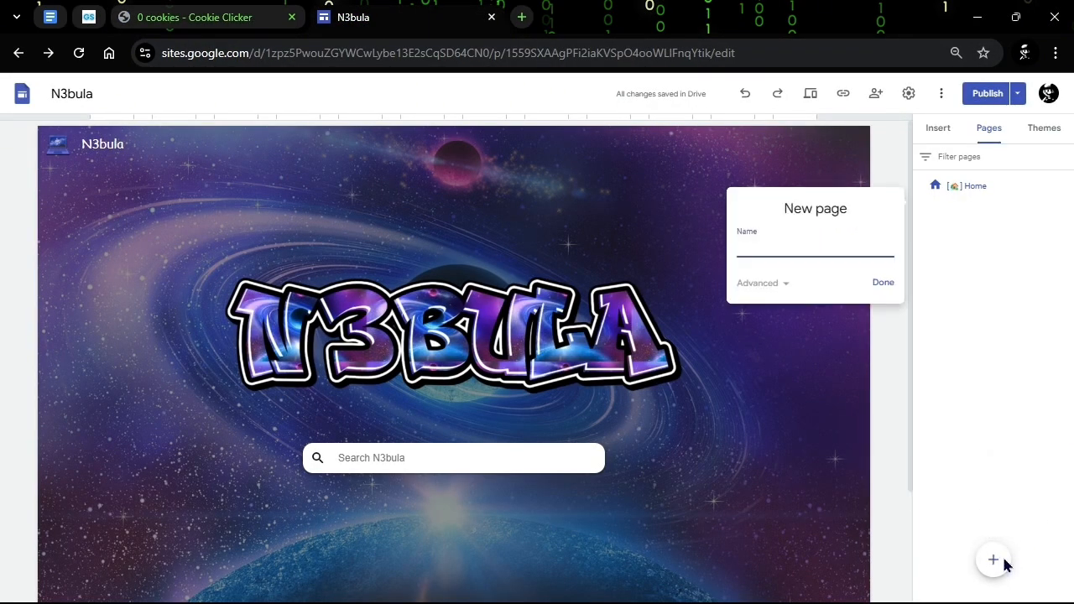
{"action": "type", "text": "Cookie"}
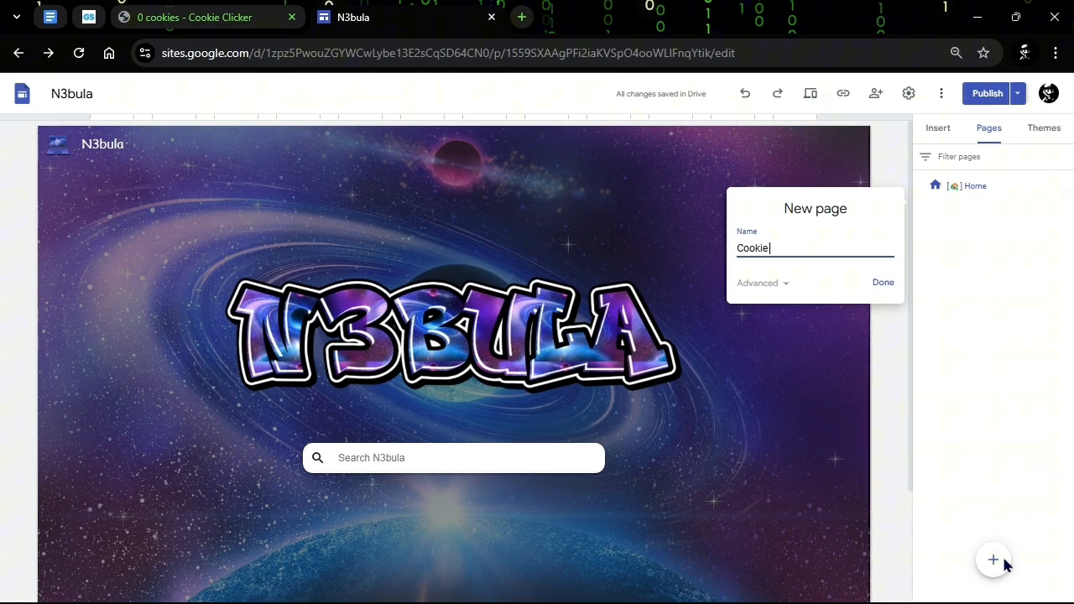
{"action": "left_click", "coordinate": [882, 282]}
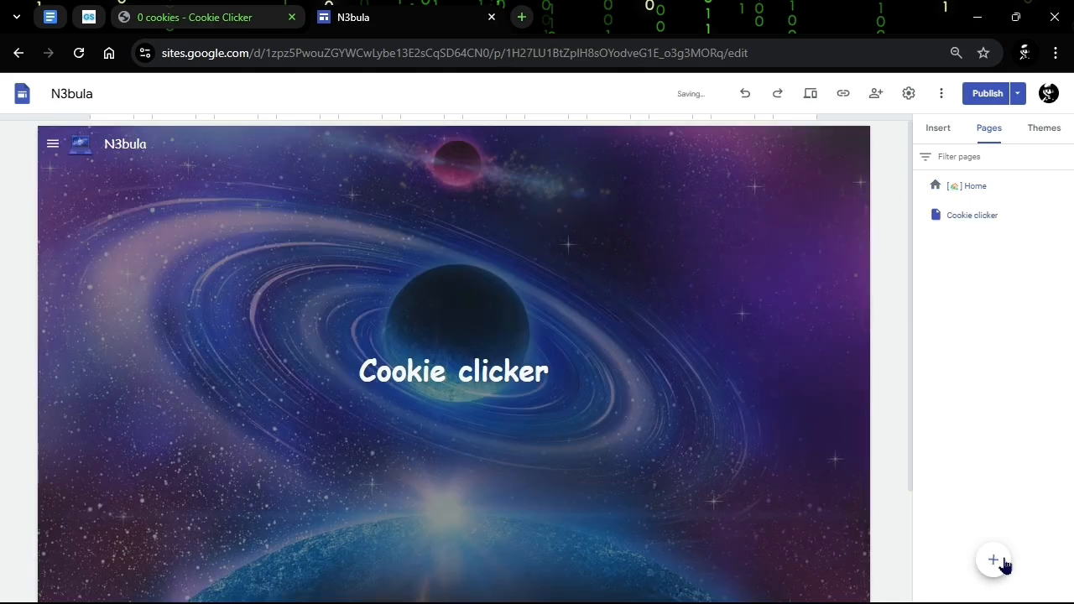
{"action": "mouse_move", "coordinate": [812, 107]}
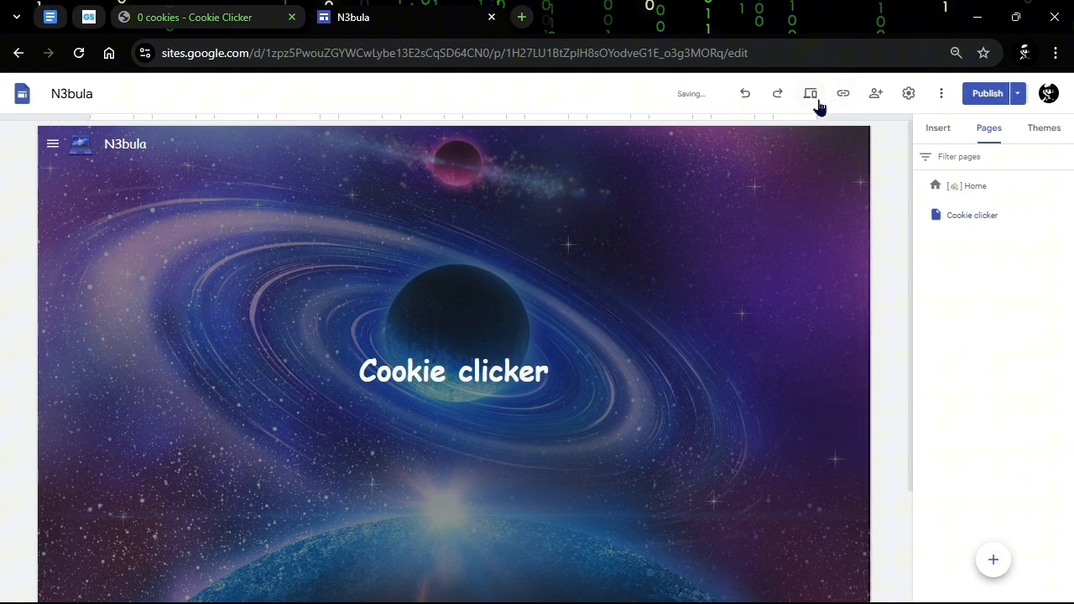
{"action": "left_click", "coordinate": [812, 92]}
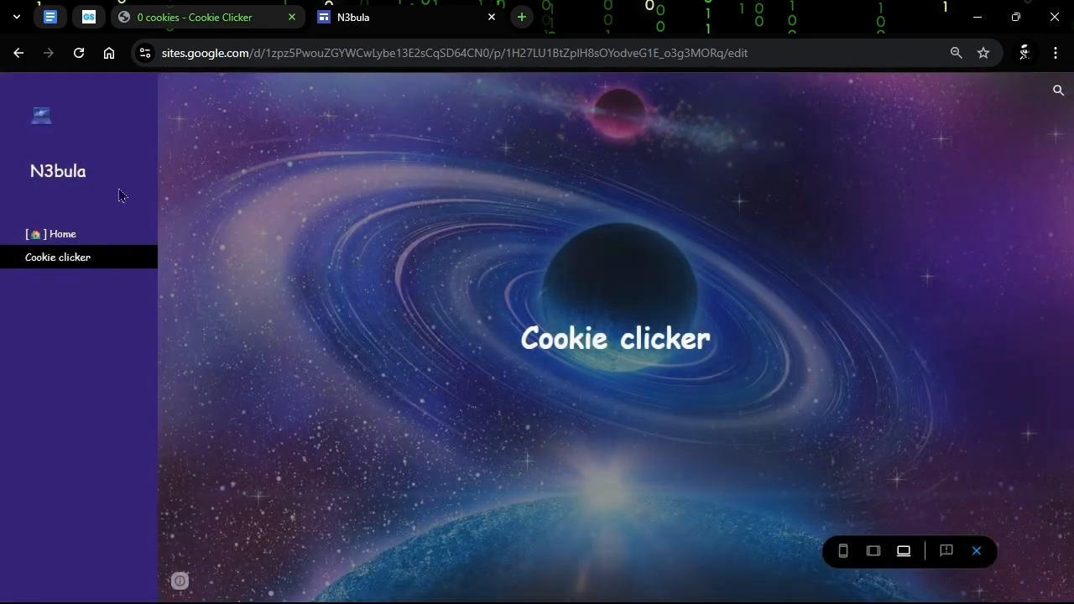
{"action": "mouse_move", "coordinate": [66, 239]}
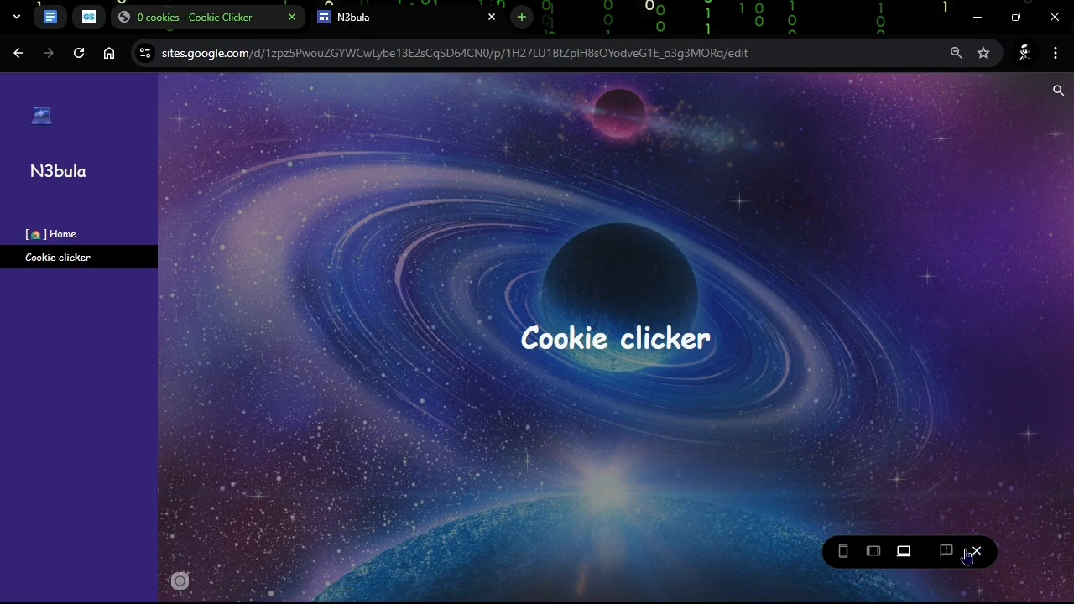
{"action": "left_click", "coordinate": [975, 551]}
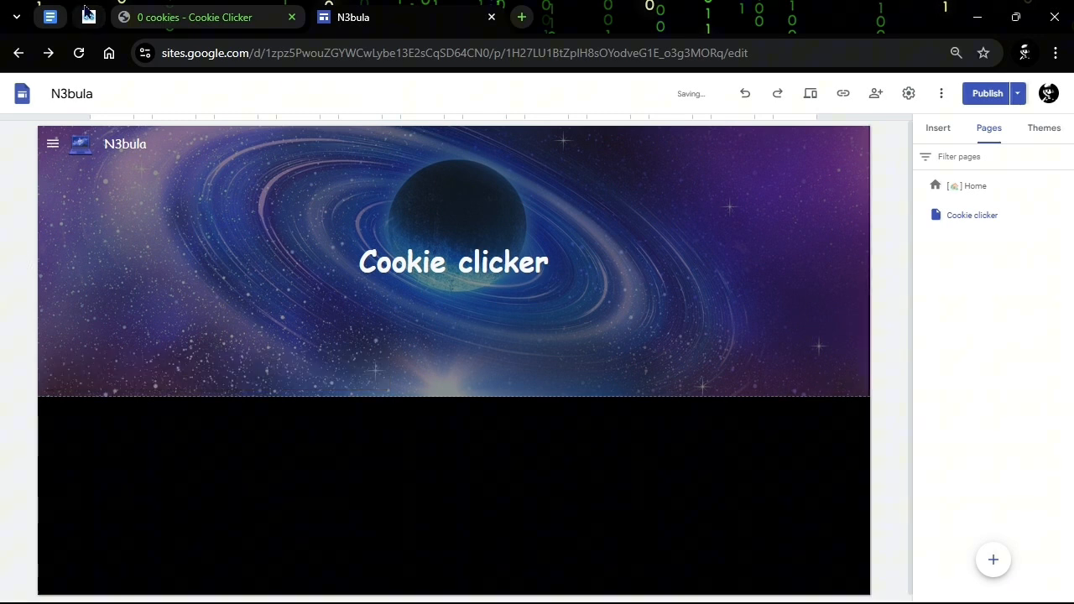
- Select all the fullscreen button HTML in the FULLSCREEN doc, then return to N3bula
{"action": "left_click", "coordinate": [57, 17]}
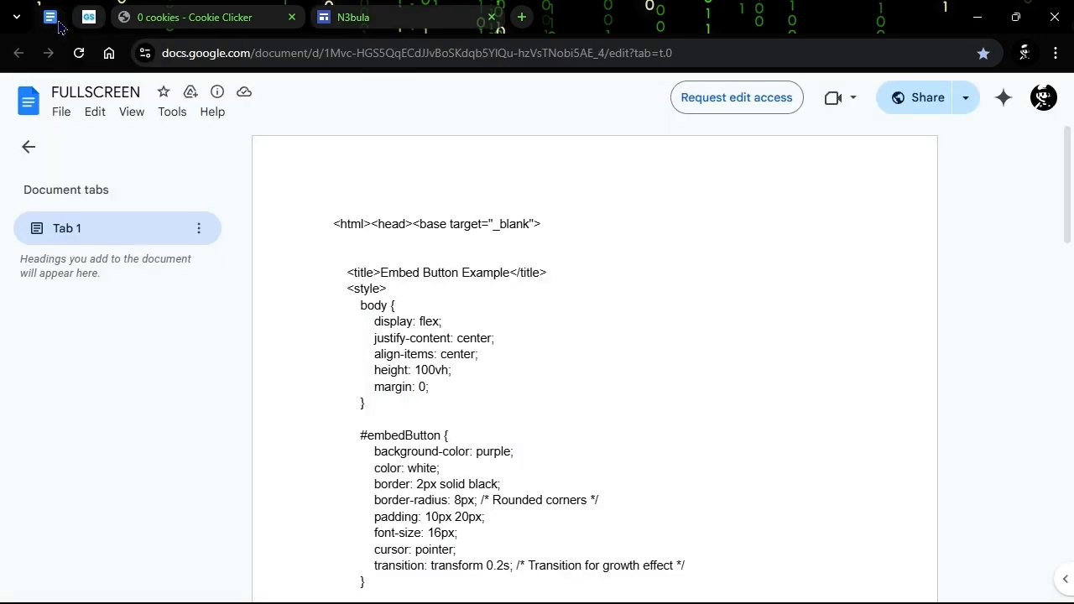
{"action": "mouse_move", "coordinate": [415, 233]}
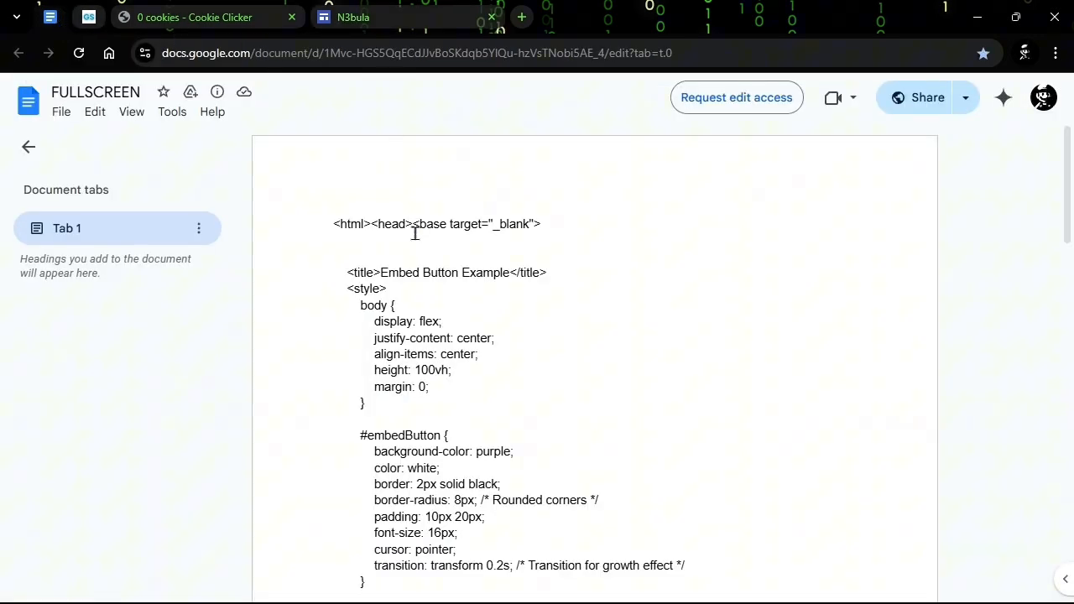
{"action": "key", "text": "ctrl+a"}
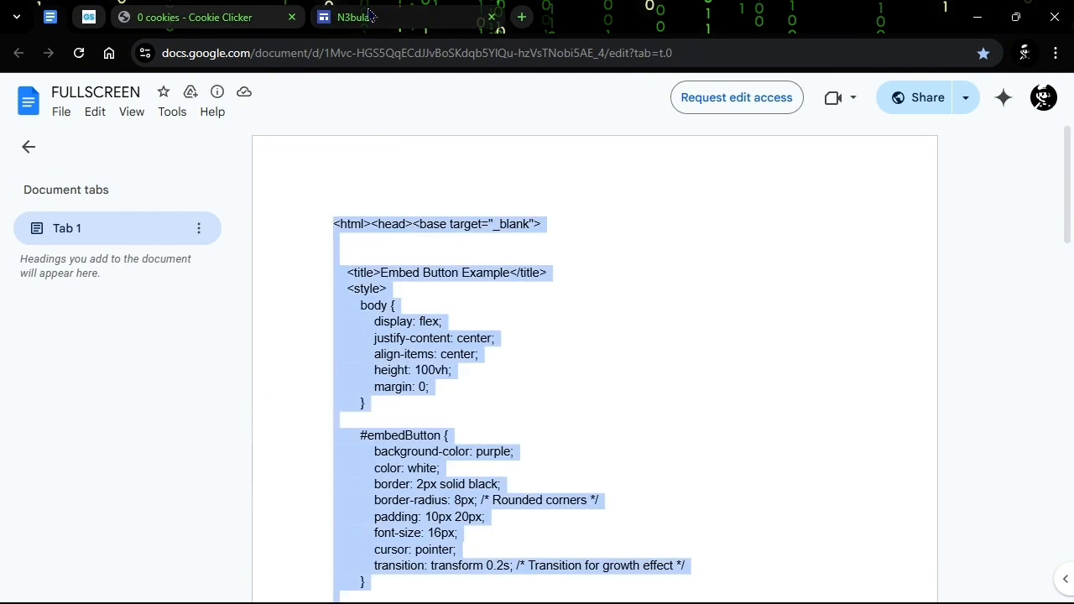
{"action": "left_click", "coordinate": [353, 17]}
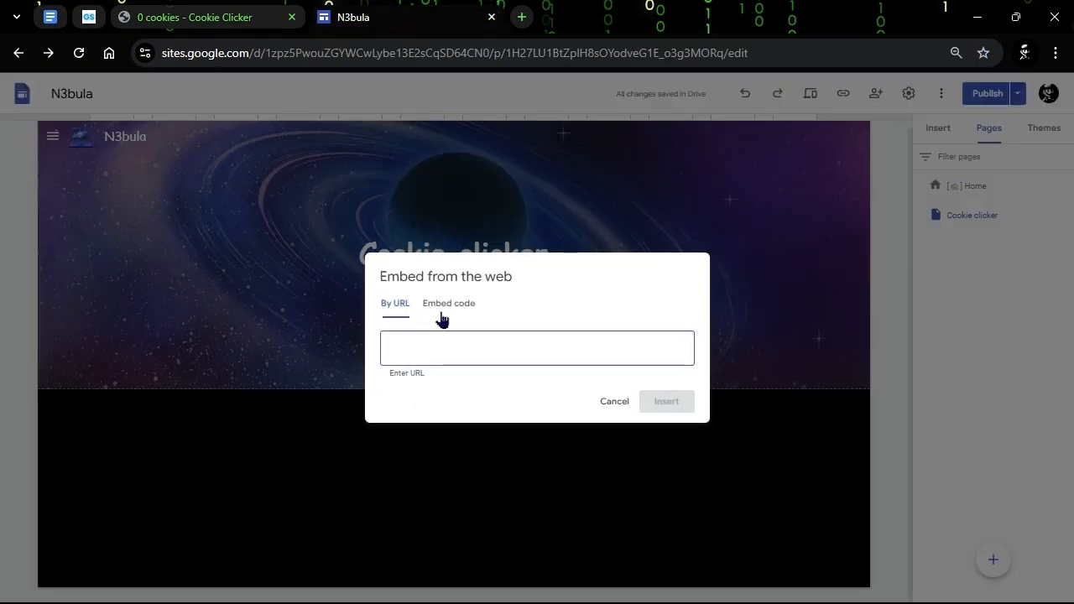
- Paste the button HTML as embed code and blank out 'TITLE NAME' using blanktext.net
{"action": "left_click", "coordinate": [447, 303]}
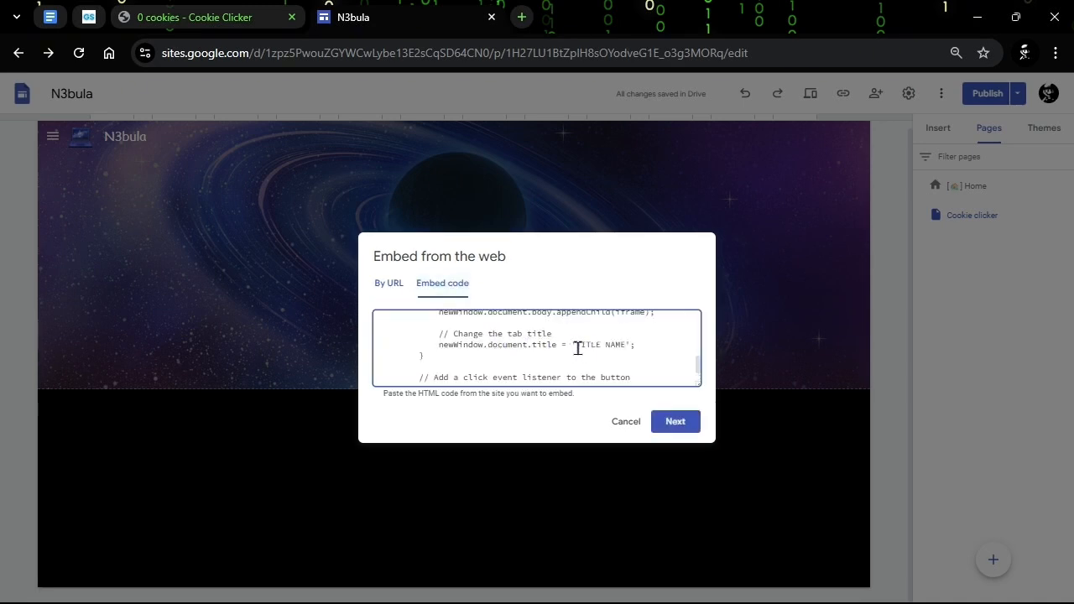
{"action": "double_click", "coordinate": [604, 344]}
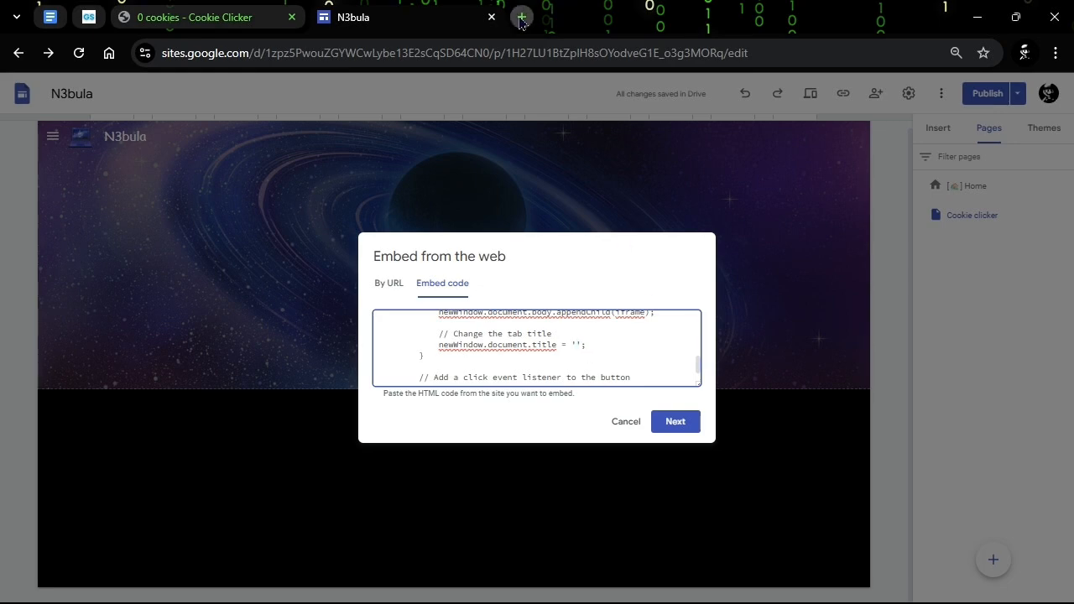
{"action": "left_click", "coordinate": [522, 15]}
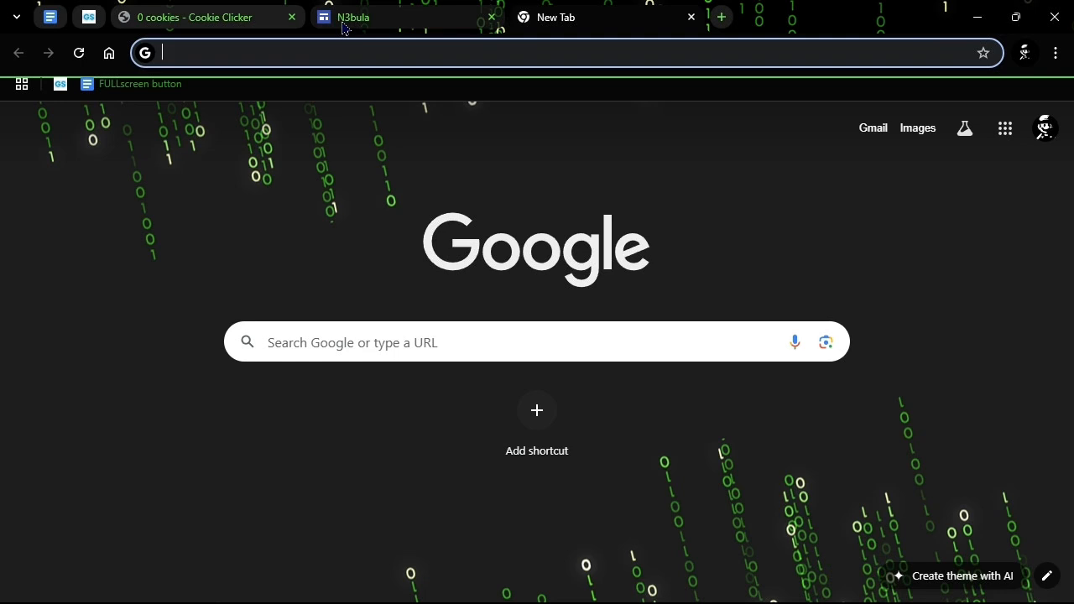
{"action": "mouse_move", "coordinate": [591, 52]}
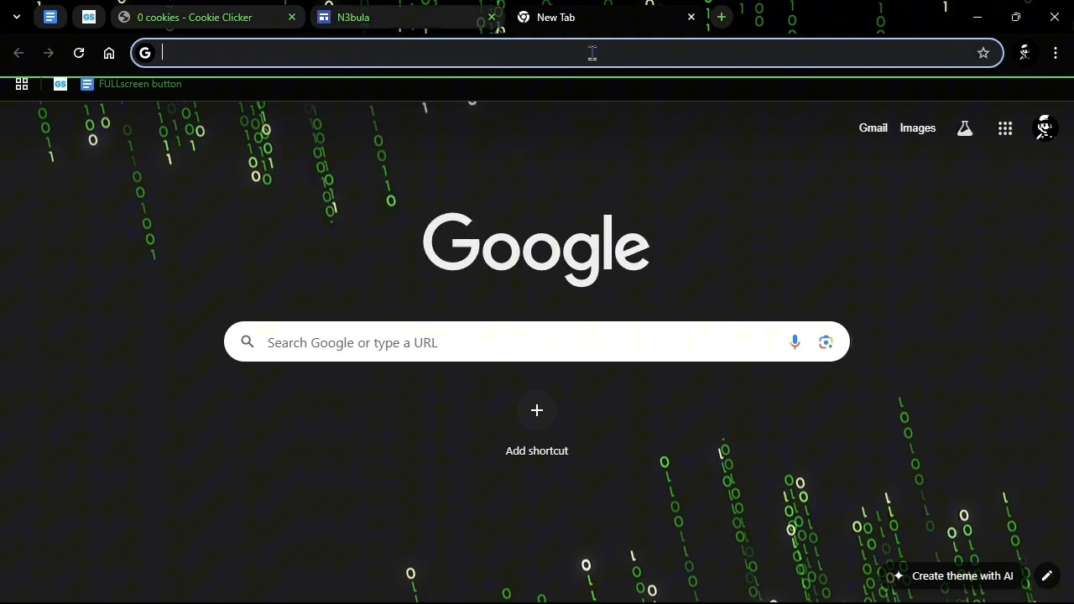
{"action": "type", "text": "blank"}
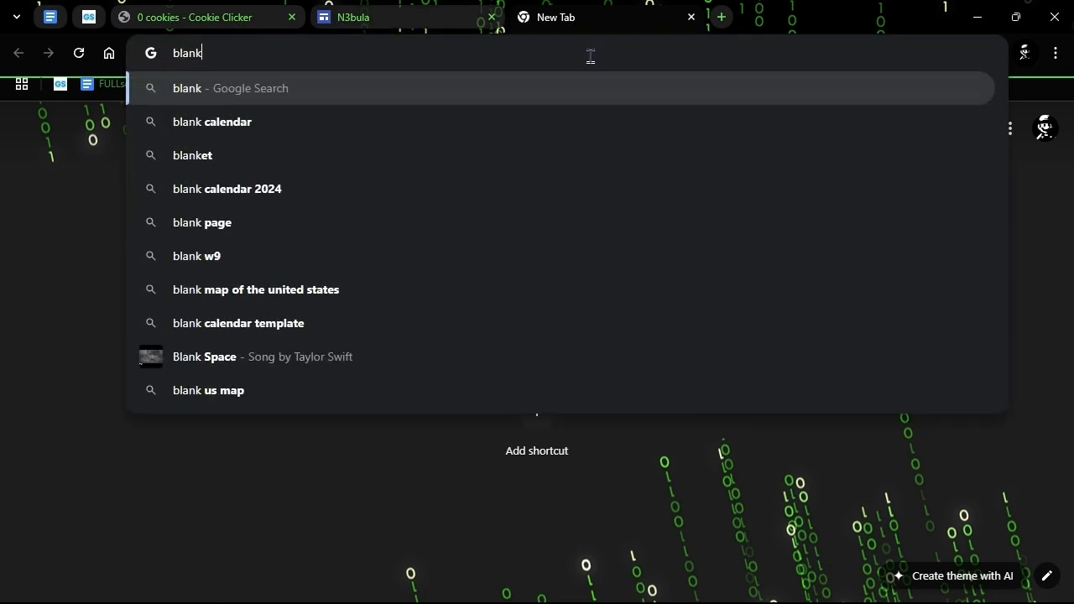
{"action": "type", "text": "text.net"}
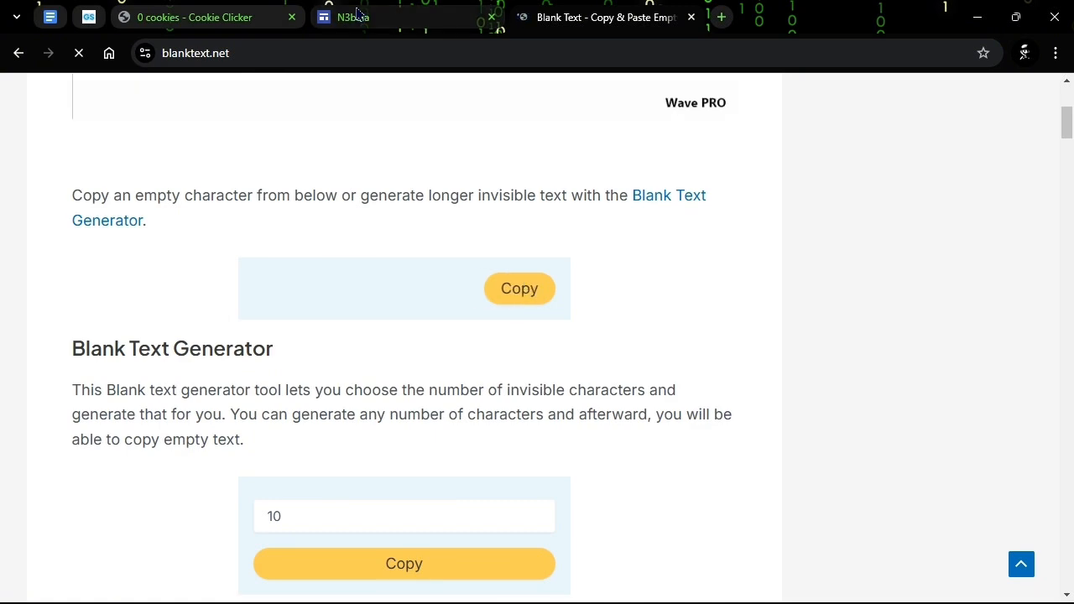
{"action": "left_click", "coordinate": [352, 17]}
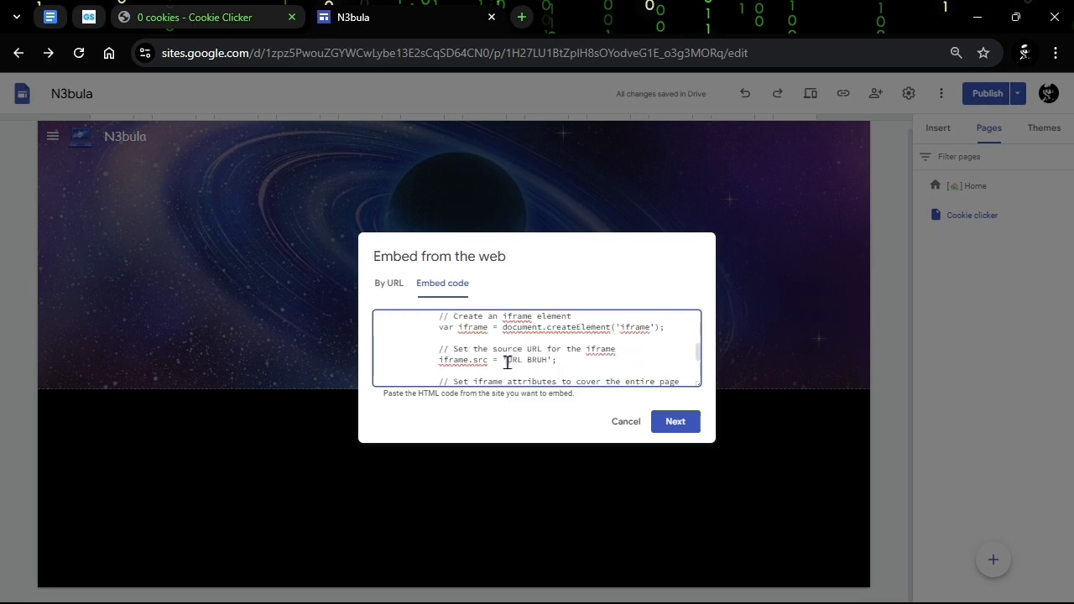
- Swap 'URL BRUH' for the game URL, insert the embed, then shrink and centre it
{"action": "double_click", "coordinate": [525, 359]}
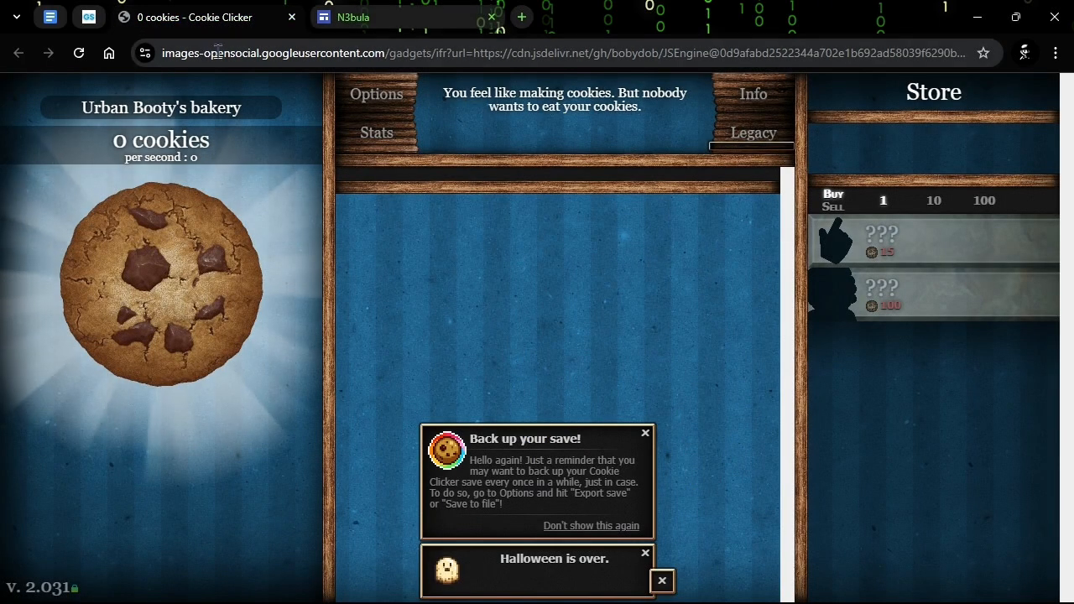
{"action": "left_click", "coordinate": [348, 16]}
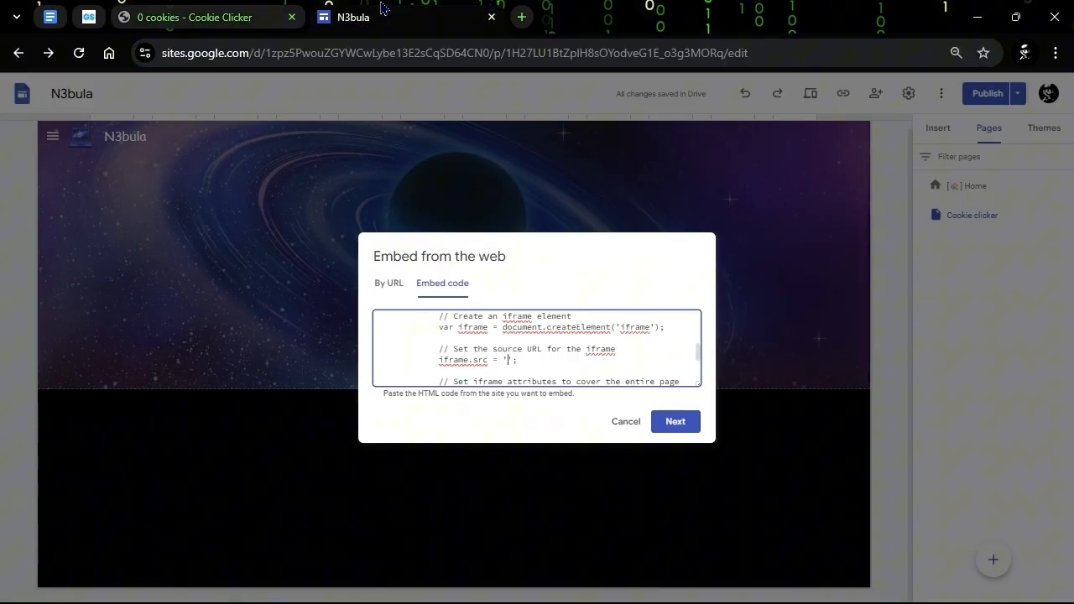
{"action": "left_click", "coordinate": [675, 421]}
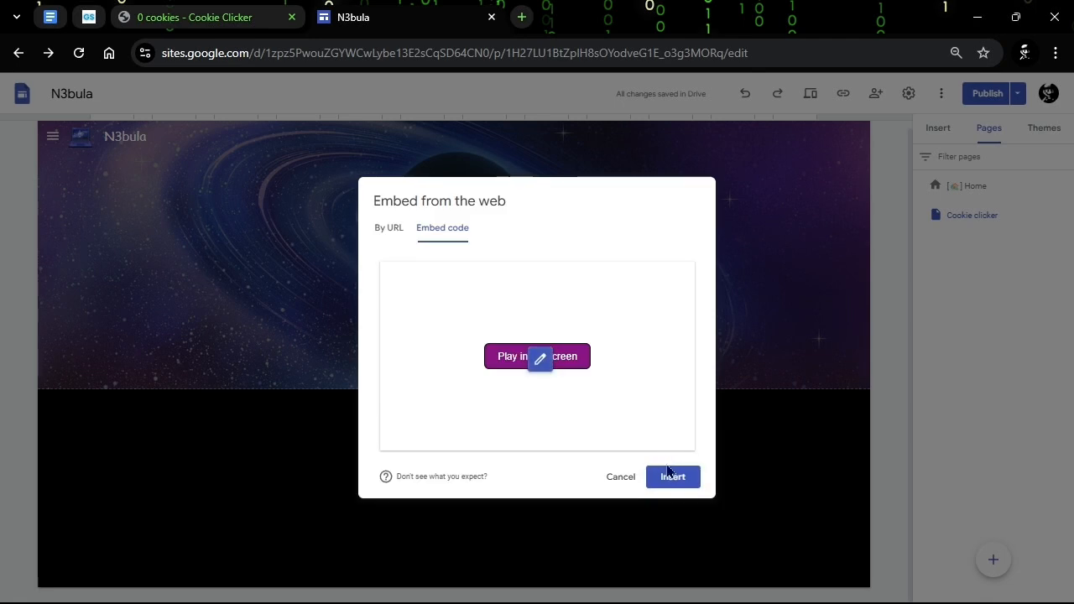
{"action": "left_click", "coordinate": [672, 477]}
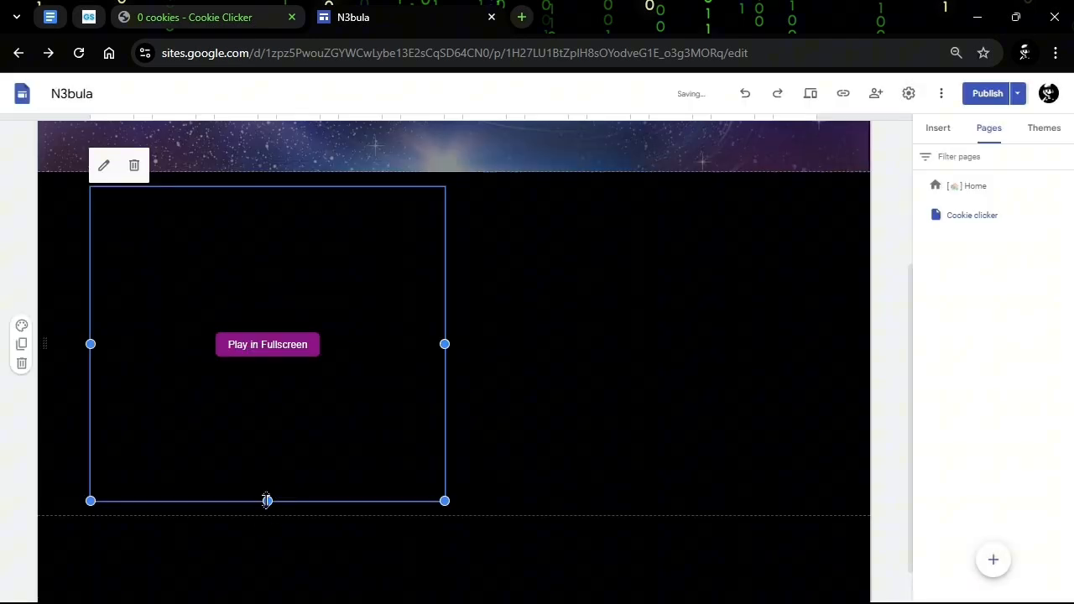
{"action": "left_click_drag", "start_coordinate": [267, 500], "coordinate": [267, 453]}
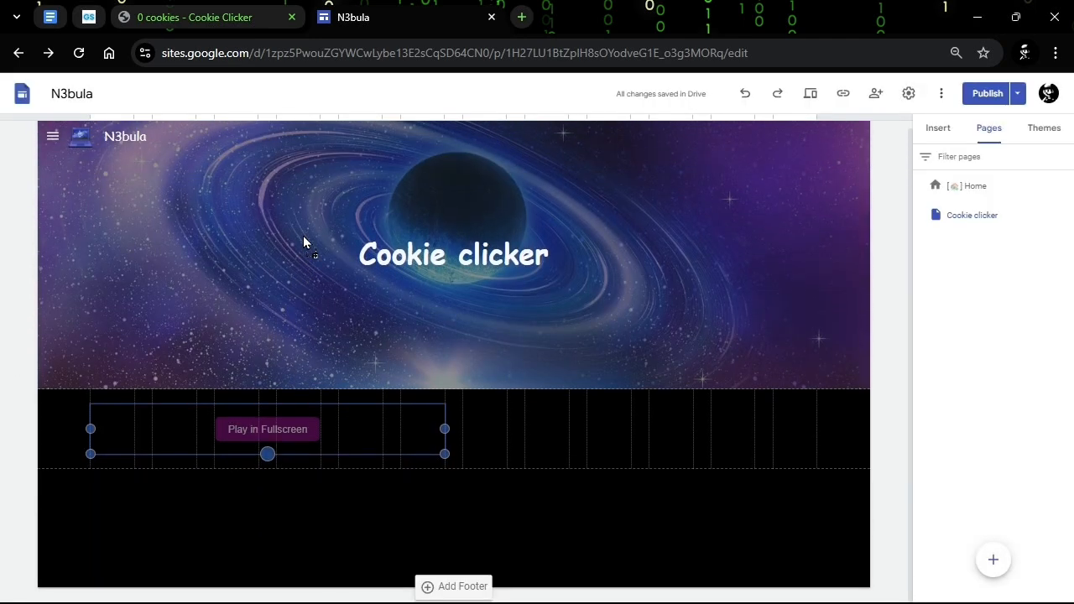
{"action": "left_click_drag", "start_coordinate": [267, 429], "coordinate": [565, 438]}
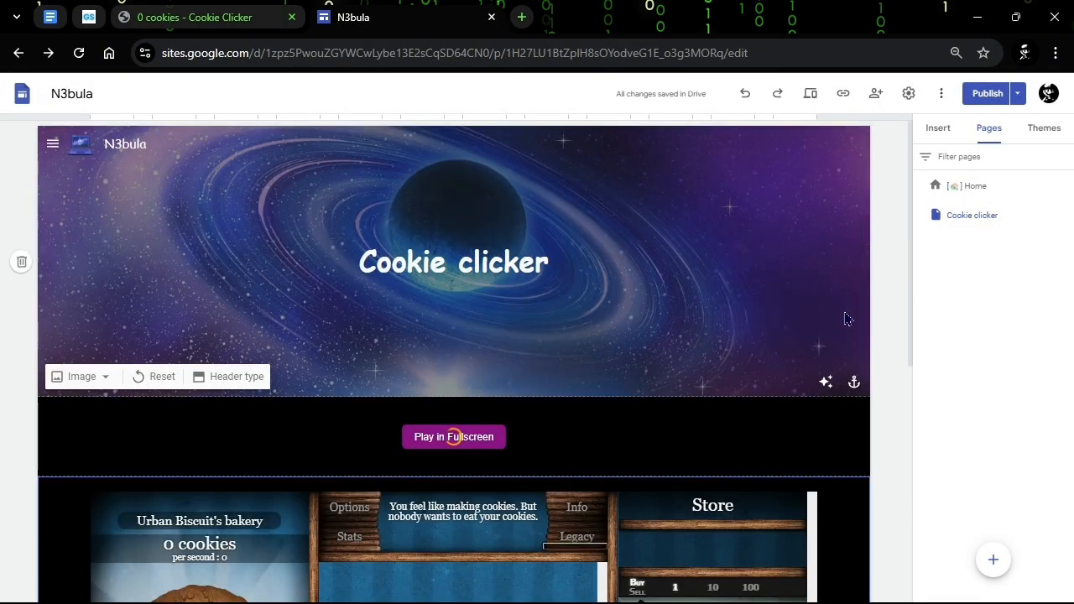
- Retitle the page '[🍪] Cookie clicker' using the Windows emoji panel
{"action": "left_click", "coordinate": [453, 261]}
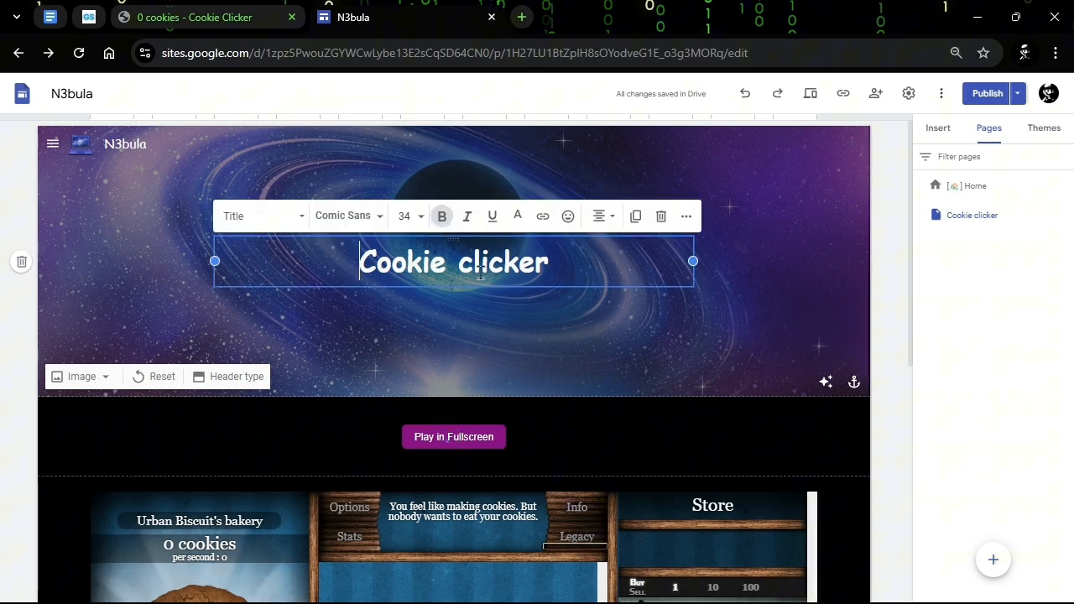
{"action": "type", "text": "[]"}
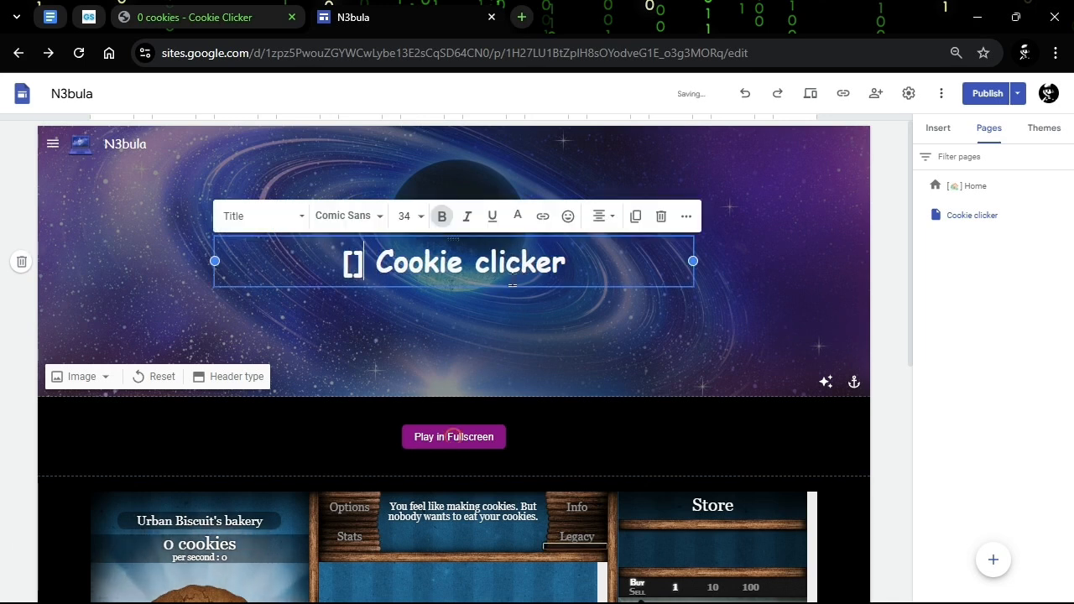
{"action": "left_click", "coordinate": [567, 215]}
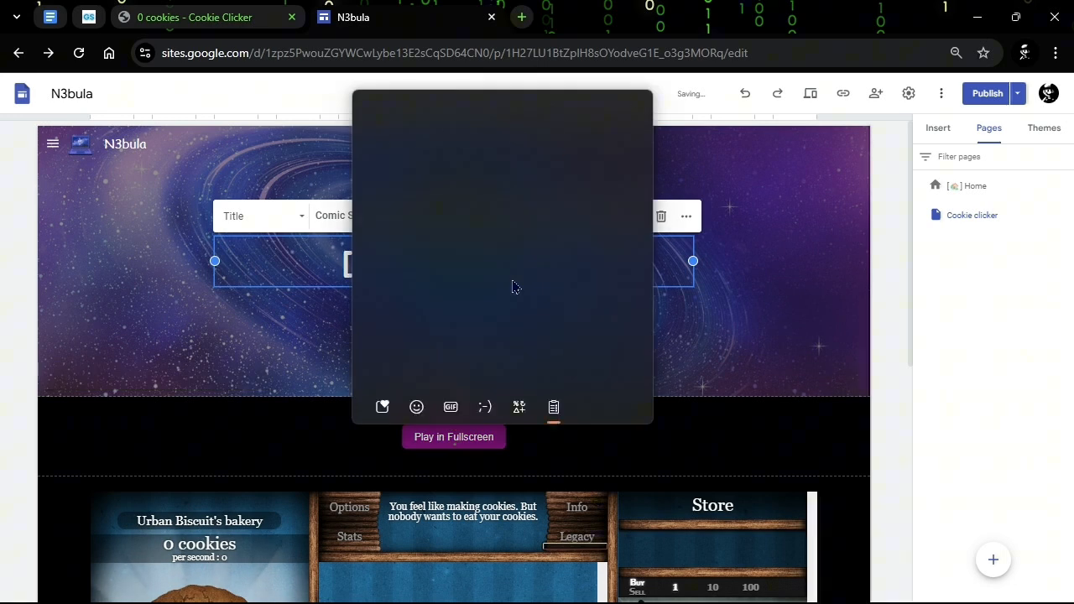
{"action": "left_click", "coordinate": [416, 406]}
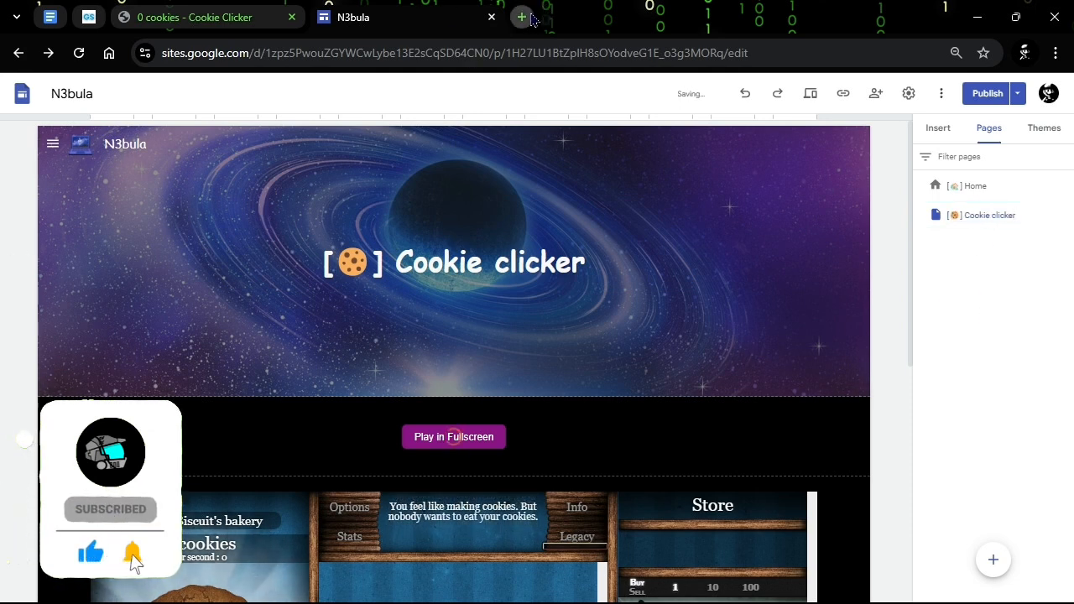
{"action": "left_click", "coordinate": [993, 559]}
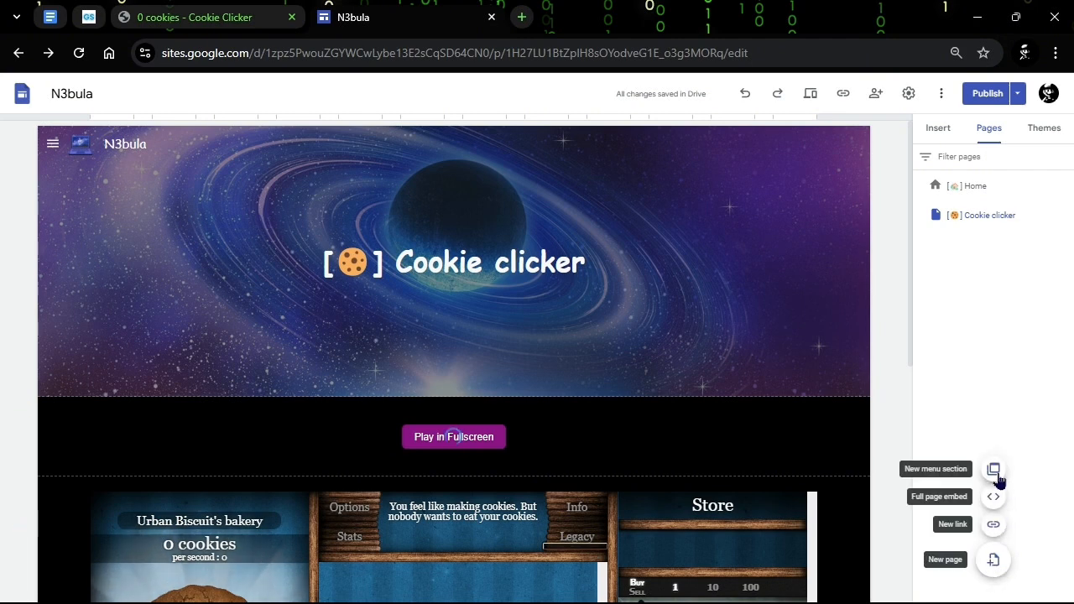
- Add a dashed separator menu section, lengthen its dashes, and preview the sidebar
{"action": "left_click", "coordinate": [992, 469]}
{"action": "type", "text": "-------------------------"}
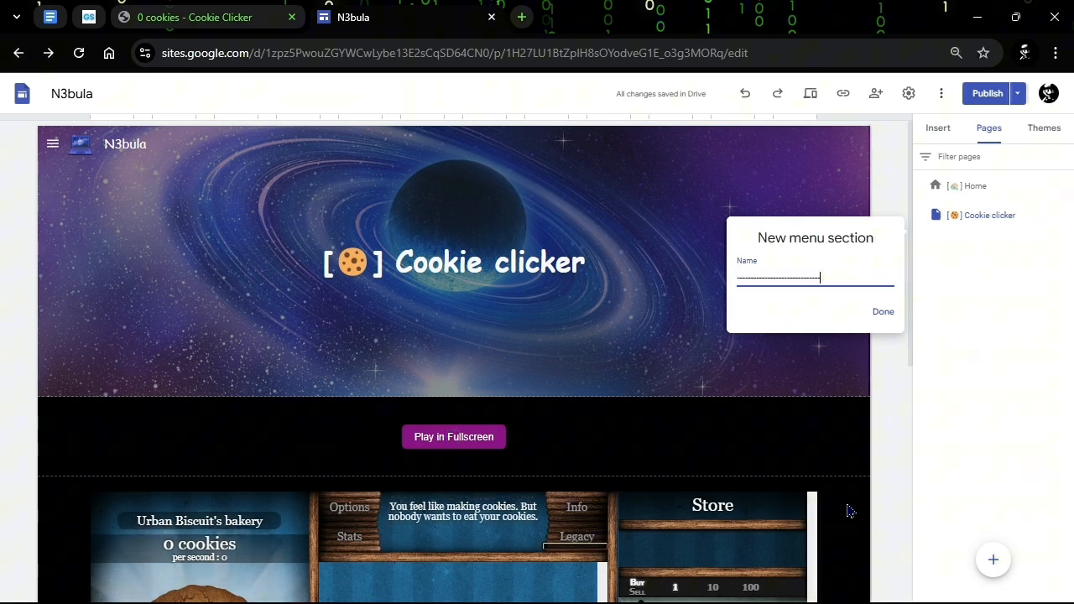
{"action": "left_click", "coordinate": [882, 311]}
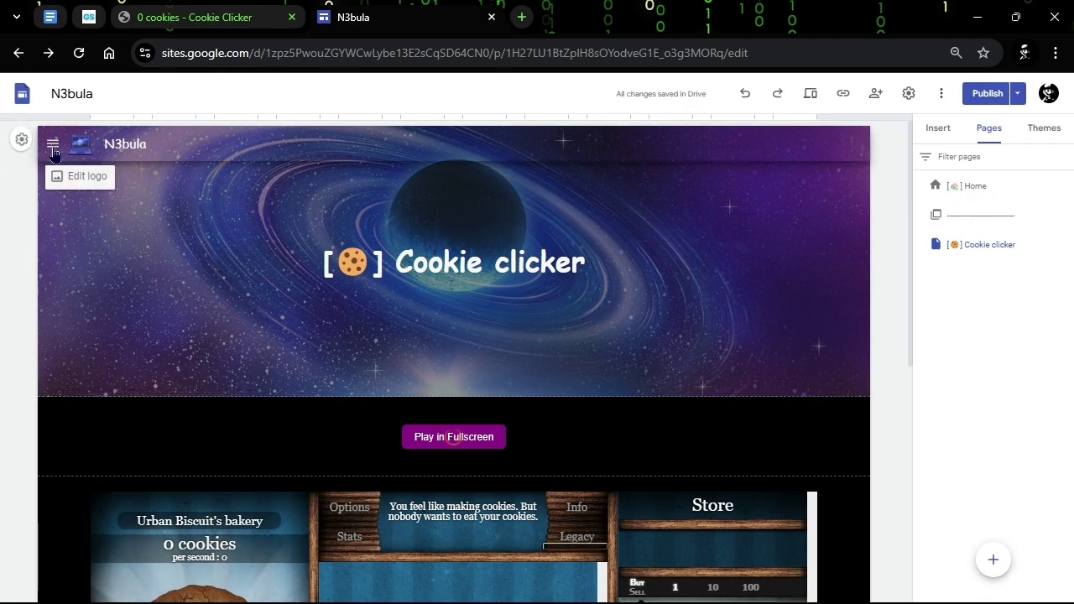
{"action": "left_click", "coordinate": [52, 143]}
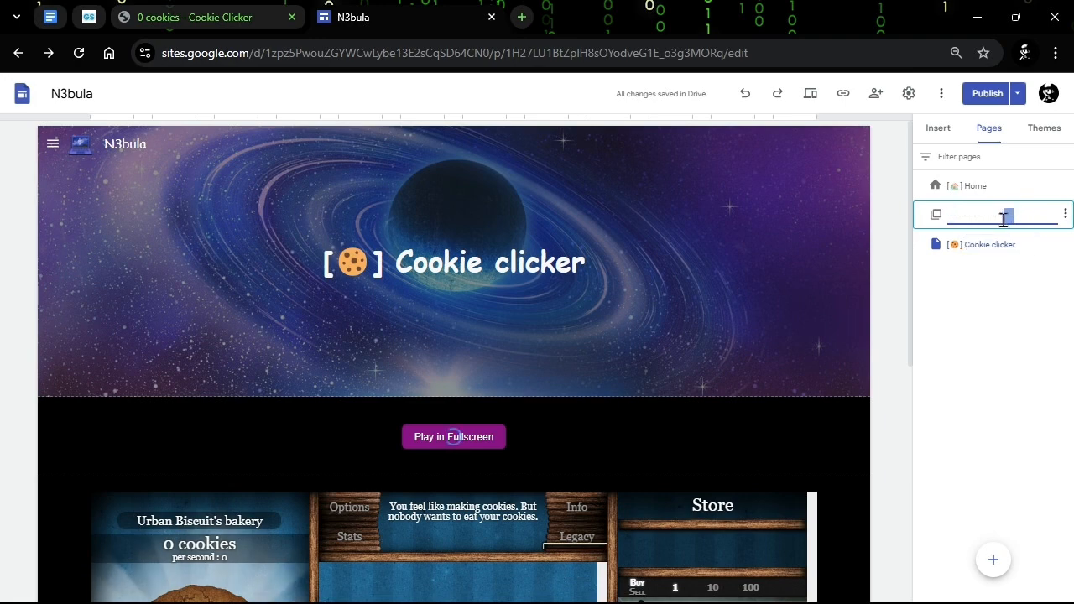
{"action": "left_click", "coordinate": [52, 143]}
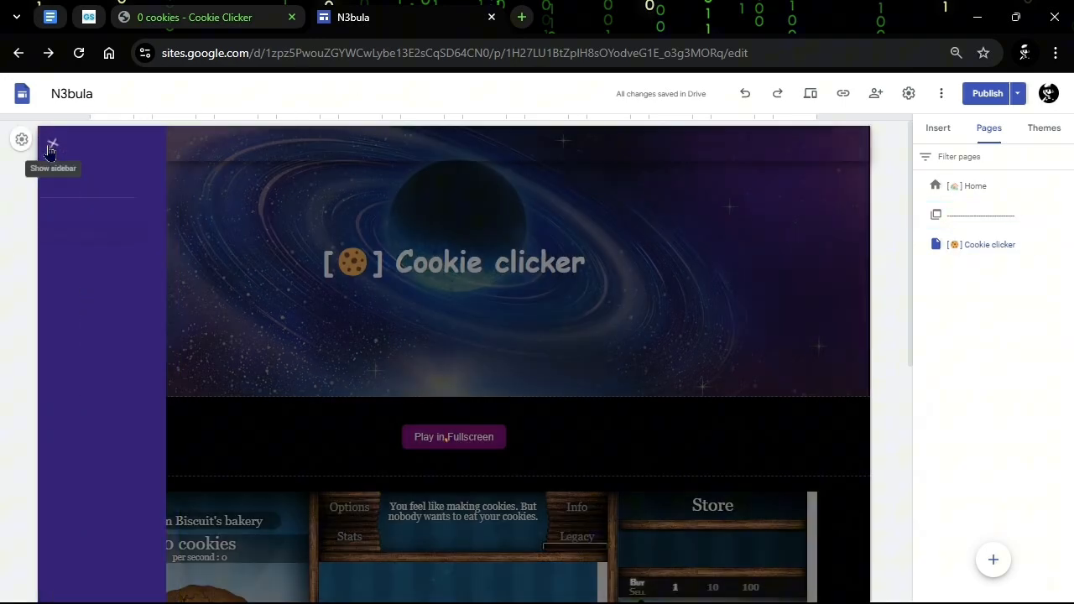
{"action": "left_click", "coordinate": [52, 143]}
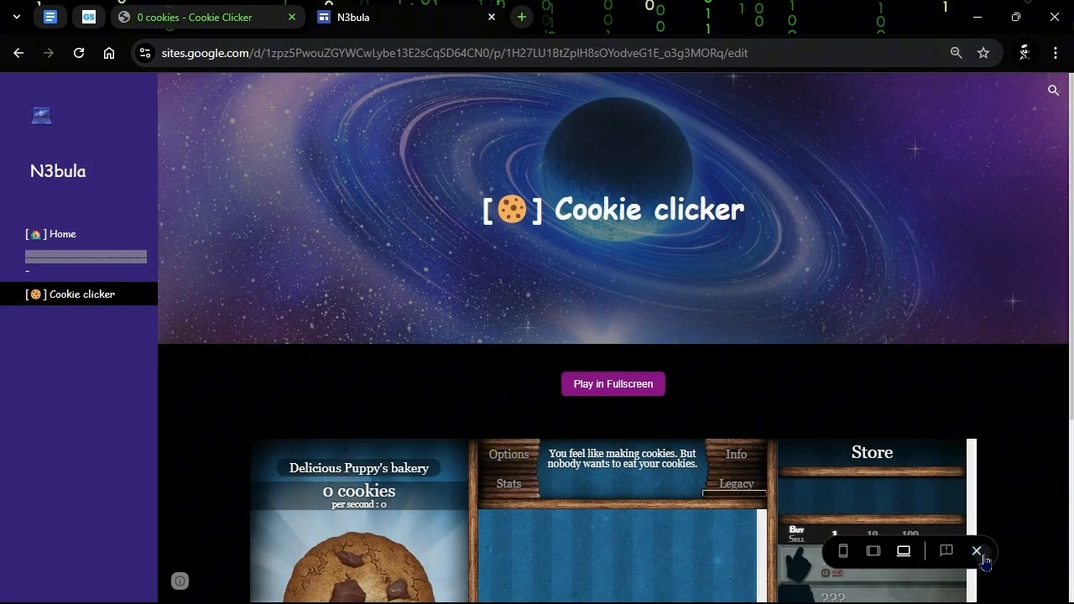
- Shorten the separator, preview Cookie clicker, and test the Play in Fullscreen button
{"action": "left_click", "coordinate": [976, 550]}
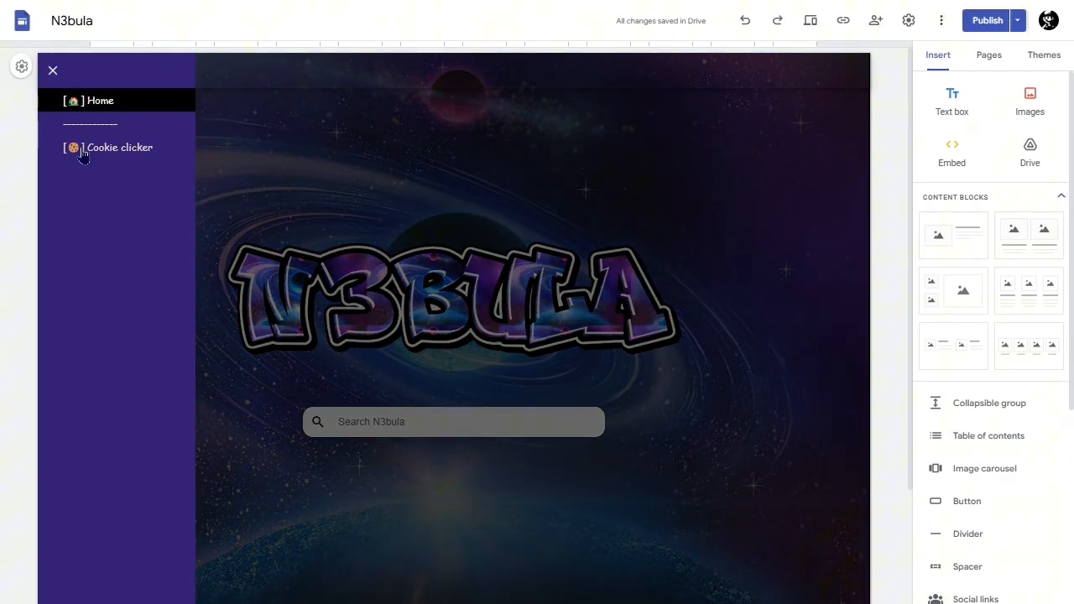
{"action": "left_click", "coordinate": [119, 147]}
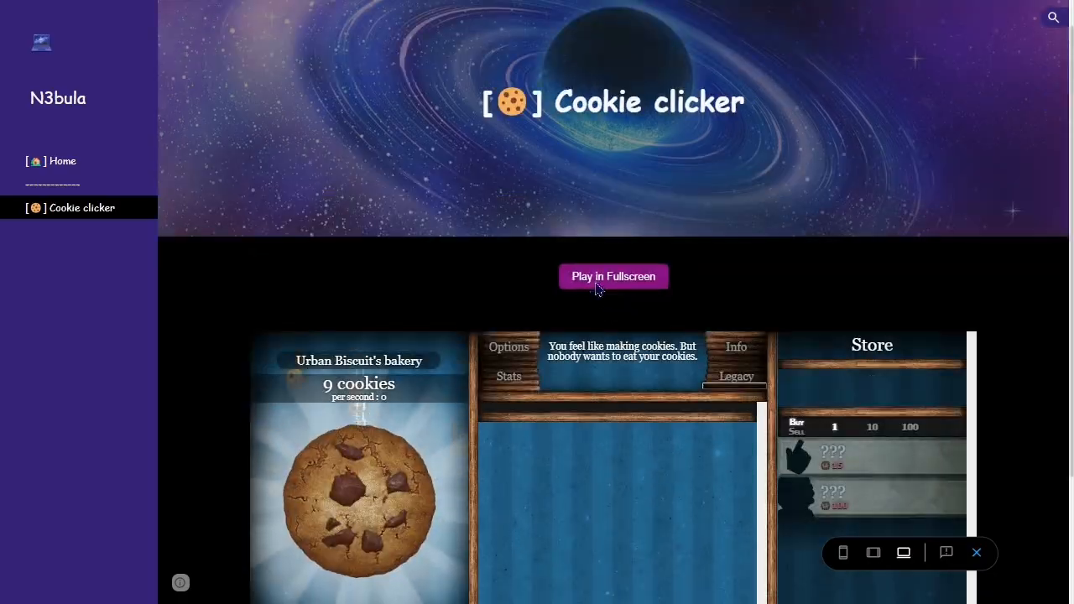
{"action": "left_click", "coordinate": [613, 276]}
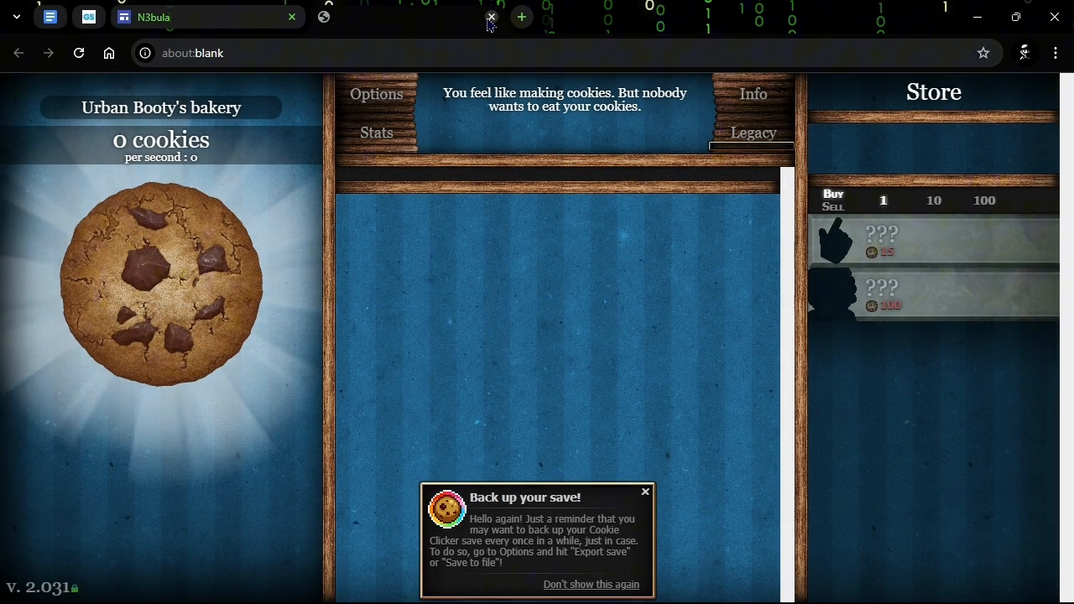
{"action": "left_click", "coordinate": [489, 16]}
{"action": "type", "text": "scrast"}
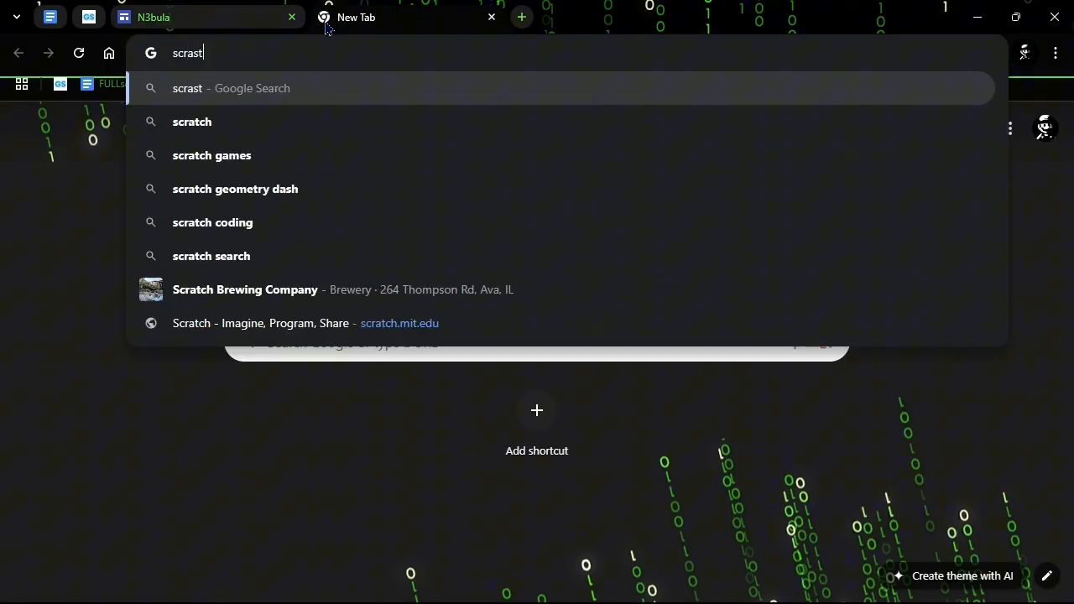
- Search Scratch for 'geometry dash' and open the Geometry Dash v1.5 project
{"action": "key", "text": "Backspace"}
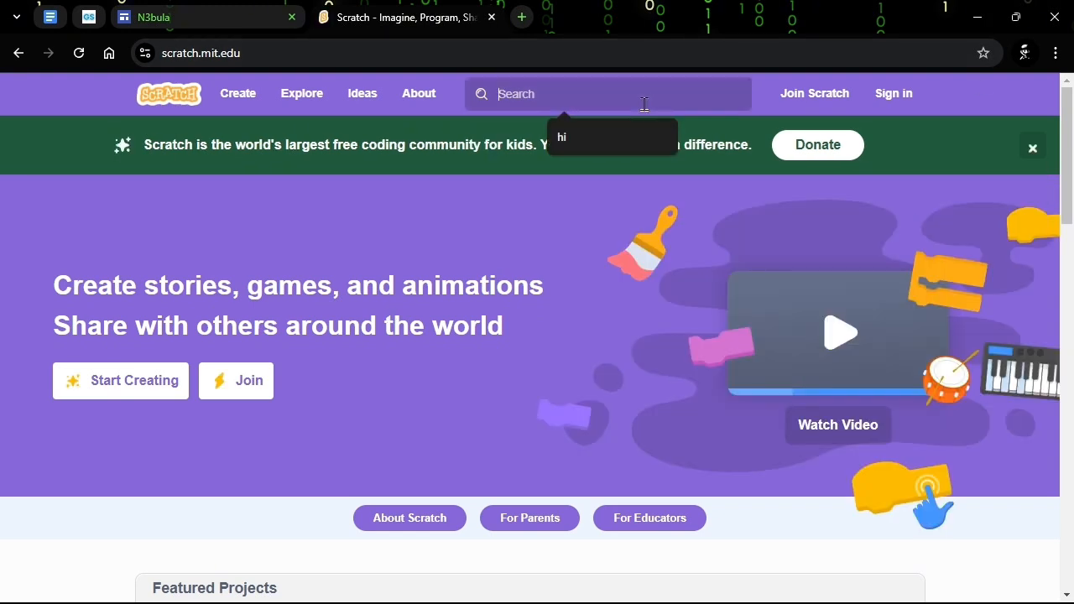
{"action": "type", "text": "geom"}
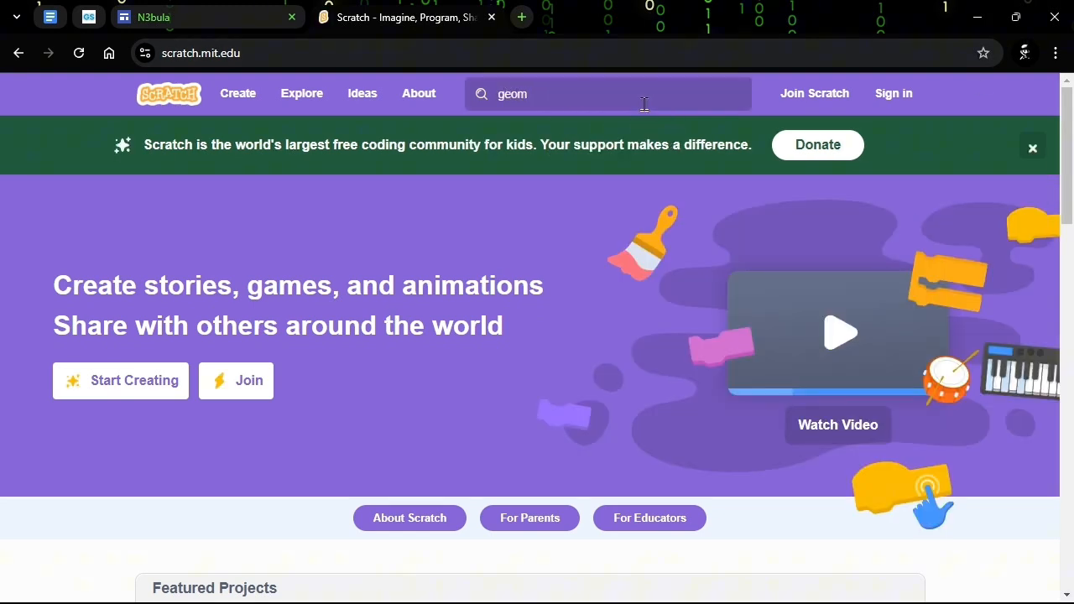
{"action": "type", "text": "etry"}
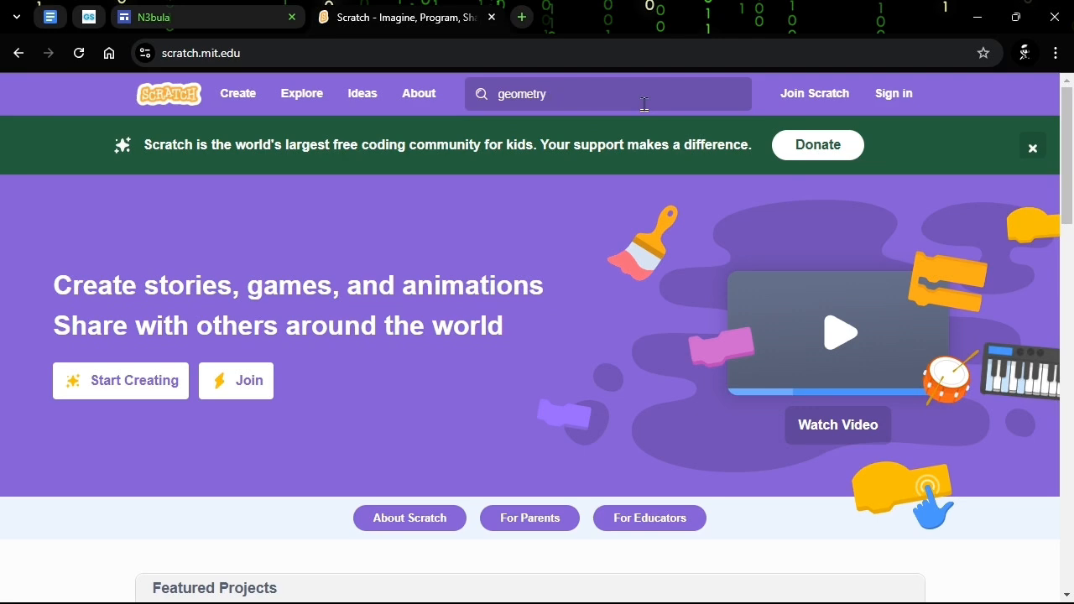
{"action": "type", "text": "geometry dash"}
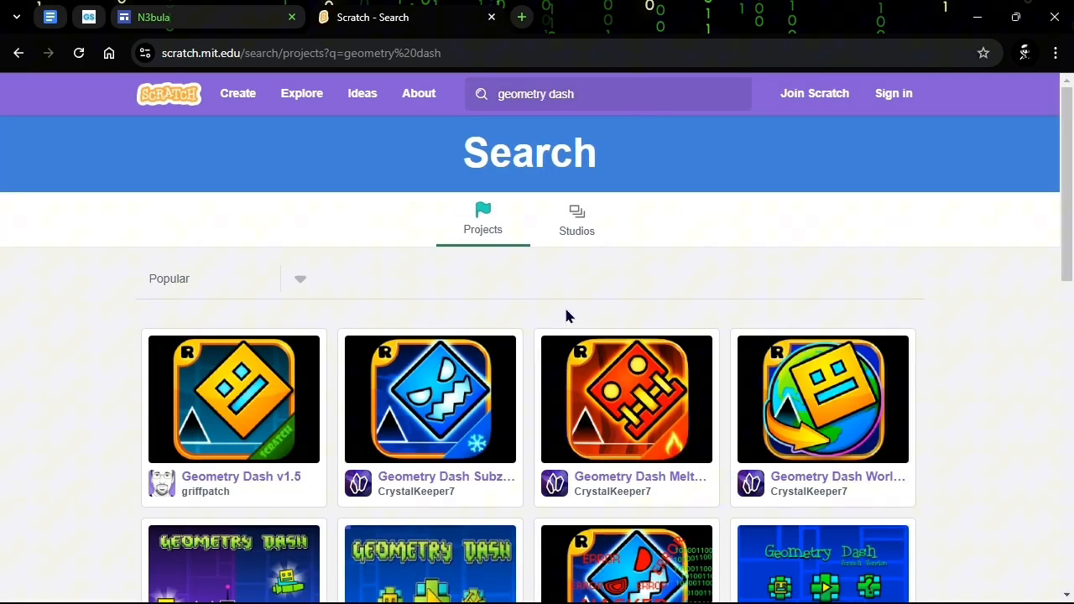
{"action": "left_click", "coordinate": [233, 398]}
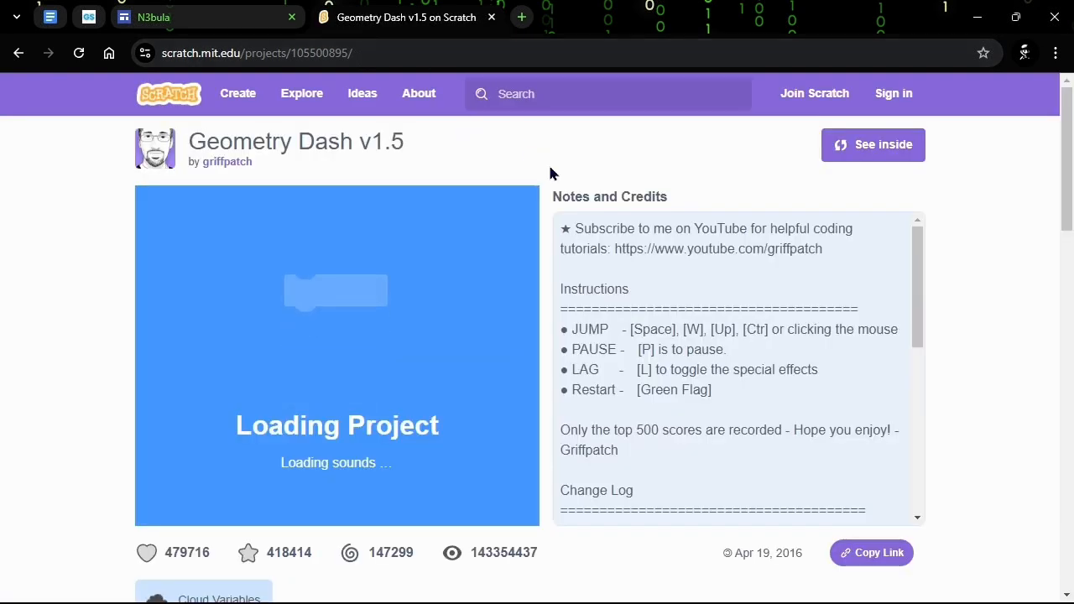
- Load the project's /embed address, copy it, and return to the N3bula editor
{"action": "left_click", "coordinate": [870, 552]}
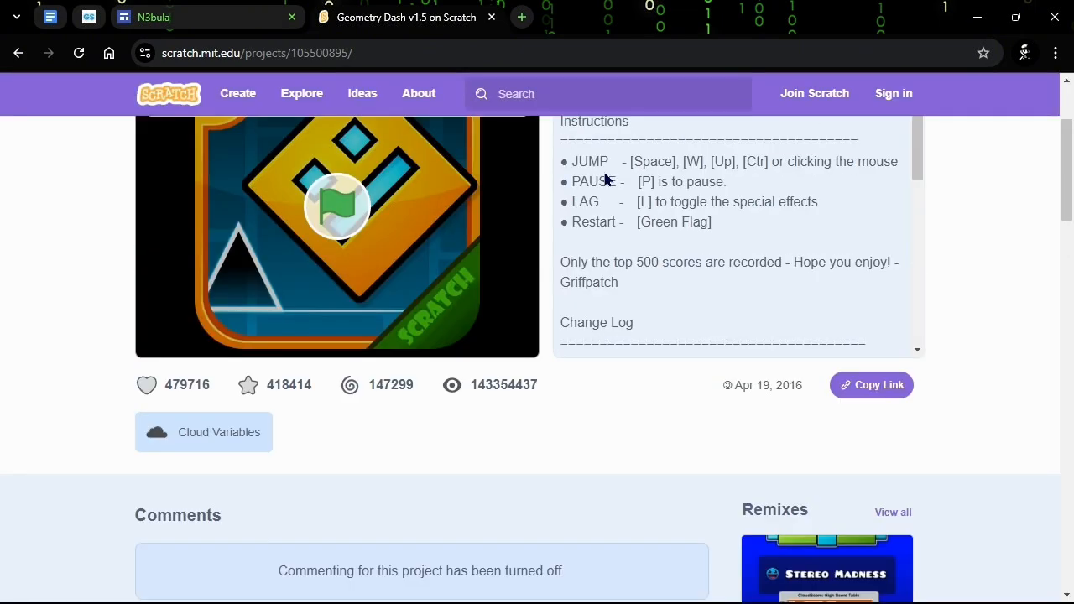
{"action": "scroll", "scroll_direction": "up", "scroll_amount": 3}
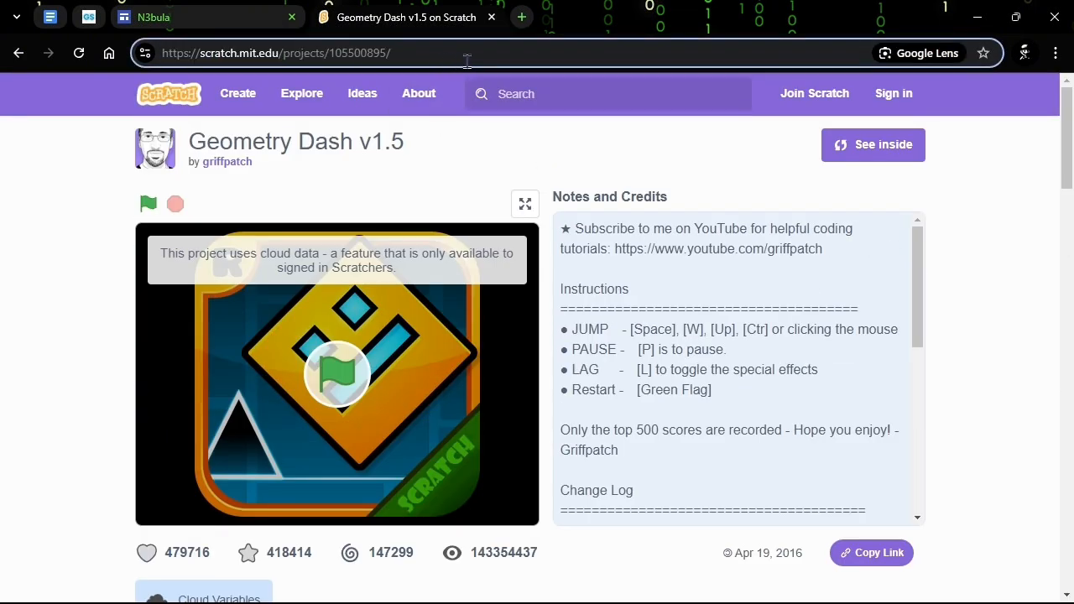
{"action": "type", "text": "/embe"}
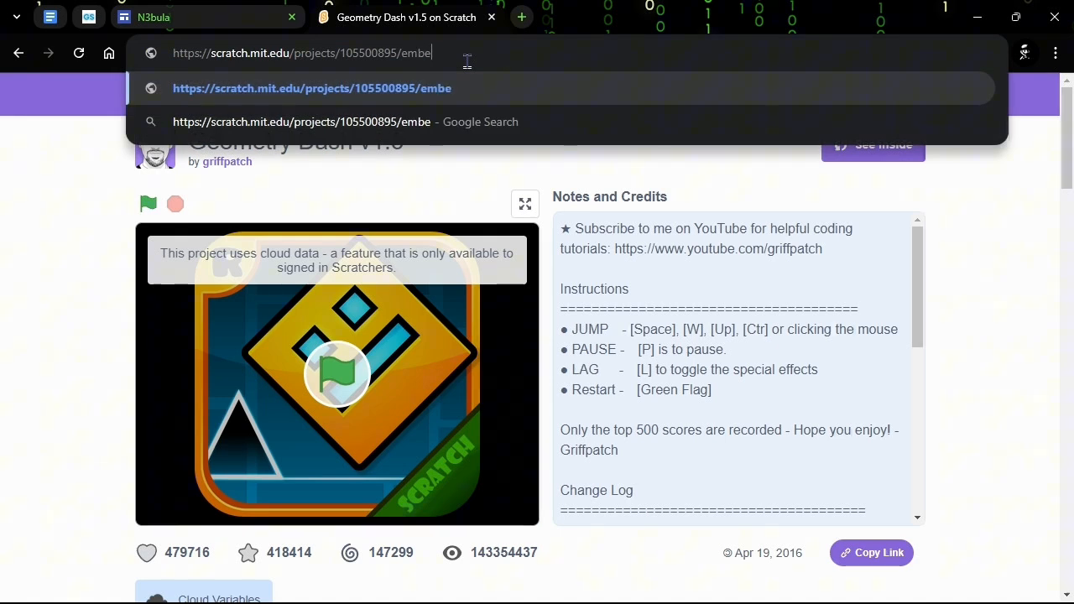
{"action": "key", "text": "Enter"}
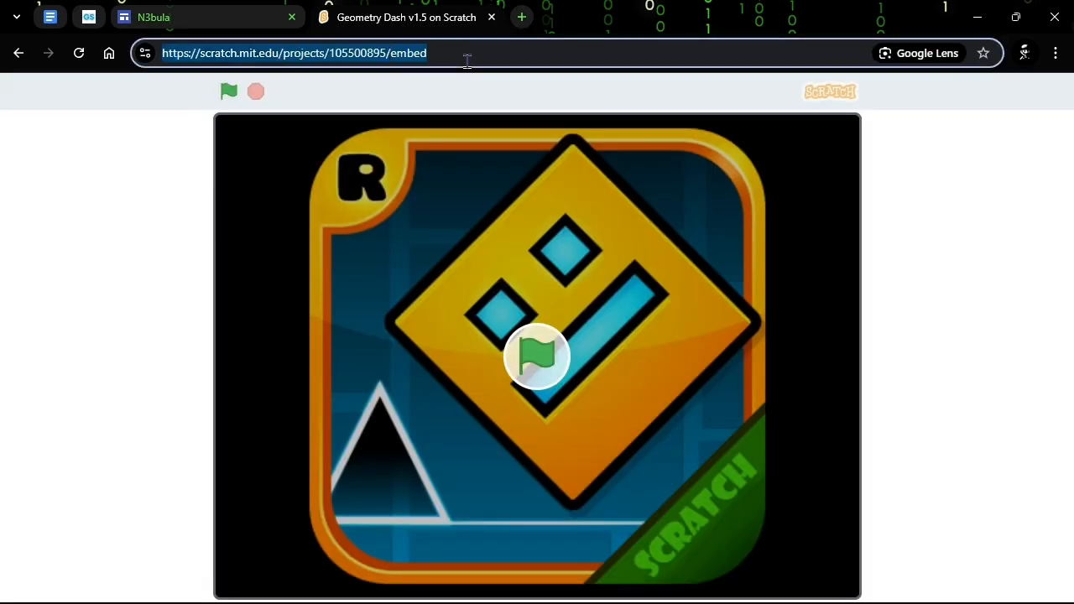
{"action": "left_click", "coordinate": [151, 16]}
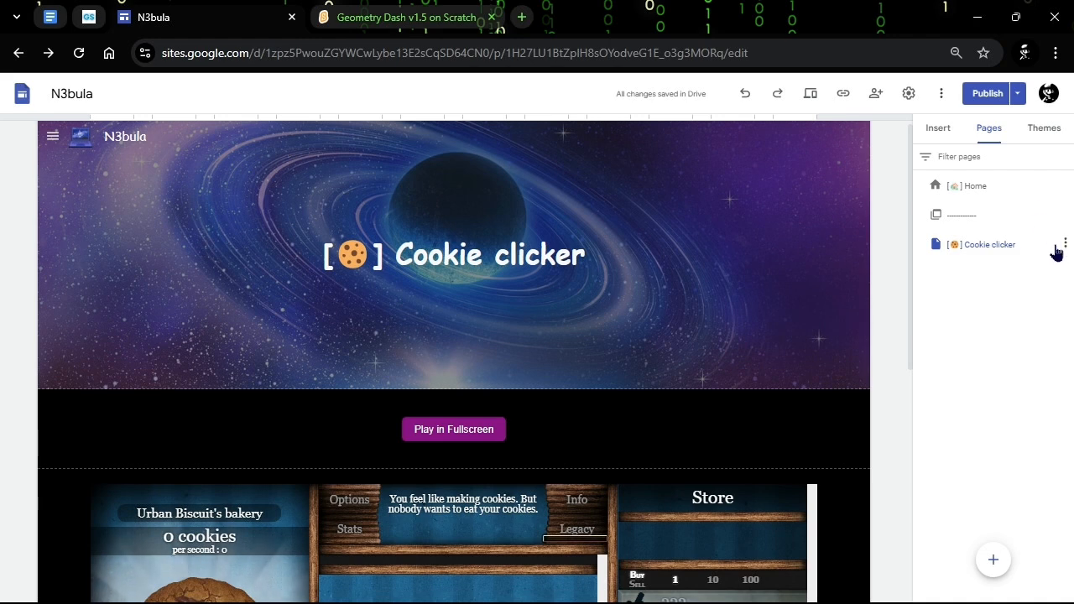
- Duplicate the Cookie clicker page and start renaming the copy to 'Geometry Dash'
{"action": "left_click", "coordinate": [1064, 244]}
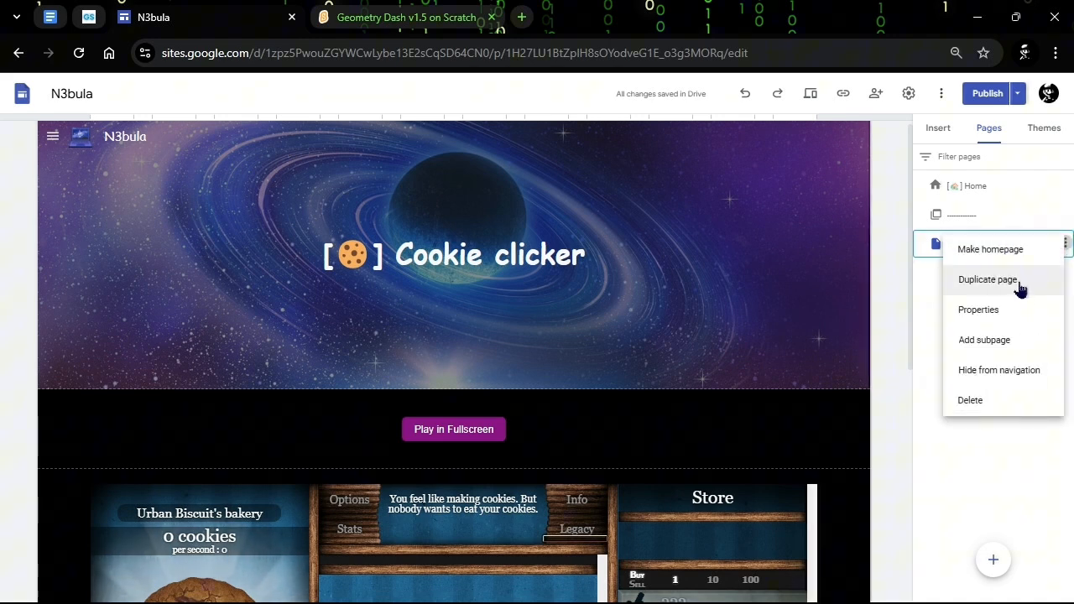
{"action": "left_click", "coordinate": [985, 279]}
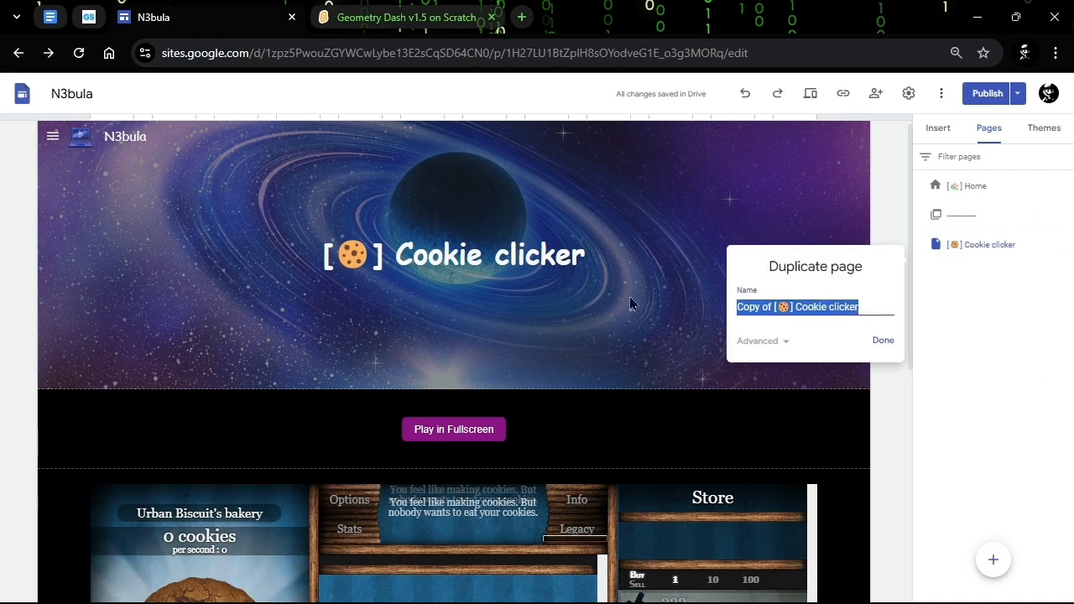
{"action": "left_click", "coordinate": [767, 306]}
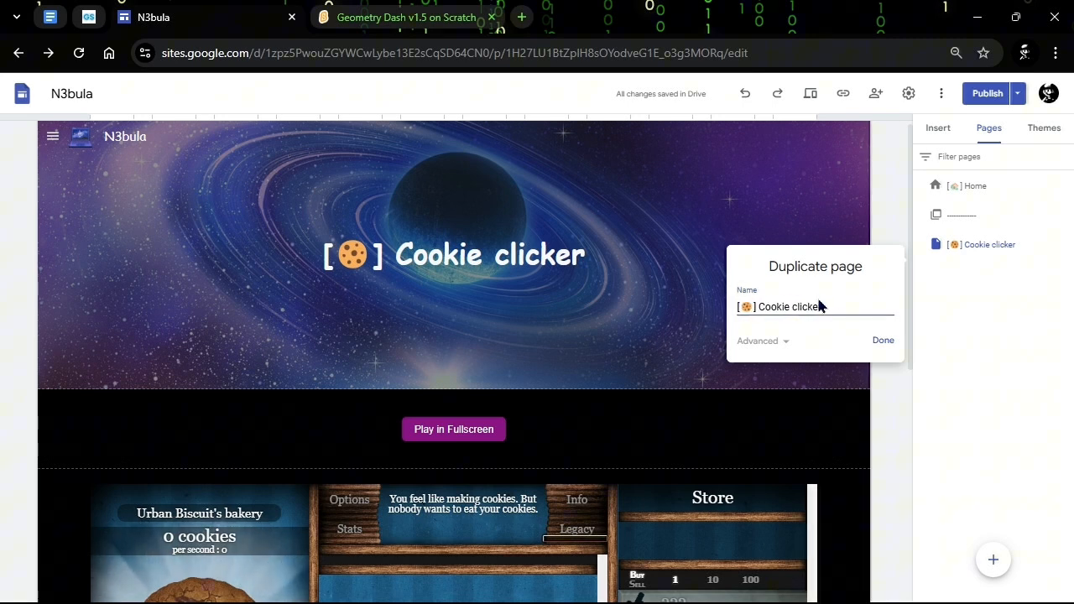
{"action": "double_click", "coordinate": [788, 307]}
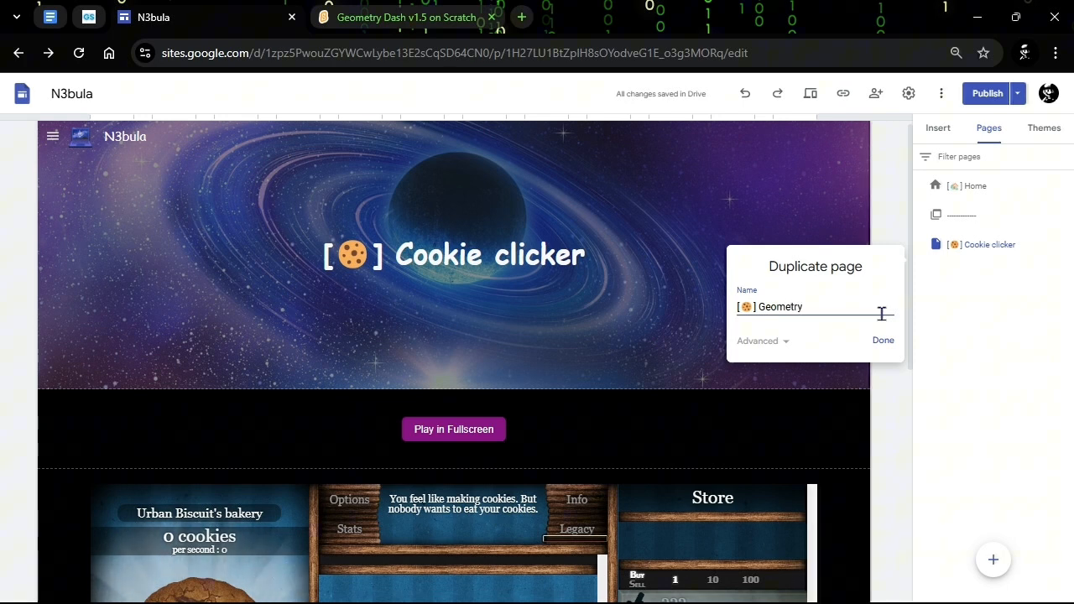
{"action": "type", "text": "Dash"}
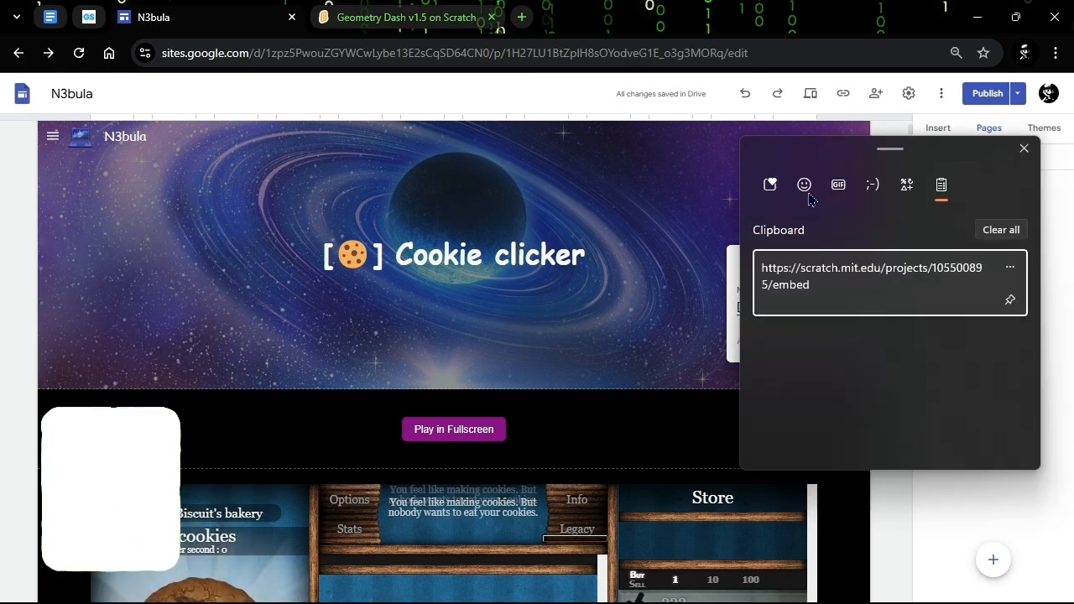
- Browse the emoji collection, including the animal category, for a page-name emoji
{"action": "left_click", "coordinate": [803, 185]}
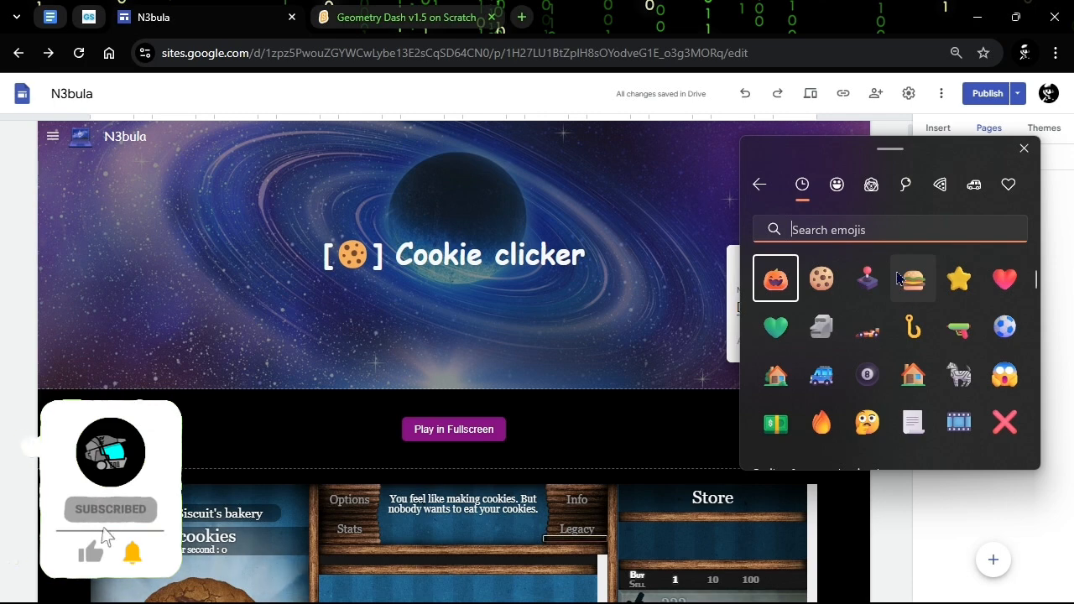
{"action": "left_click", "coordinate": [836, 184]}
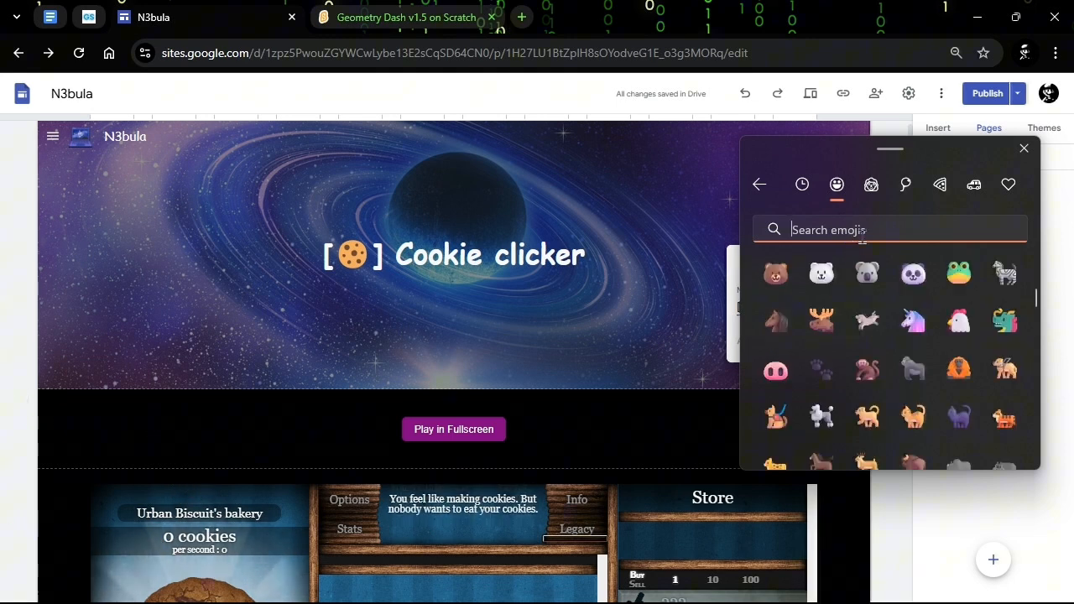
{"action": "mouse_move", "coordinate": [866, 273]}
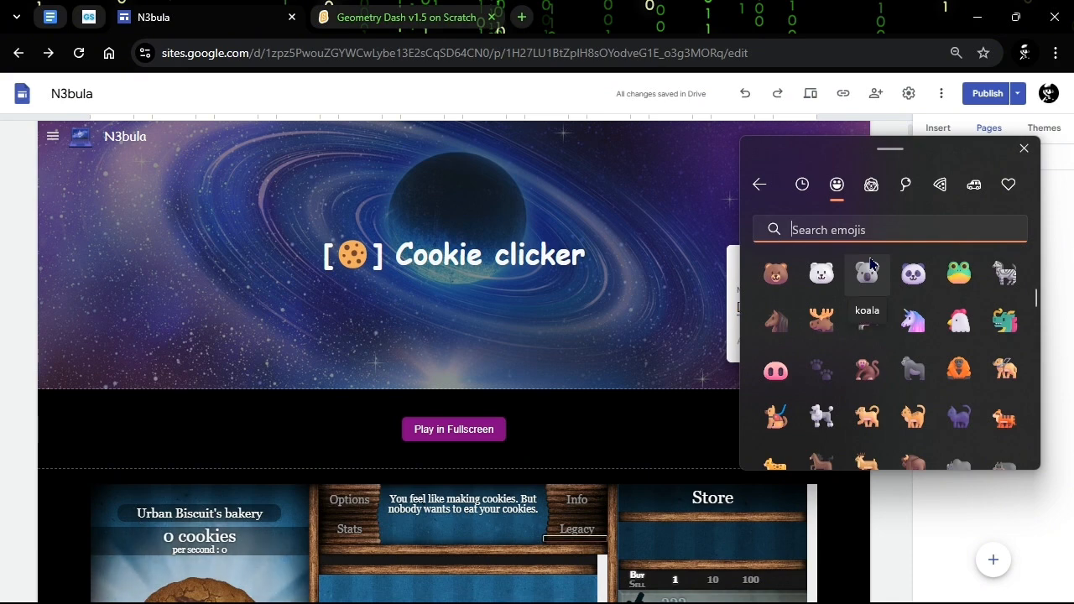
{"action": "scroll", "scroll_direction": "down", "scroll_amount": 3}
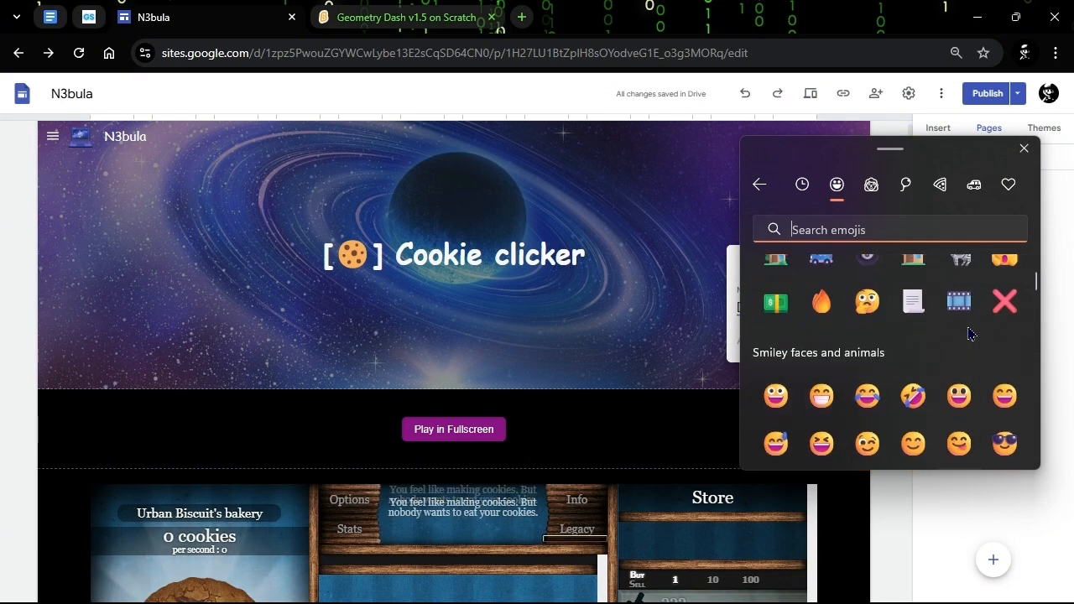
{"action": "left_click", "coordinate": [802, 184]}
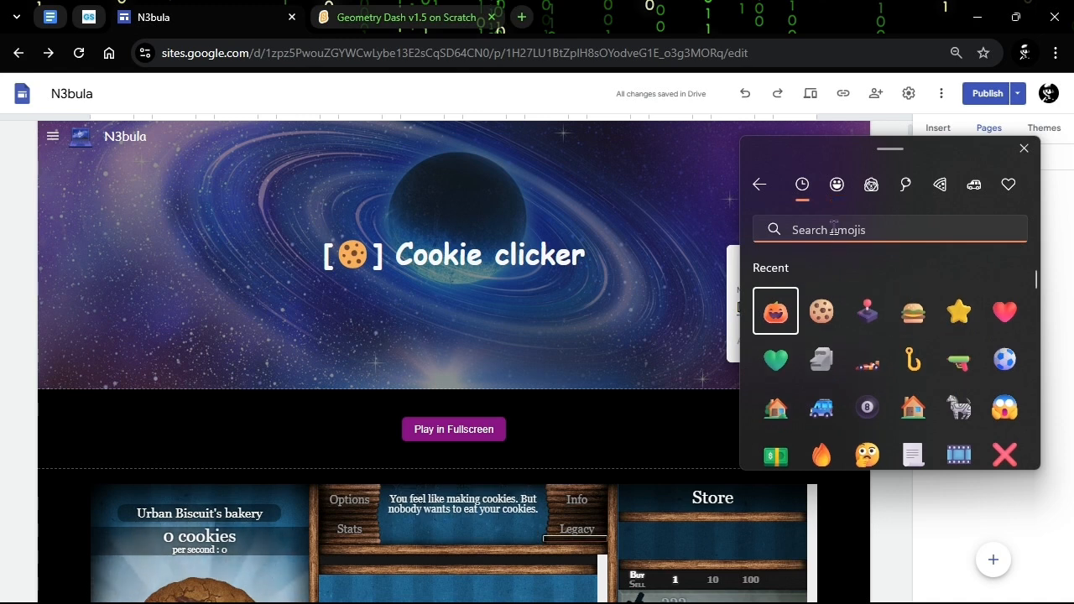
{"action": "mouse_move", "coordinate": [958, 311]}
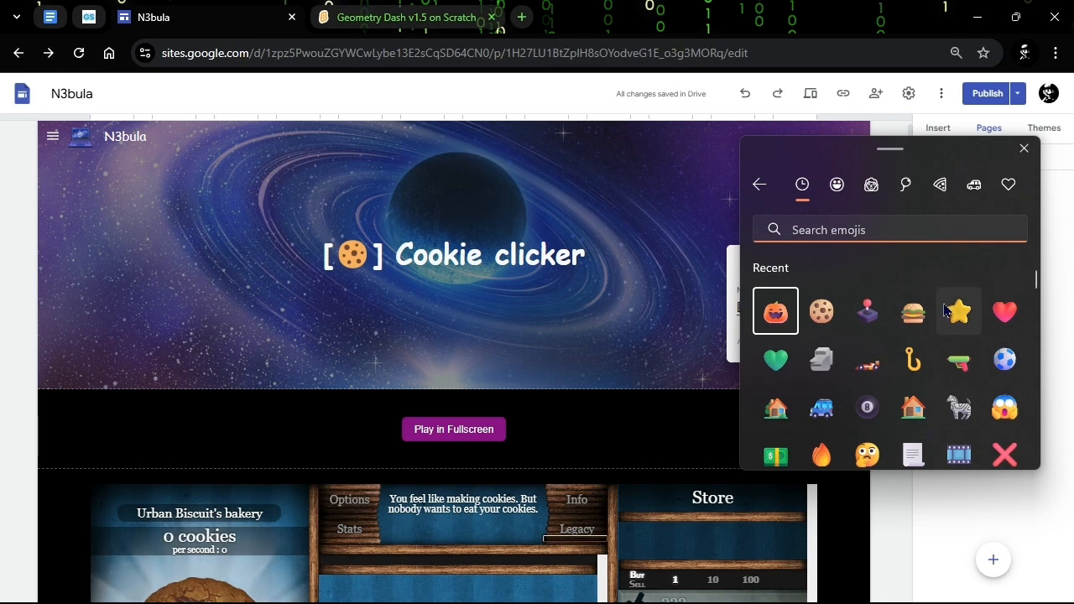
{"action": "mouse_move", "coordinate": [970, 348]}
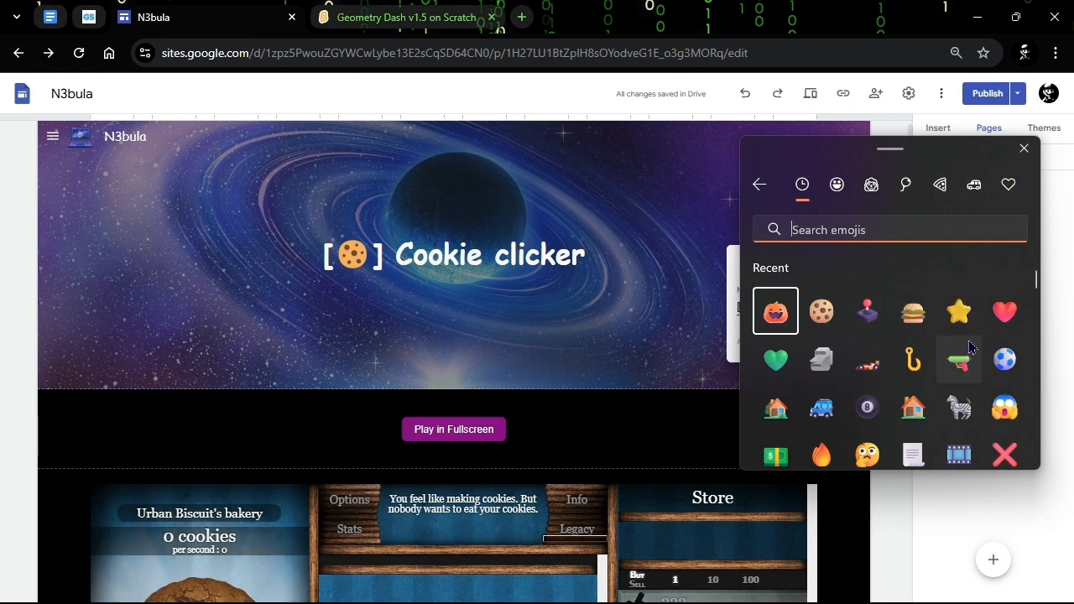
{"action": "scroll", "scroll_direction": "down", "scroll_amount": 3}
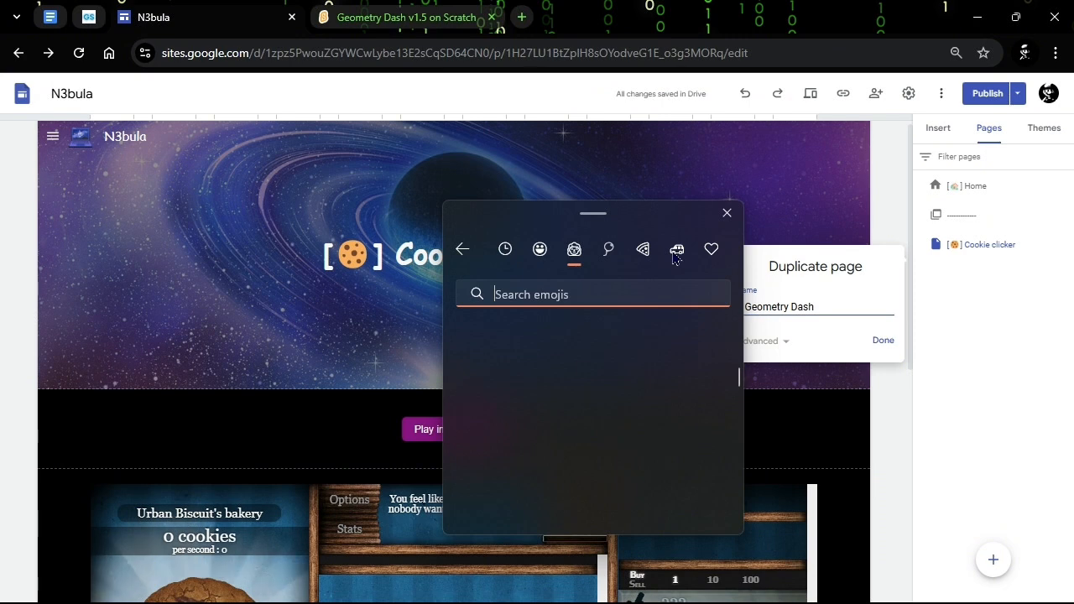
- Scroll through the transport and places emojis looking for a suitable icon
{"action": "left_click", "coordinate": [676, 249]}
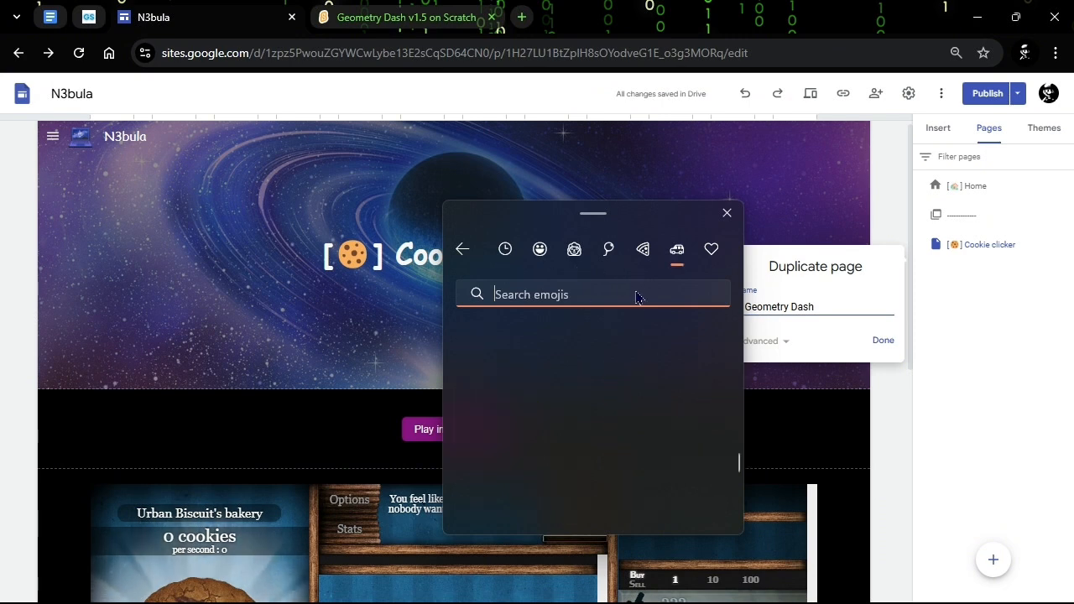
{"action": "left_click", "coordinate": [676, 249]}
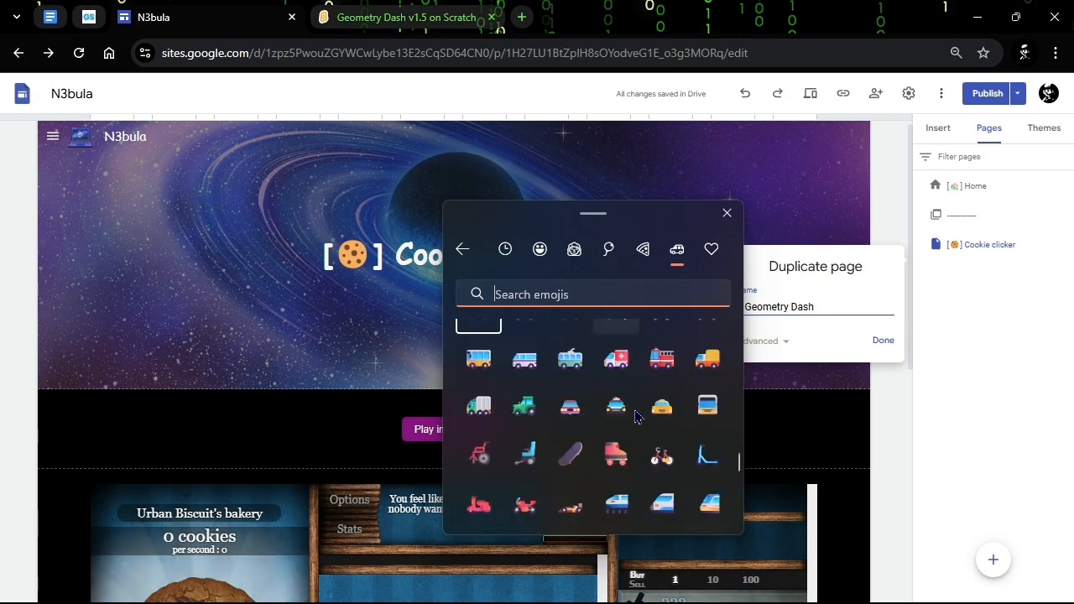
{"action": "scroll", "scroll_direction": "down", "scroll_amount": 3}
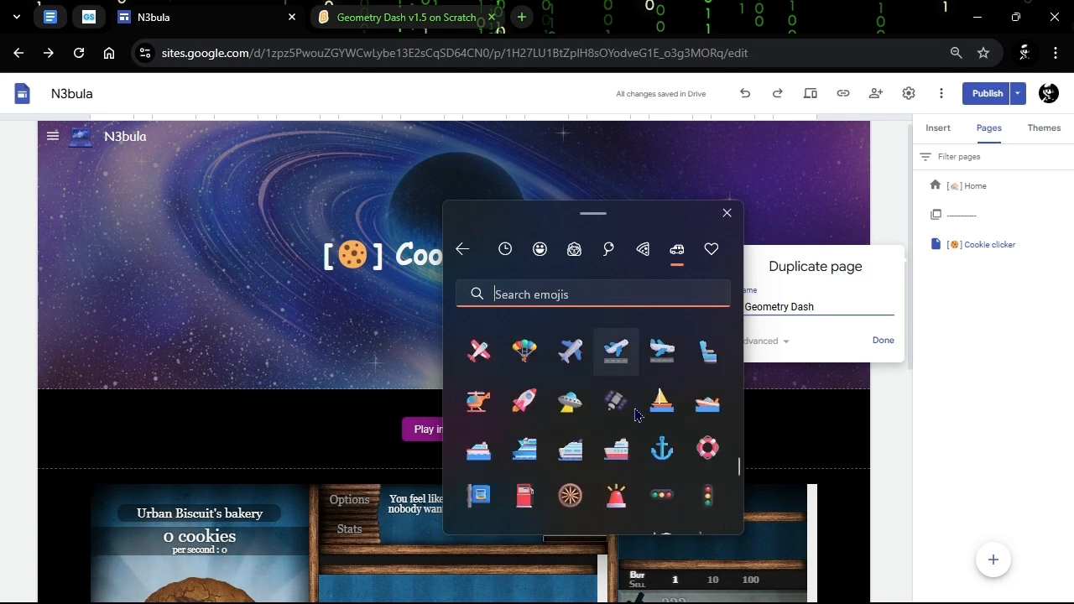
{"action": "scroll", "scroll_direction": "down", "scroll_amount": 3}
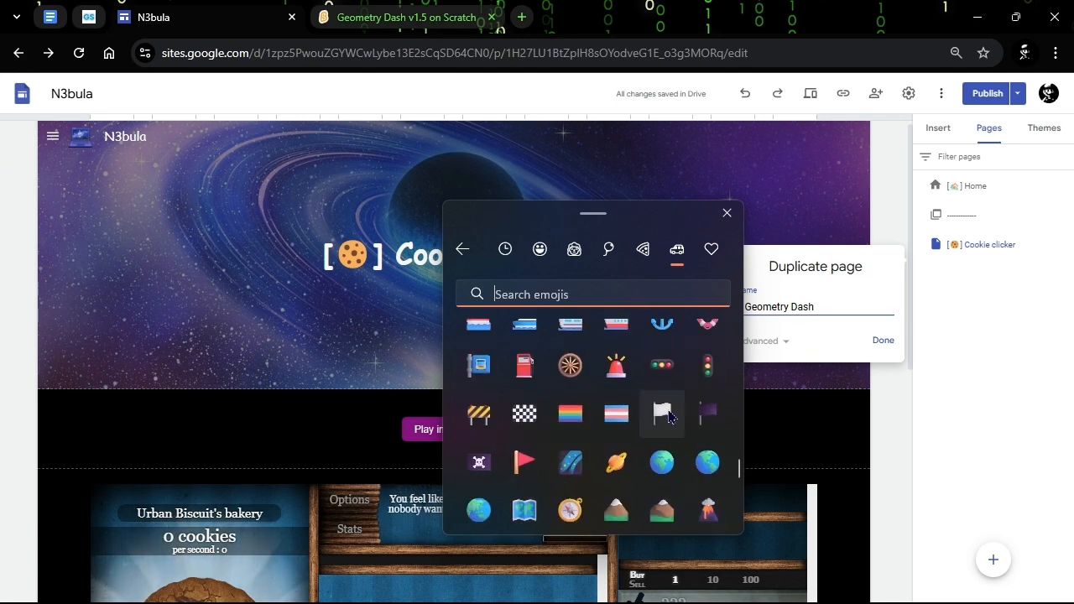
{"action": "scroll", "scroll_direction": "down", "scroll_amount": 3}
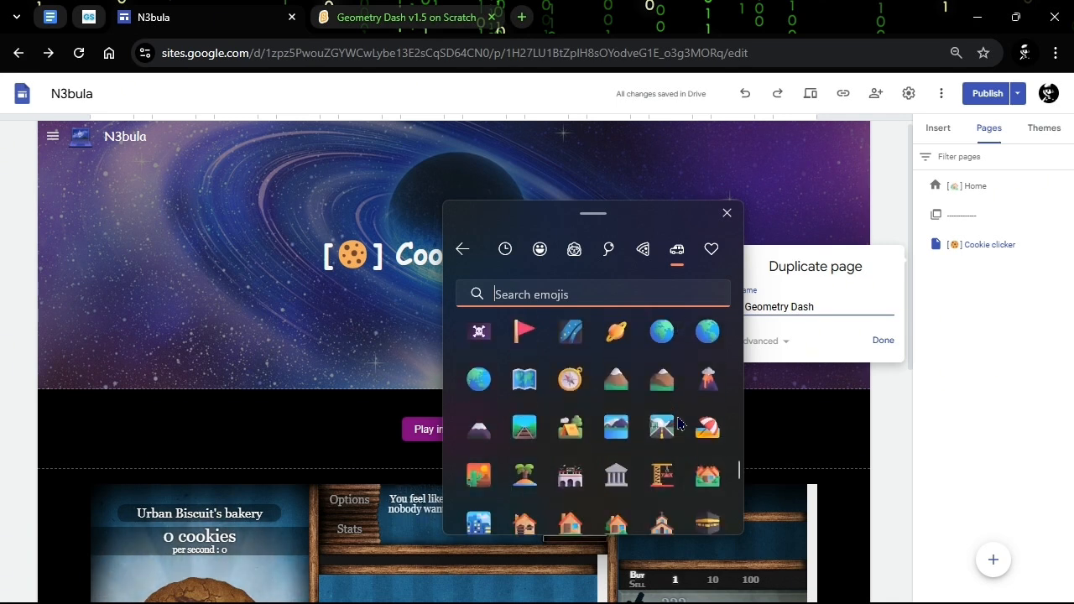
{"action": "scroll", "scroll_direction": "down", "scroll_amount": 3}
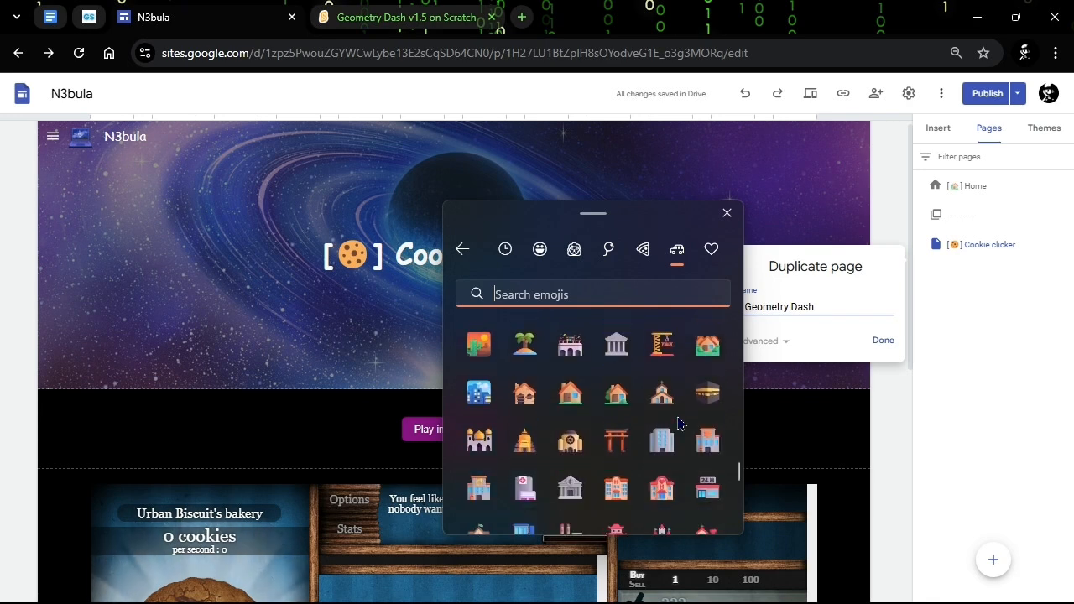
{"action": "scroll", "scroll_direction": "down", "scroll_amount": 3}
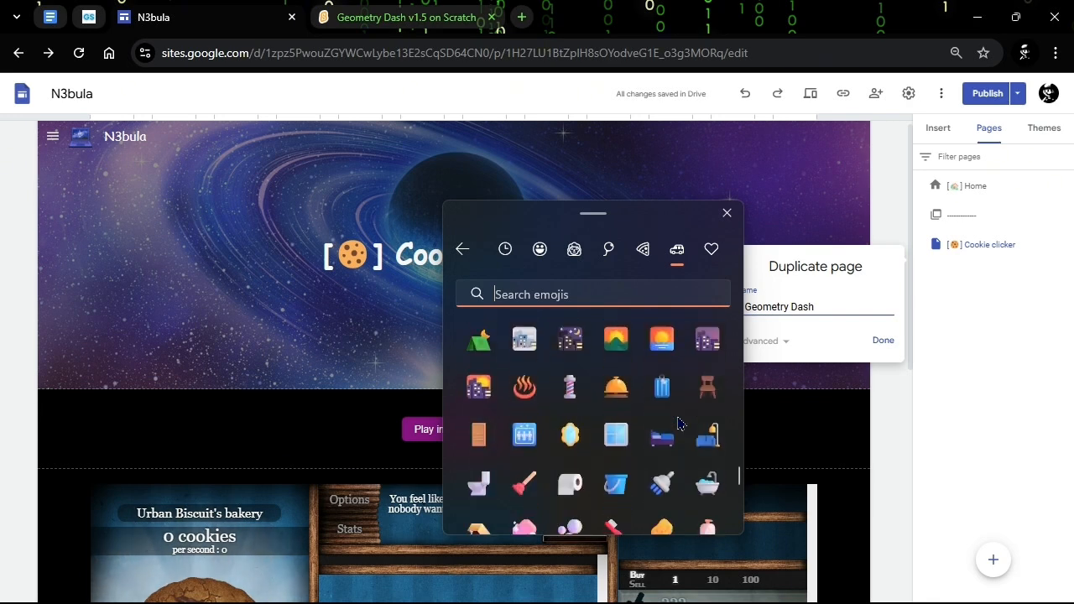
{"action": "mouse_move", "coordinate": [661, 435]}
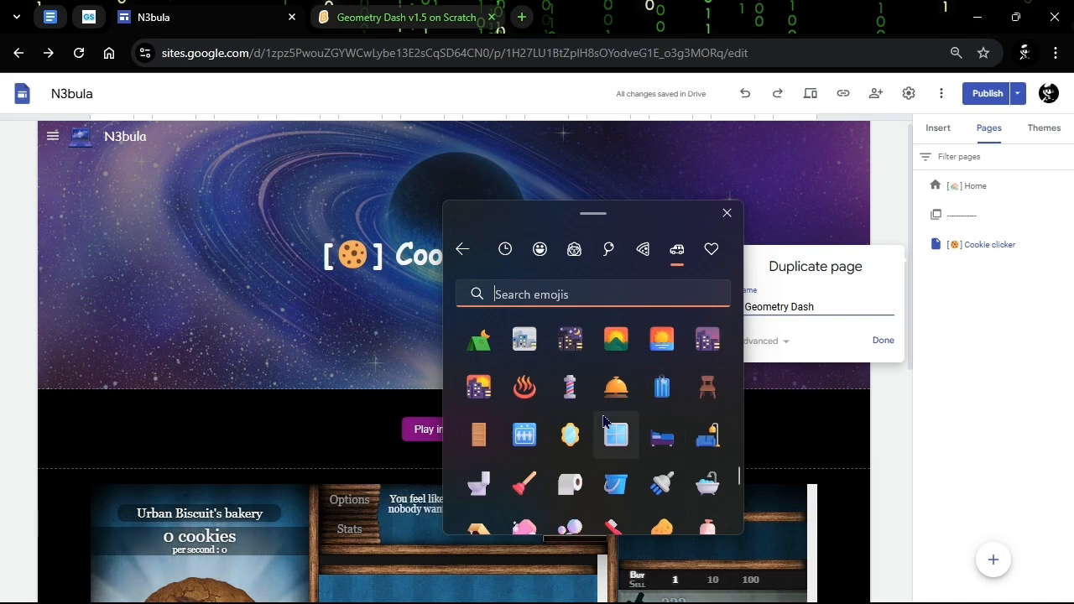
{"action": "scroll", "scroll_direction": "down", "scroll_amount": 3}
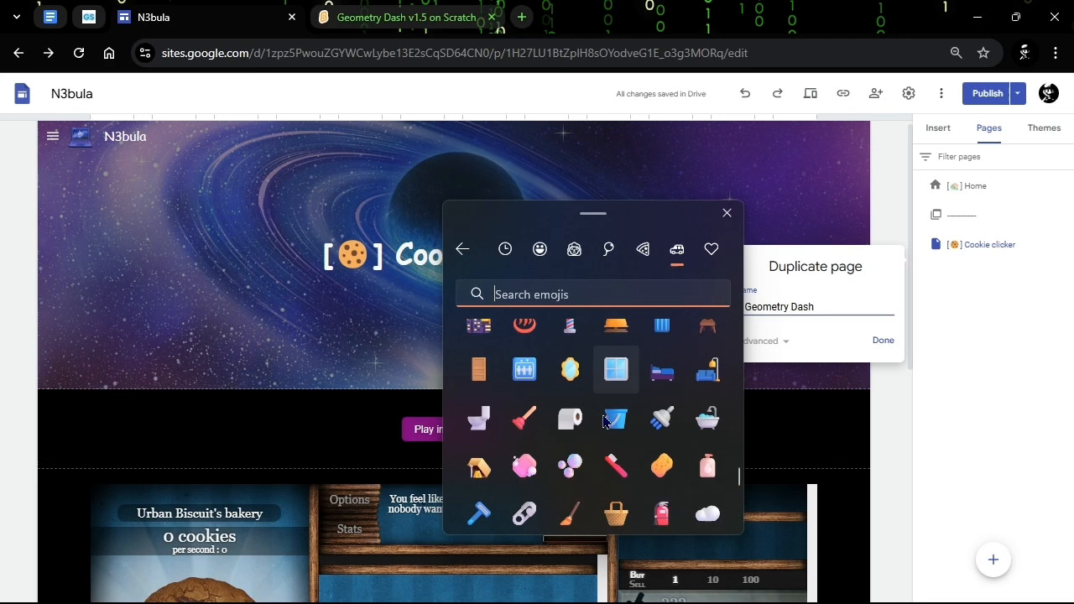
{"action": "left_click", "coordinate": [641, 249]}
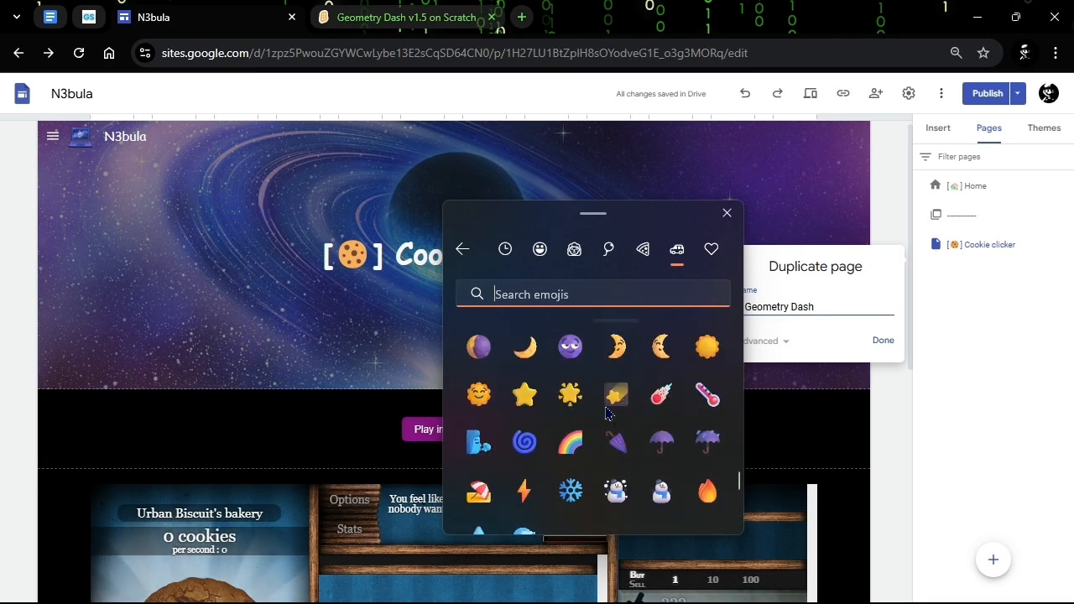
{"action": "scroll", "scroll_direction": "down", "scroll_amount": 3}
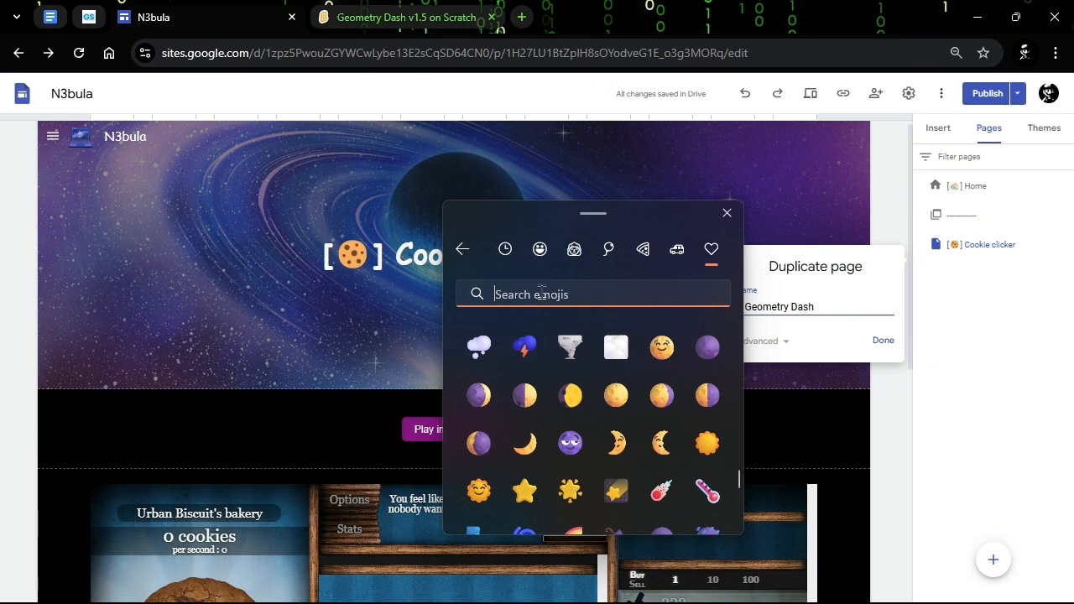
- Search the emoji panel for 'dash' and place an emoji inside the brackets
{"action": "left_click", "coordinate": [726, 212]}
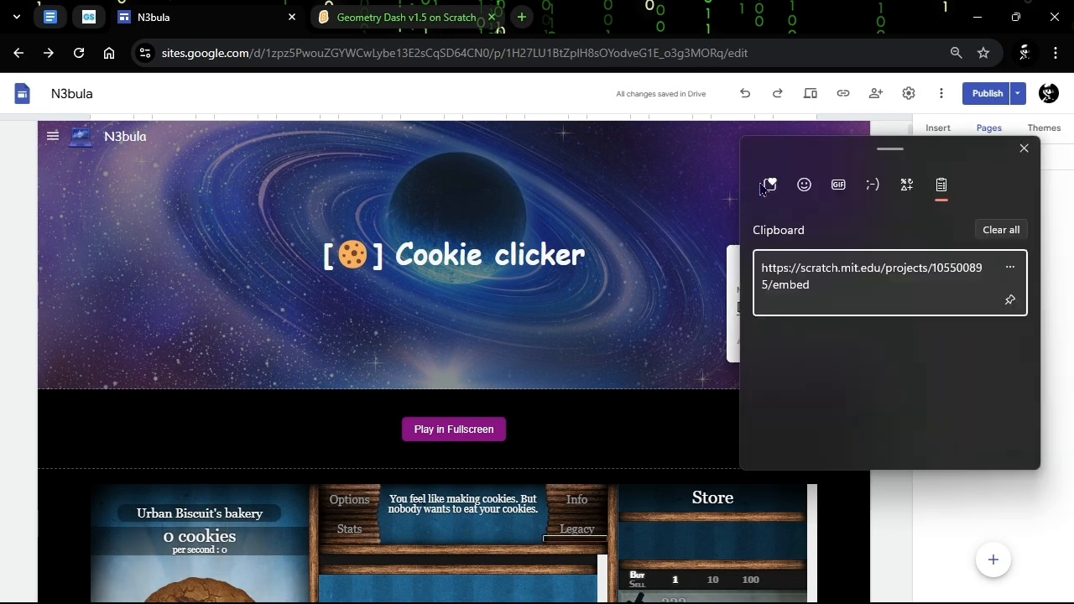
{"action": "left_click", "coordinate": [803, 185]}
{"action": "type", "text": "d"}
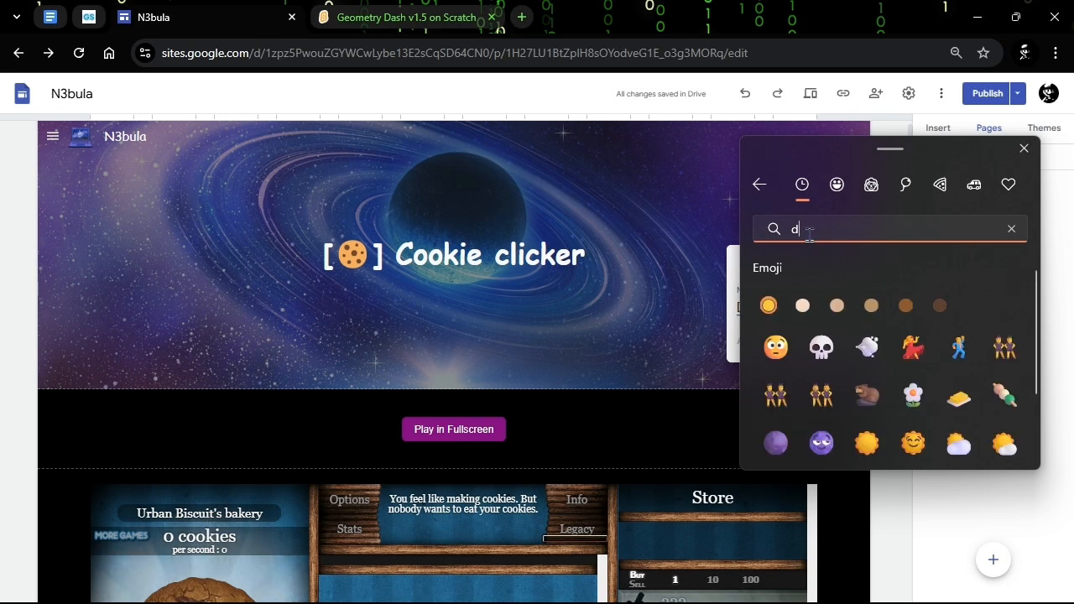
{"action": "type", "text": "ash"}
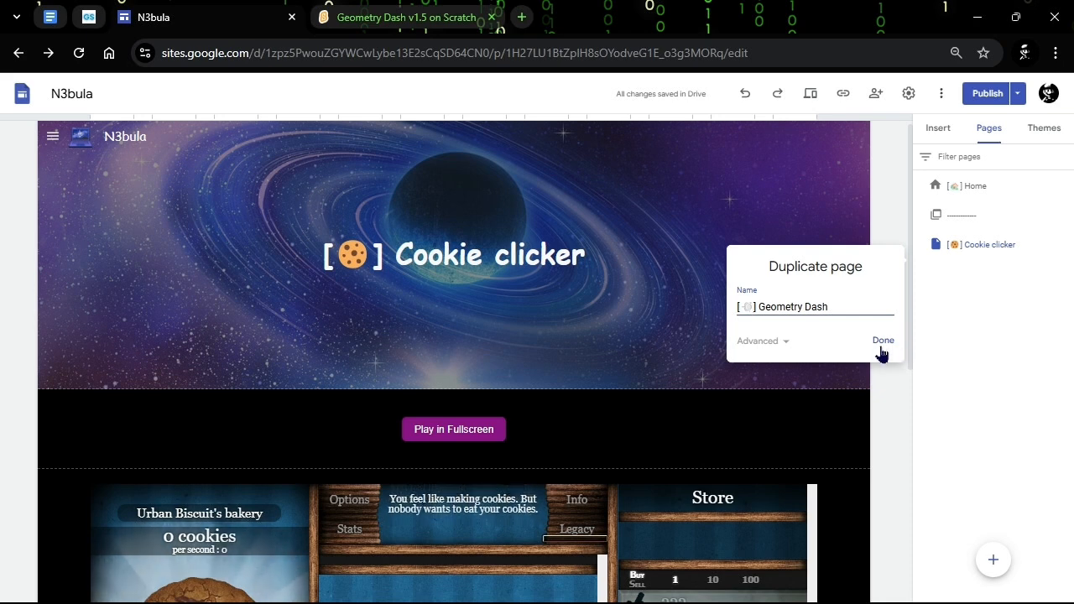
- Confirm the Geometry Dash duplicate and select its header title for editing
{"action": "left_click", "coordinate": [881, 339]}
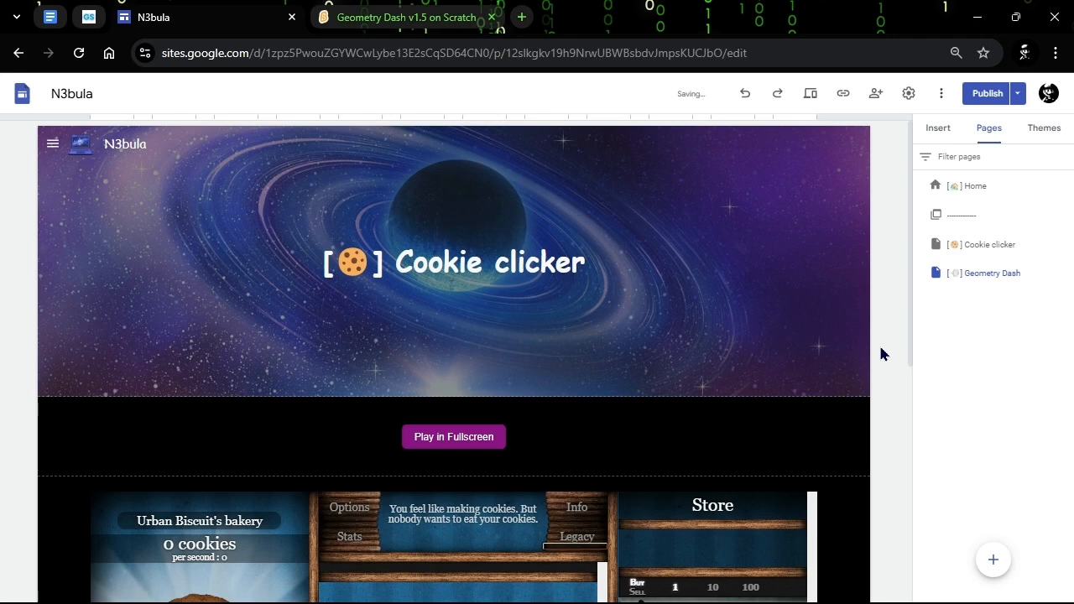
{"action": "double_click", "coordinate": [991, 273]}
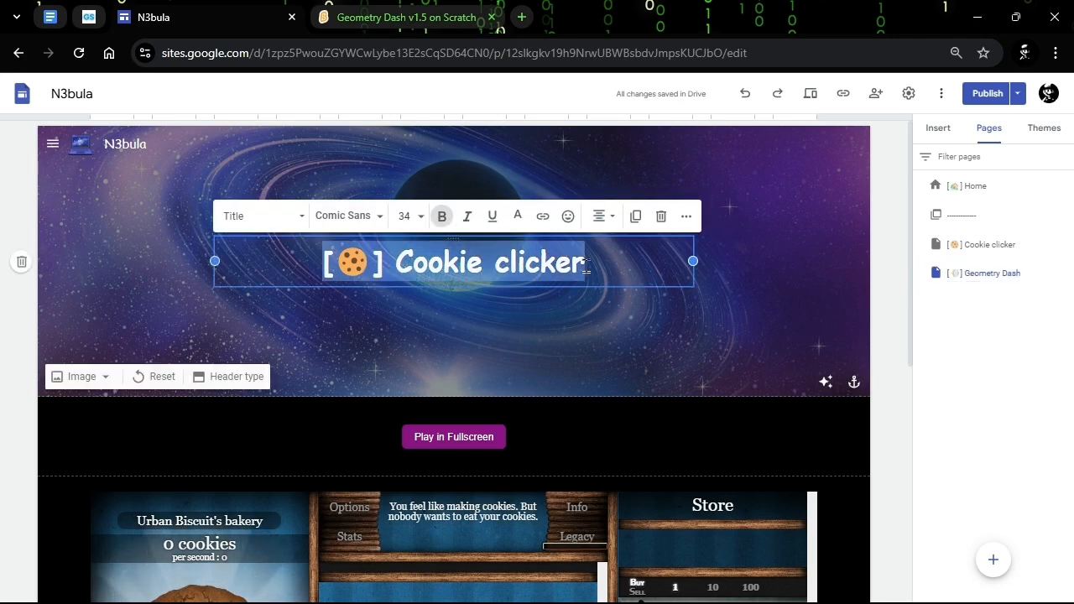
{"action": "scroll", "scroll_direction": "down", "scroll_amount": 3}
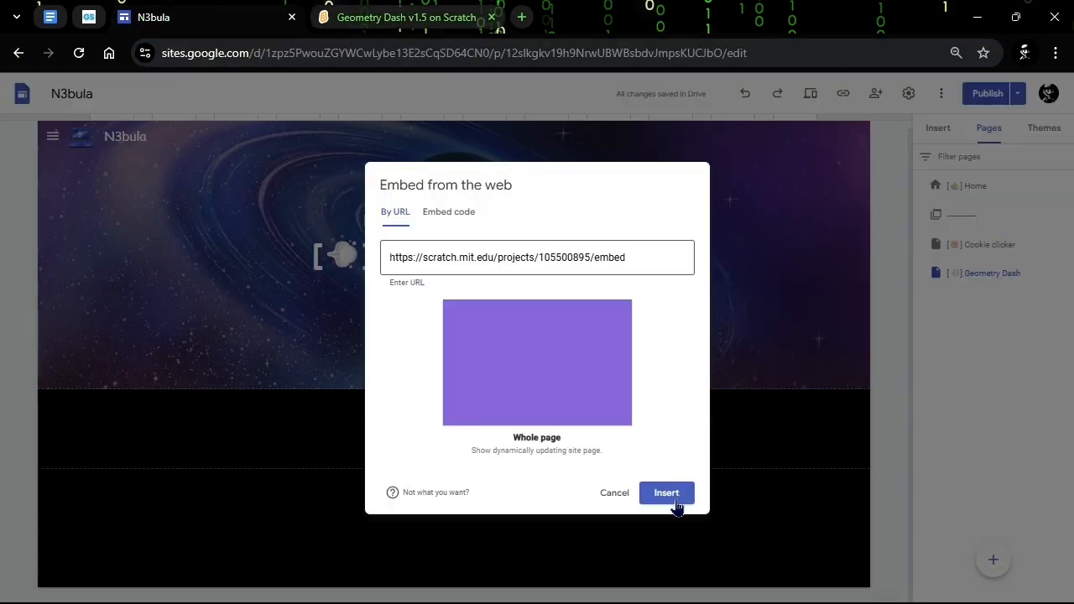
- Insert the Scratch Geometry Dash embed on the page, then switch to Home
{"action": "left_click", "coordinate": [666, 493]}
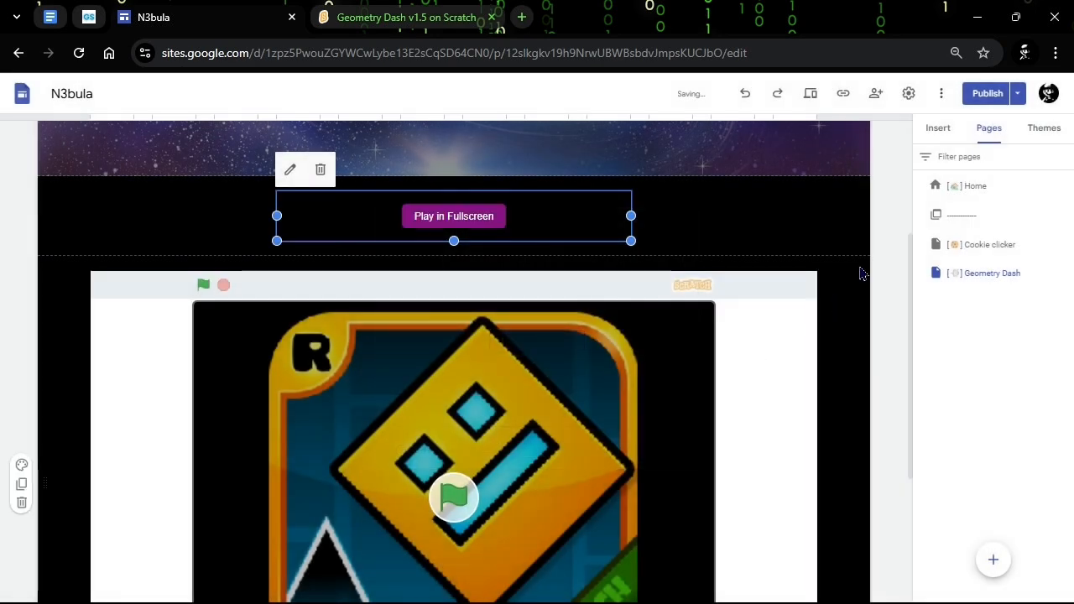
{"action": "left_click", "coordinate": [973, 185]}
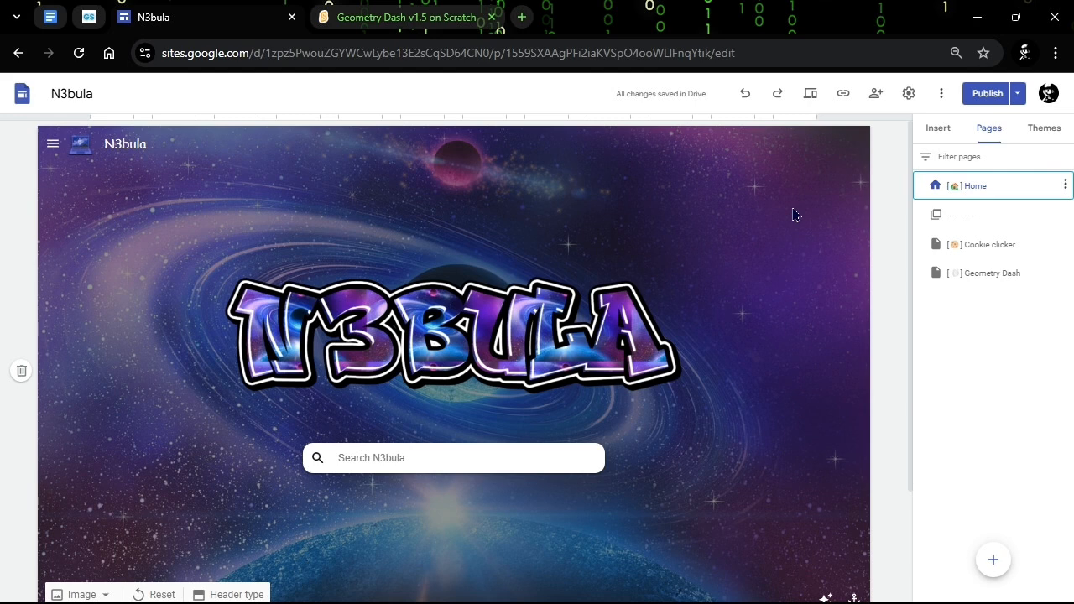
{"action": "mouse_move", "coordinate": [724, 232]}
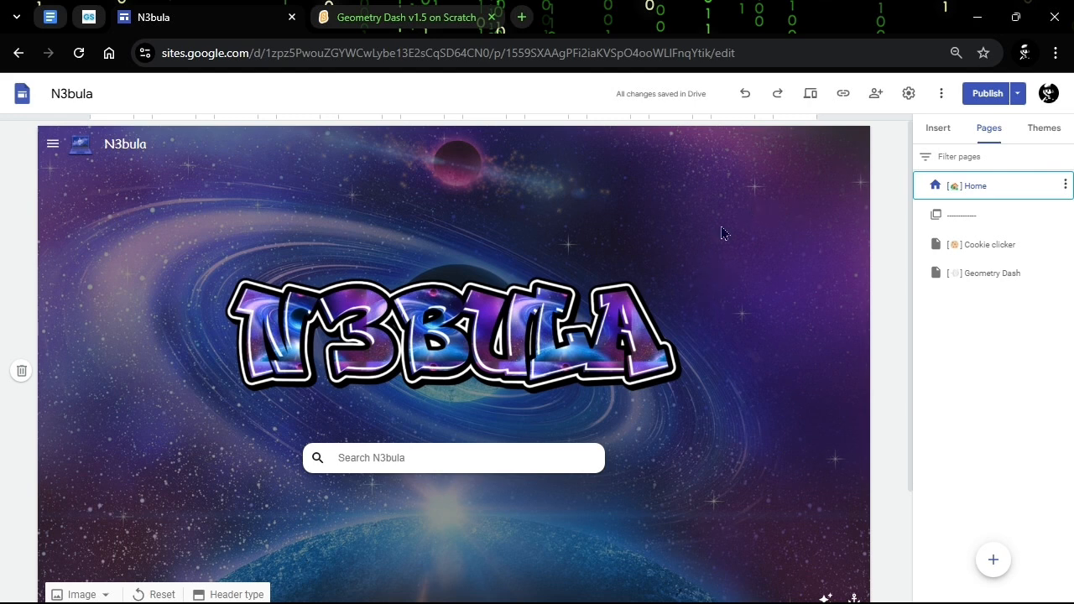